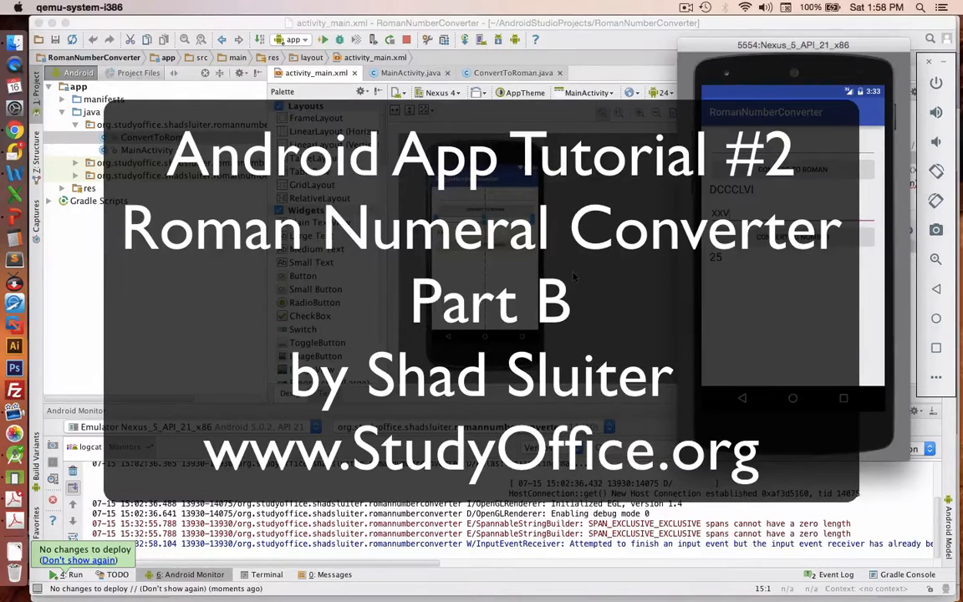
mouse_move(749, 83)
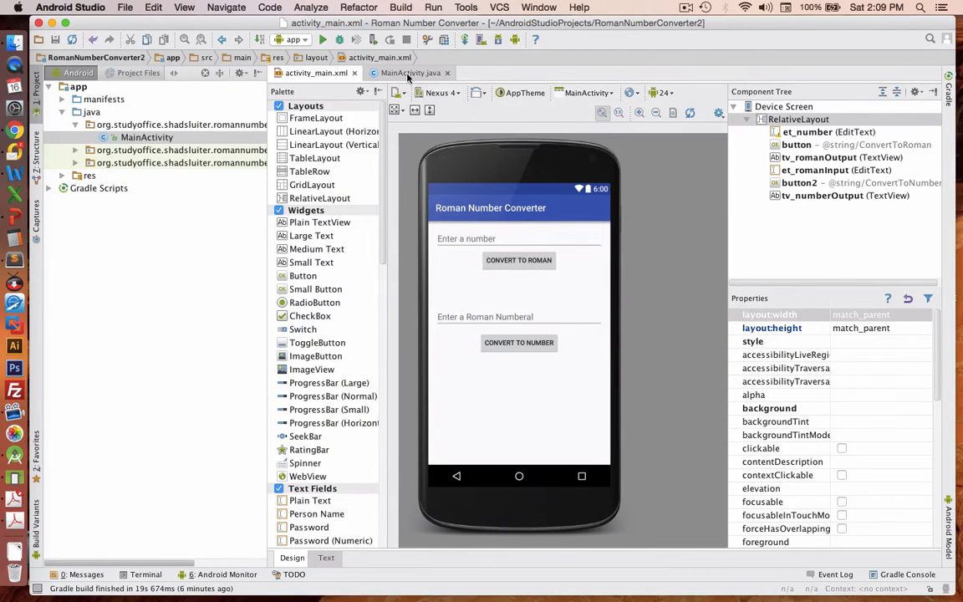
- Start a Button field in MainActivity.java with android.widget.Button imported, then go back to activity_main.xml
left_click(411, 74)
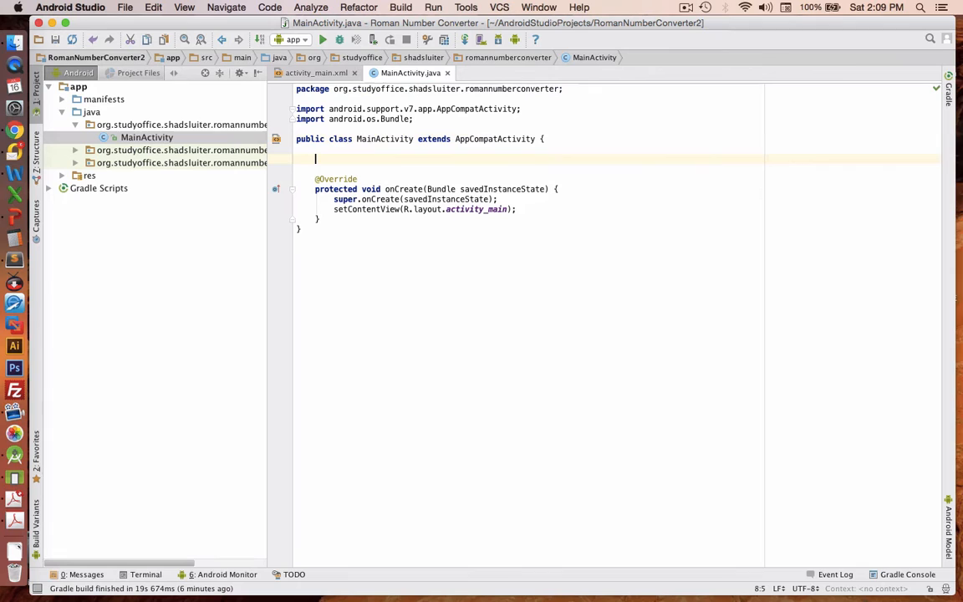
type("Button")
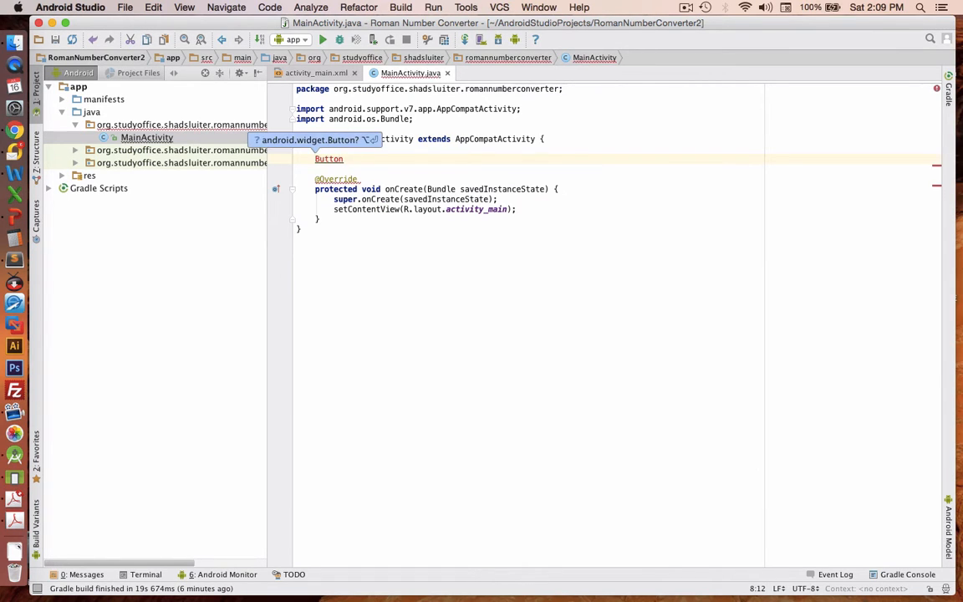
mouse_move(359, 151)
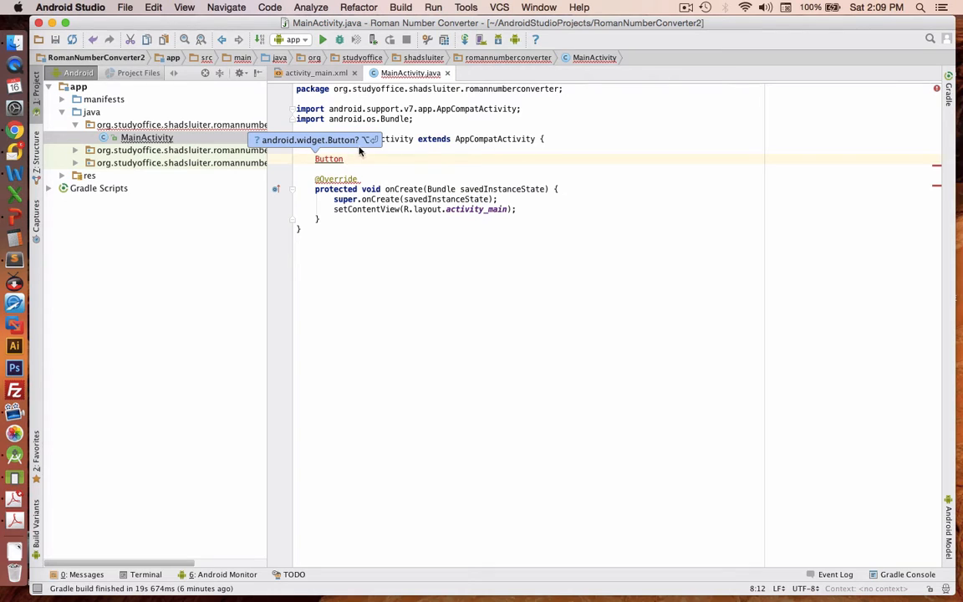
key("Alt+Enter")
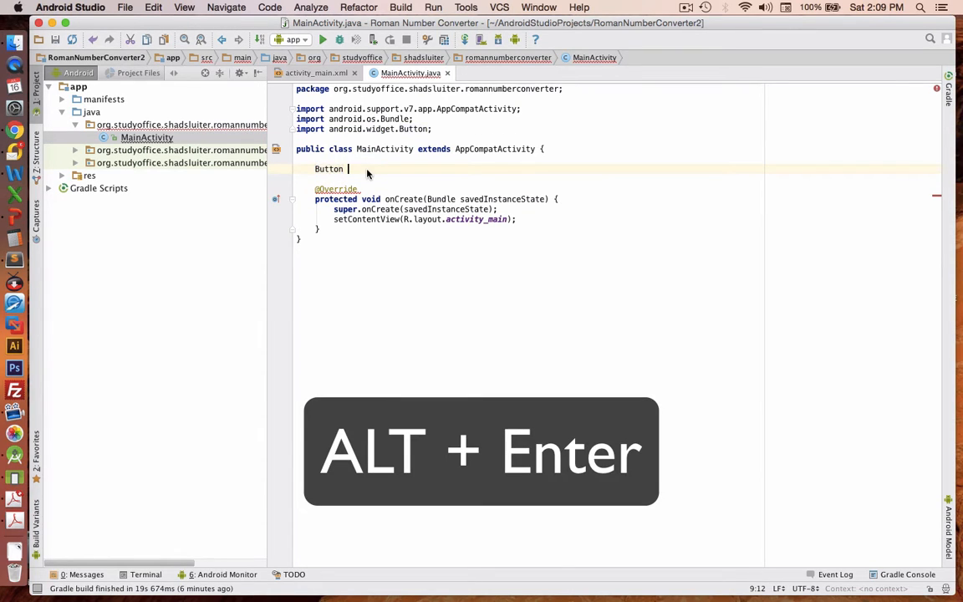
type("b")
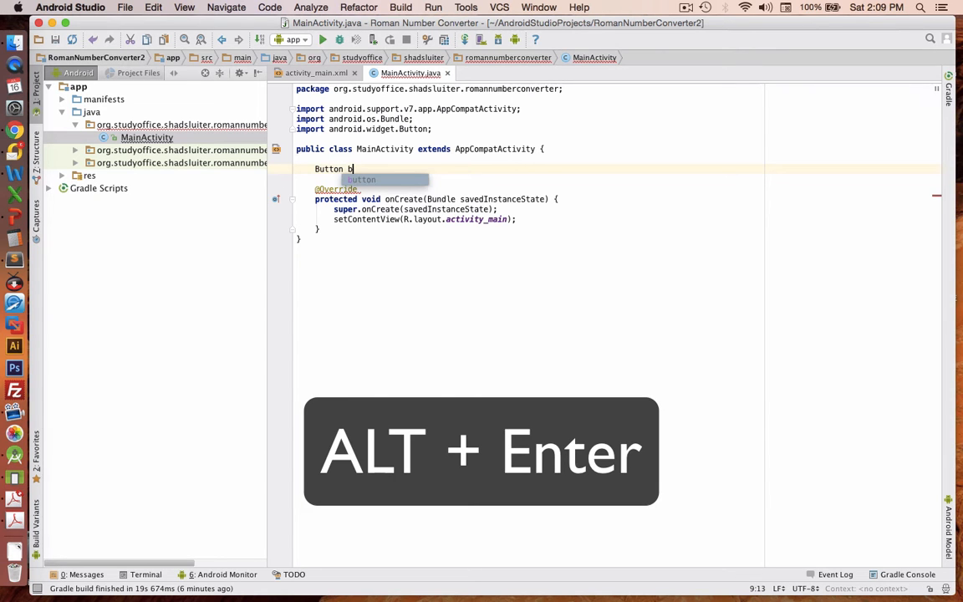
left_click(317, 74)
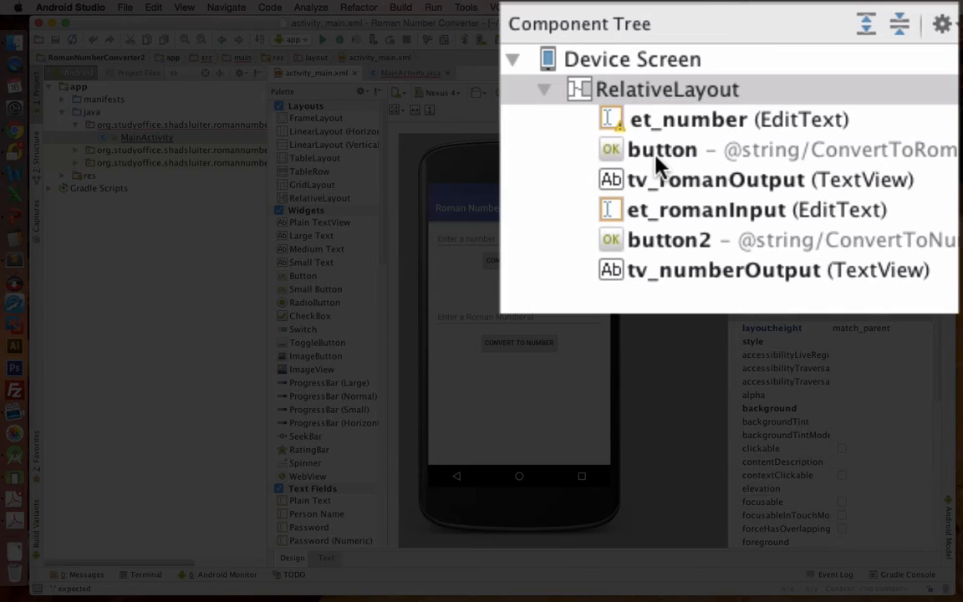
- Rename the button ids to b_convertToRoman and b_convertToNumber, updating all usages
left_click(662, 148)
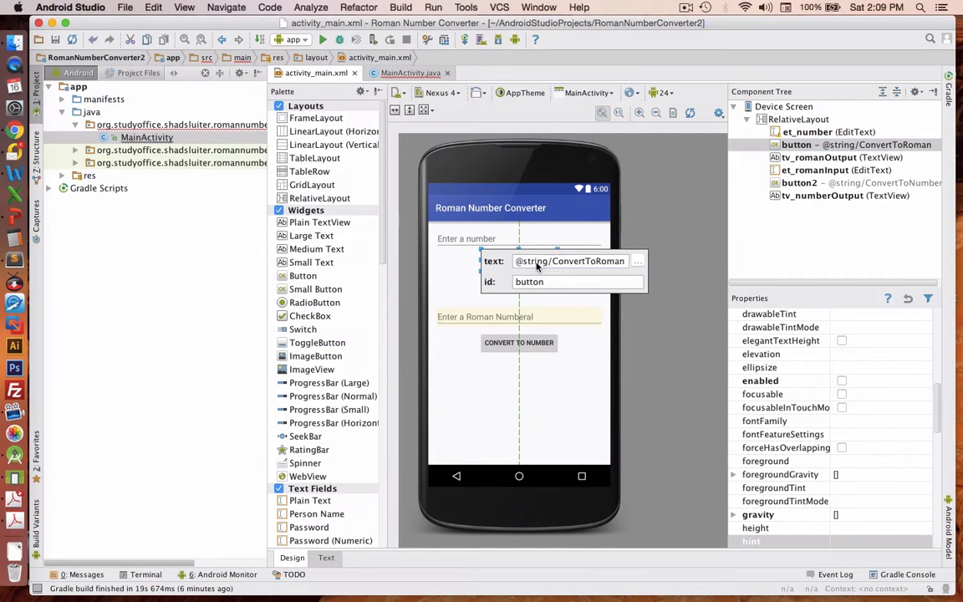
type("b_")
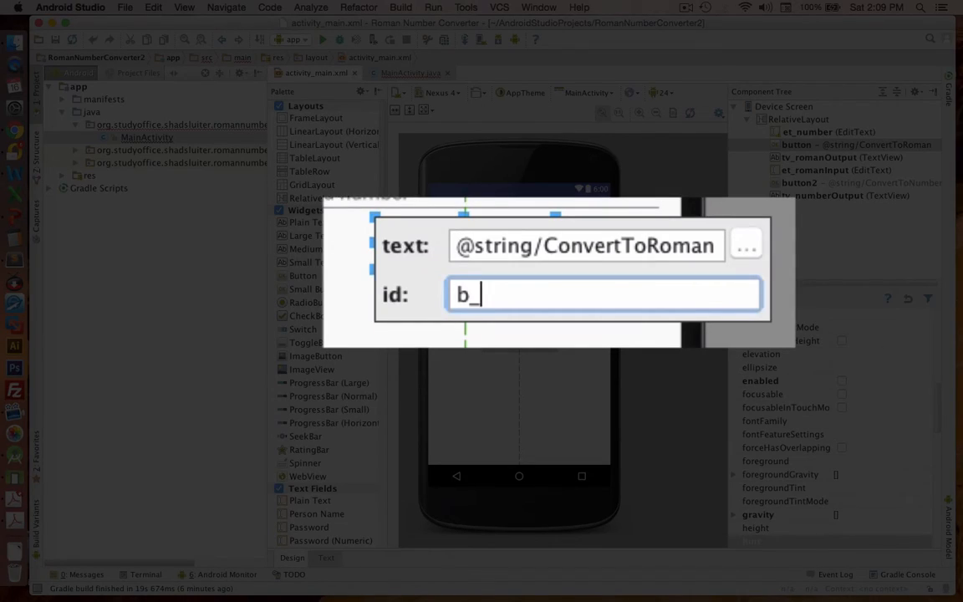
type("convertTo")
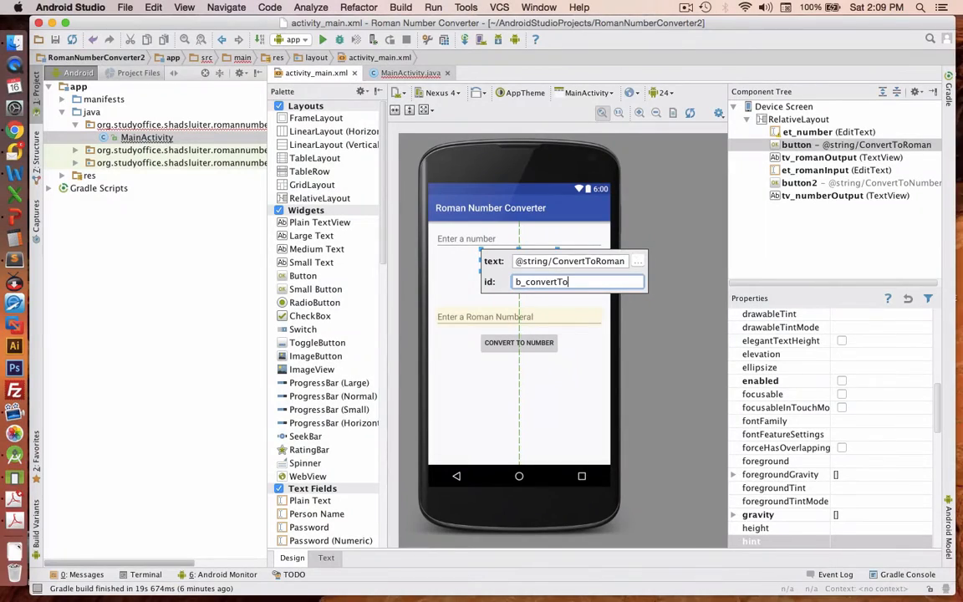
type("Roman")
type("b_")
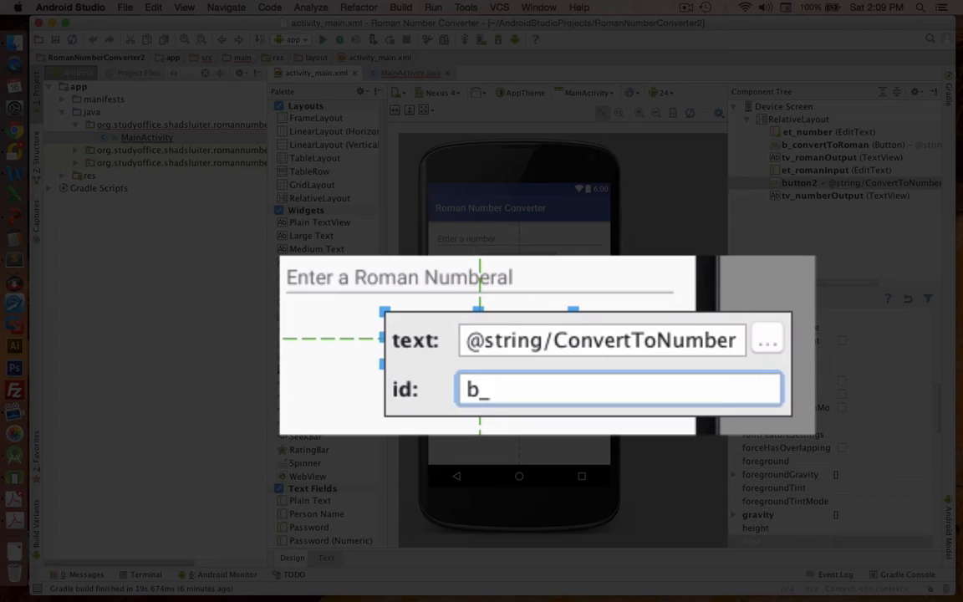
type("convertToNumber")
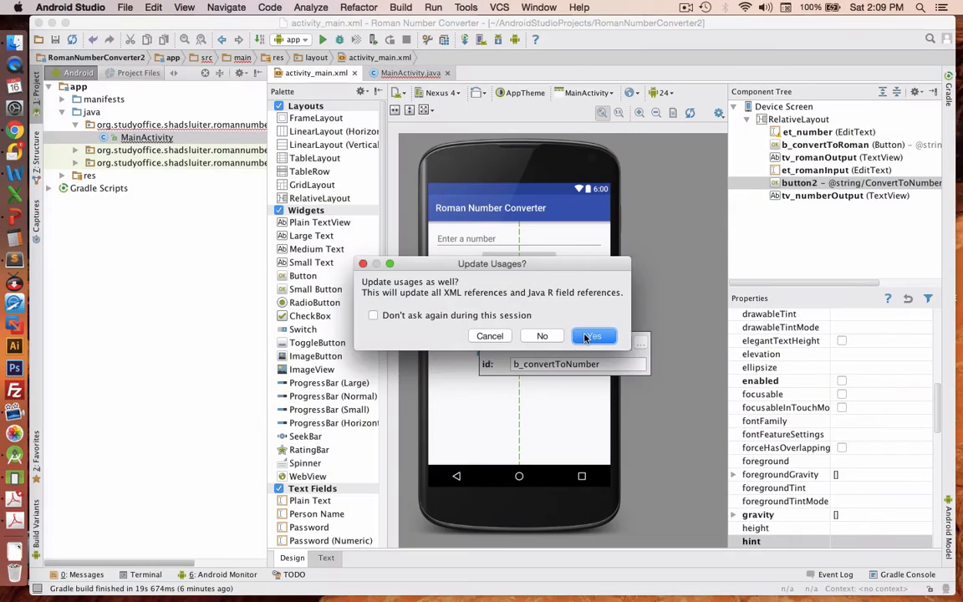
left_click(594, 334)
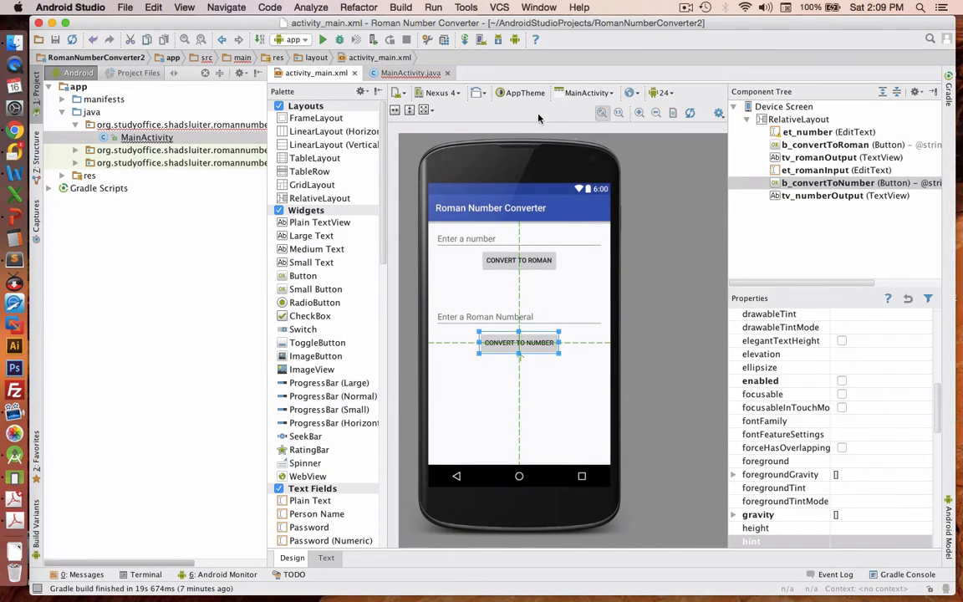
- Complete the Button declaration in MainActivity with b_convertToRoman and b_convertToNumber
left_click(412, 73)
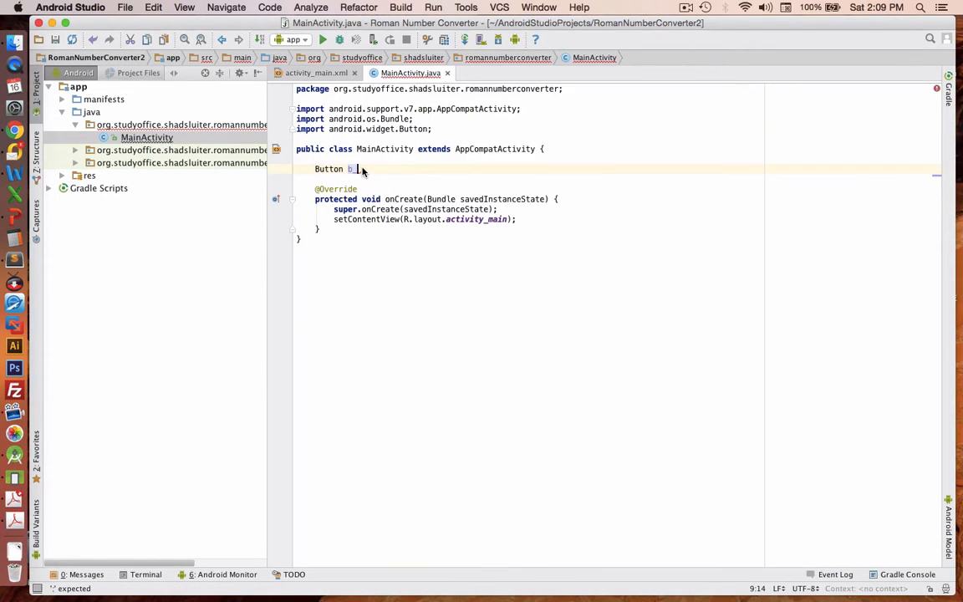
type("_convertToRoman,")
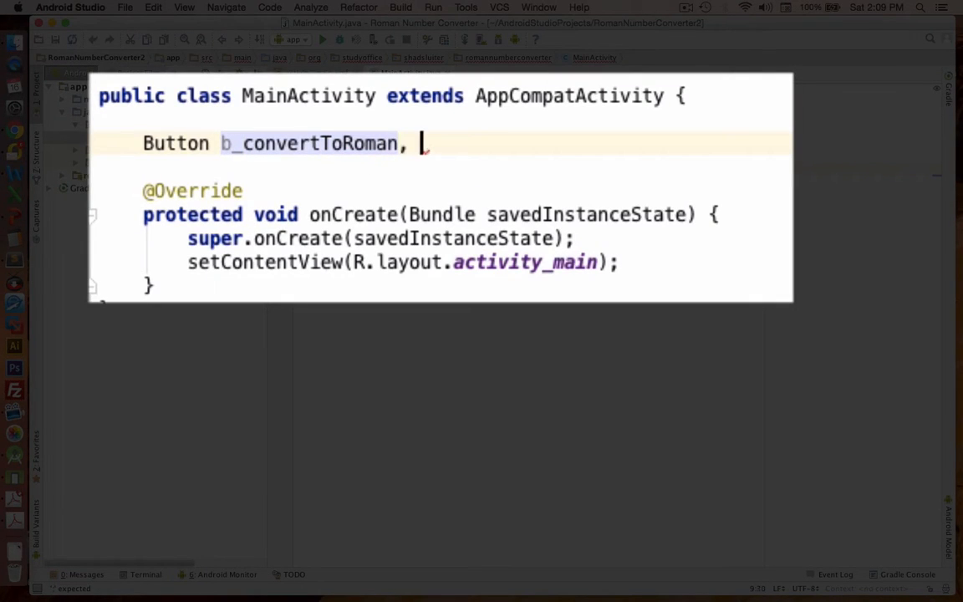
type("b_c")
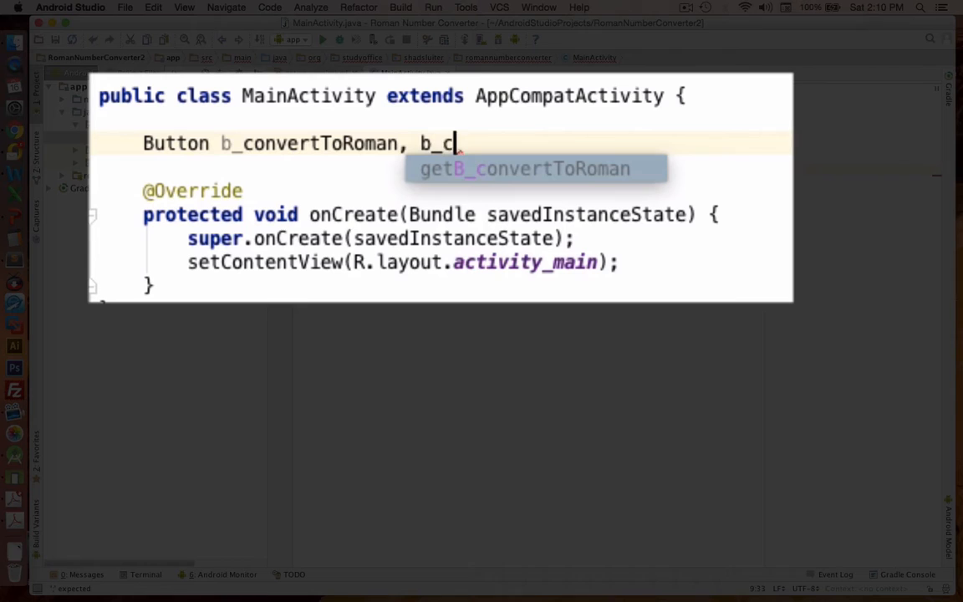
type("onvertToN")
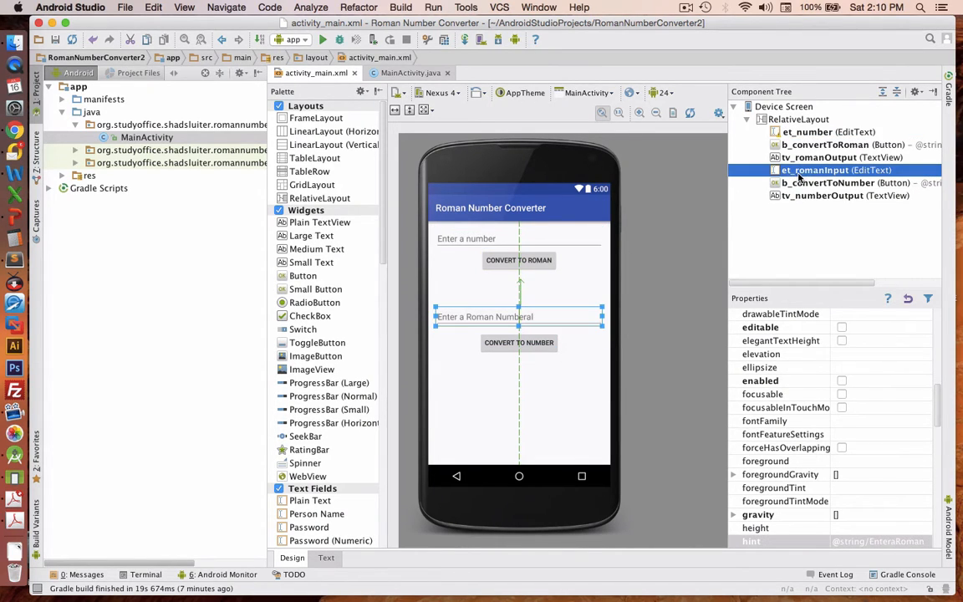
- Declare EditText et_number, et_romanInput and TextView tv_romanOutput, tv_numberOutput, importing TextView via the quick fix
left_click(412, 74)
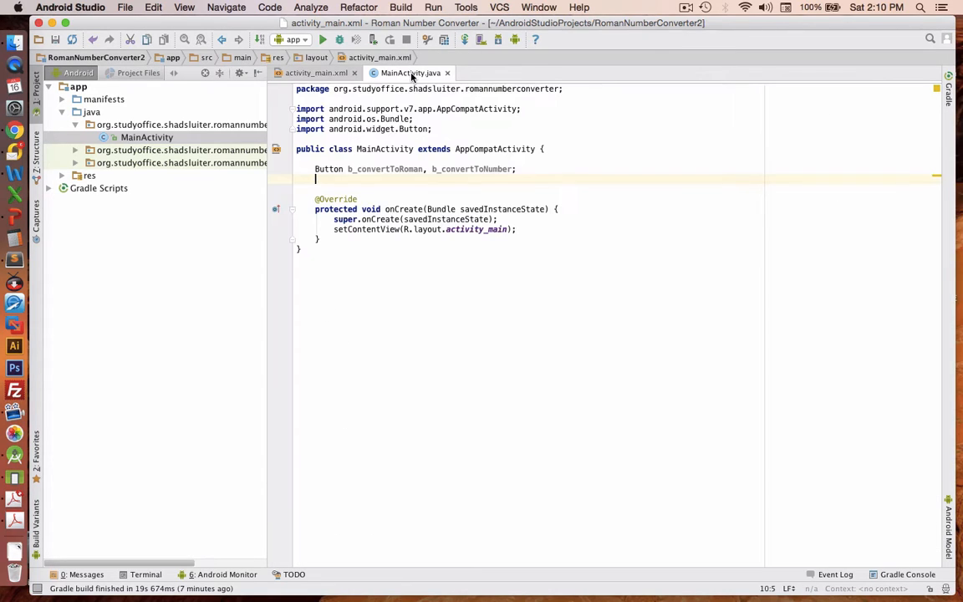
type("EditText e")
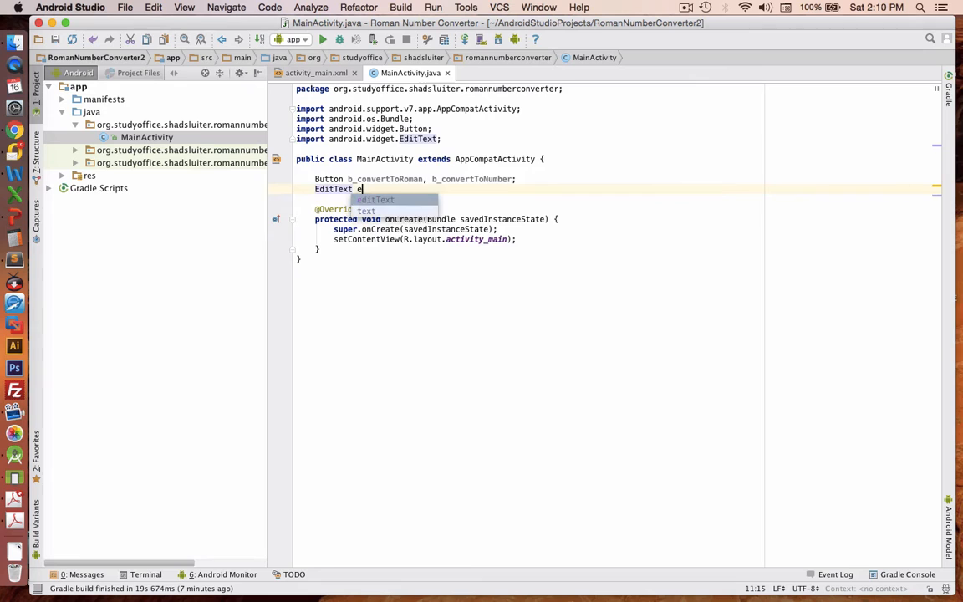
type("t_number, et_romanInput;")
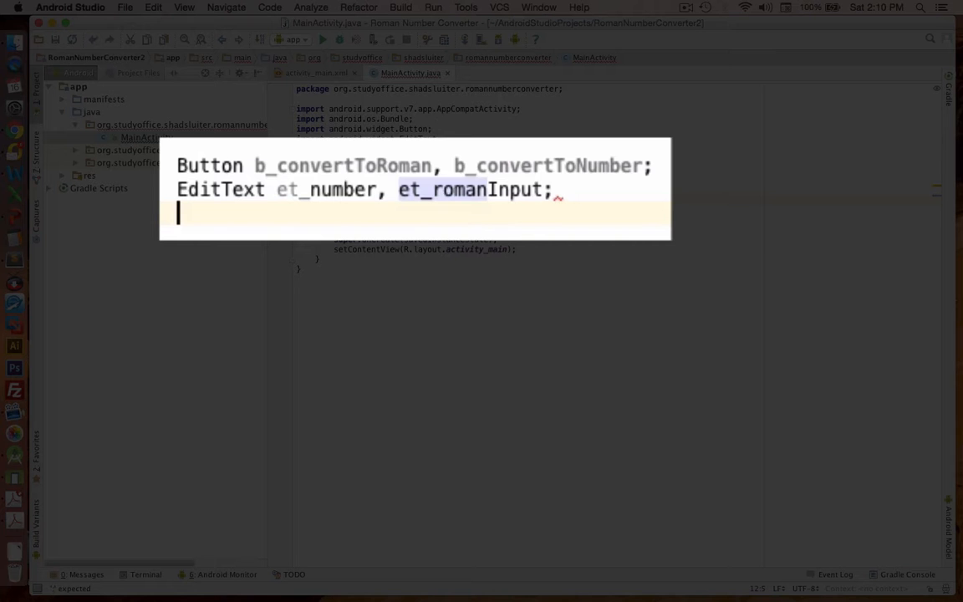
type("TextView tv_romanOutput, tv_numberOutput;")
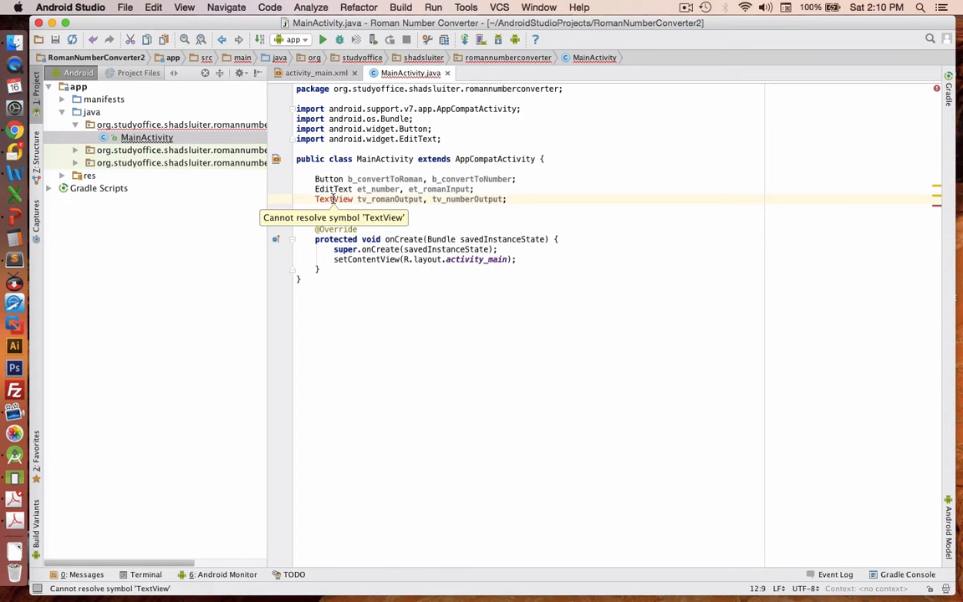
left_click(334, 199)
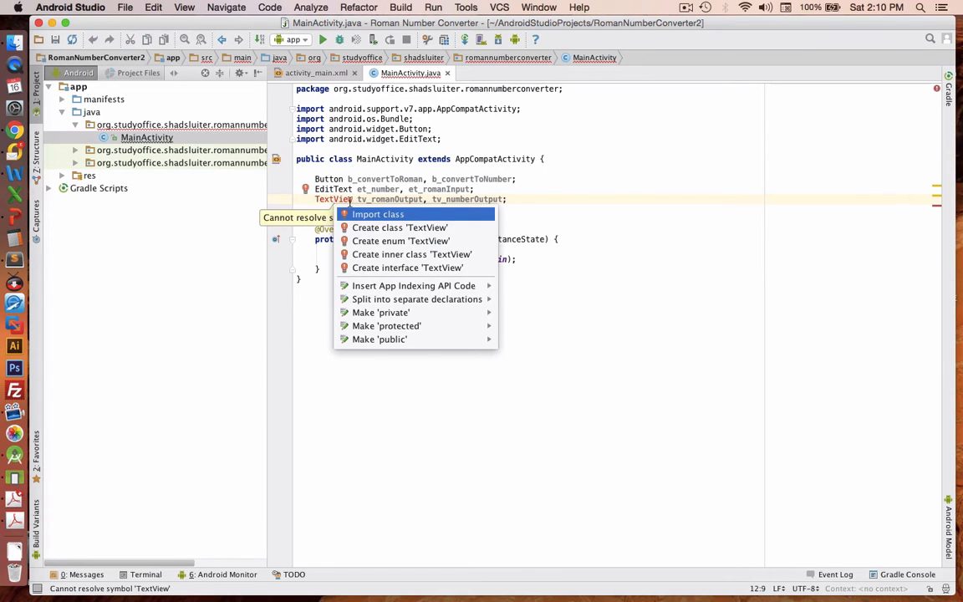
left_click(378, 214)
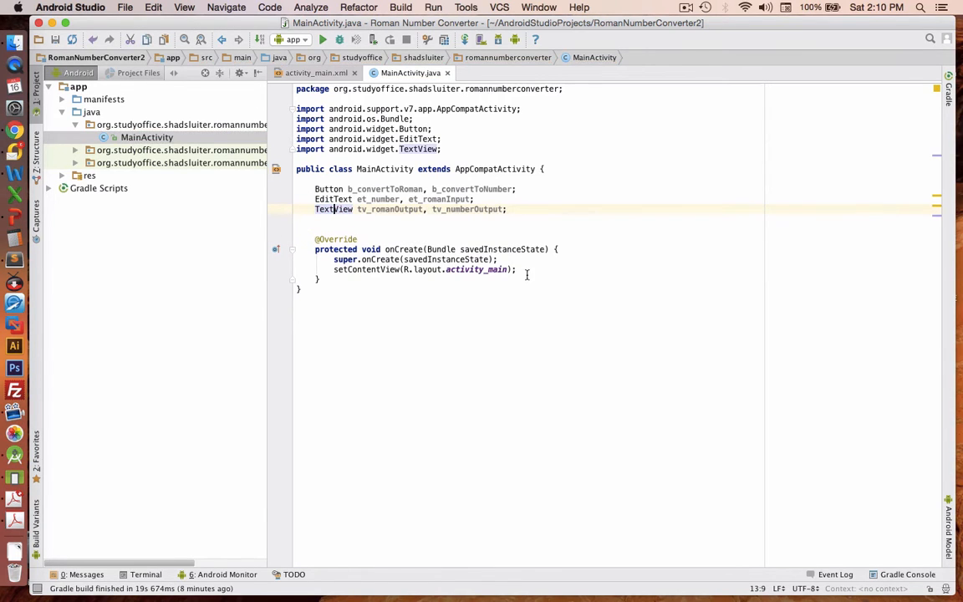
mouse_move(377, 199)
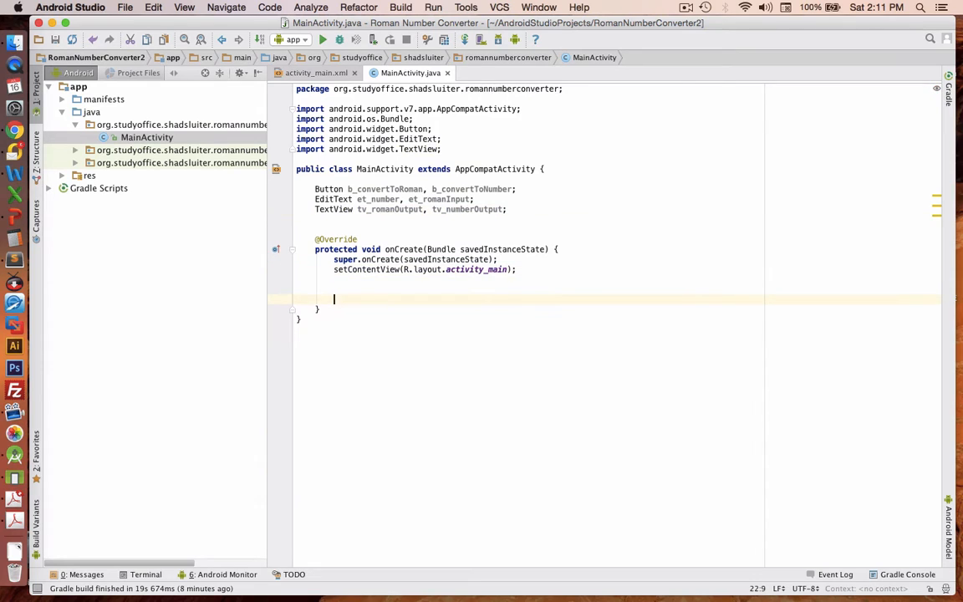
- Assign b_convertToNumber, b_convertToRoman and et_number via (Button)/(EditText) findViewById(R.id...) casts in onCreate
type("b")
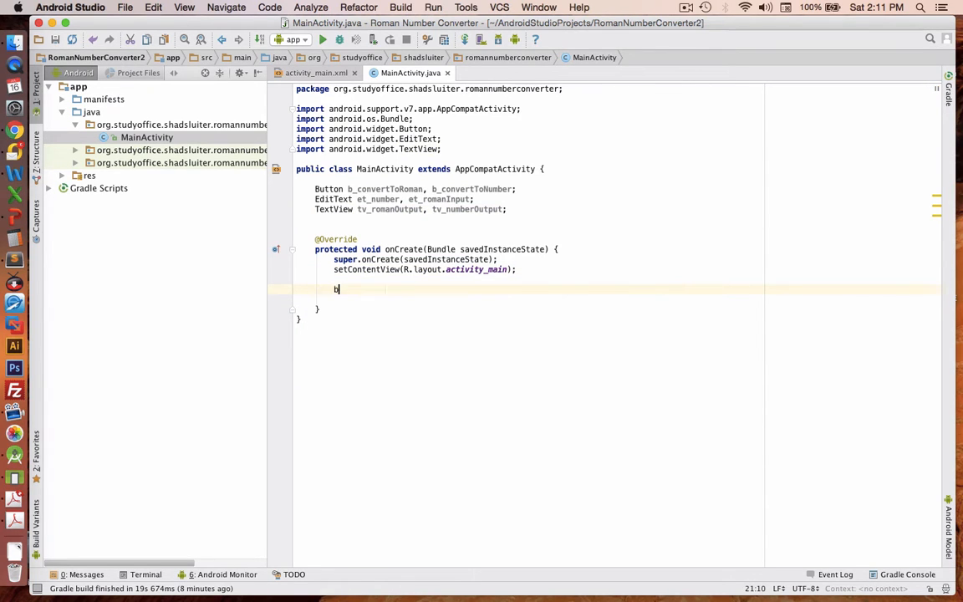
type("_convertToNumber = (")
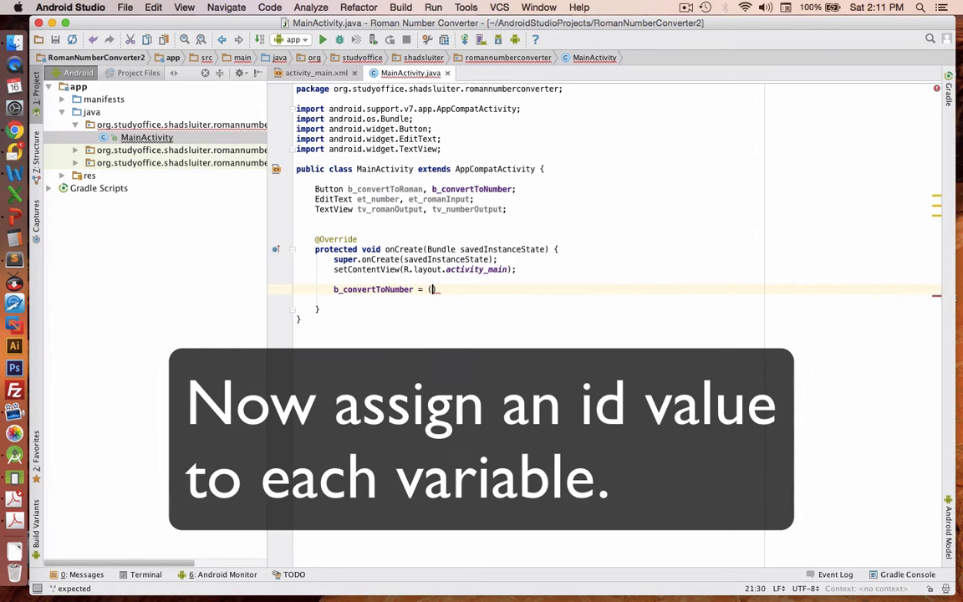
type("Button) findViewById(R.id.b_conv")
left_click(636, 299)
type("b_convertToRoman")
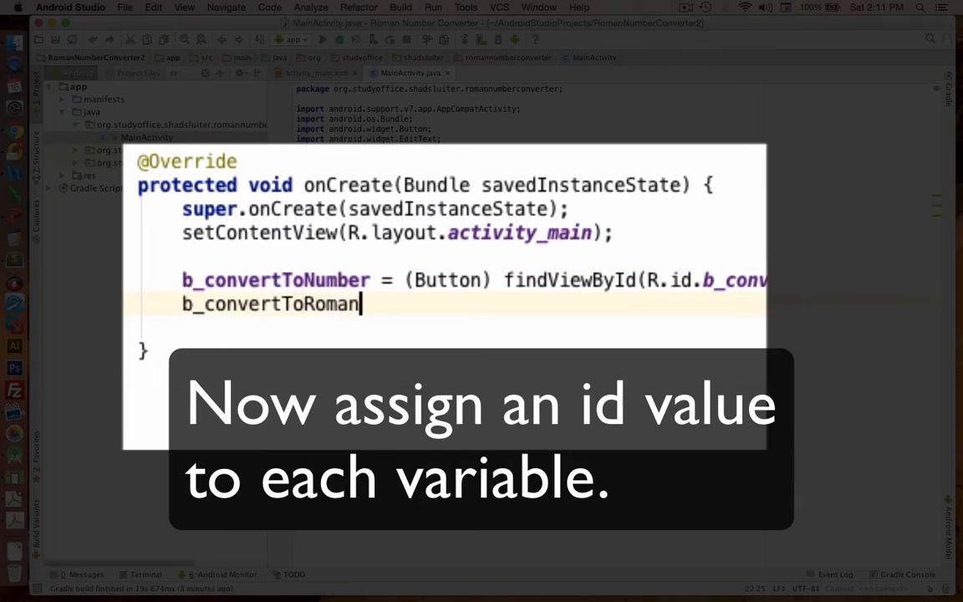
type("= (Button) findViewById(R.id.)")
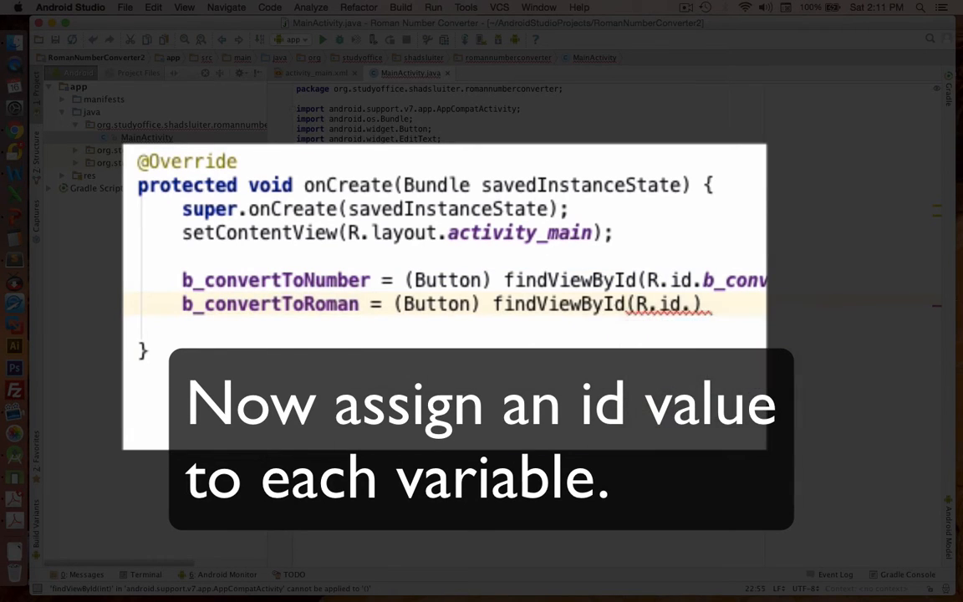
type("et_number = (EditText)findViewById(R.id.et_number);")
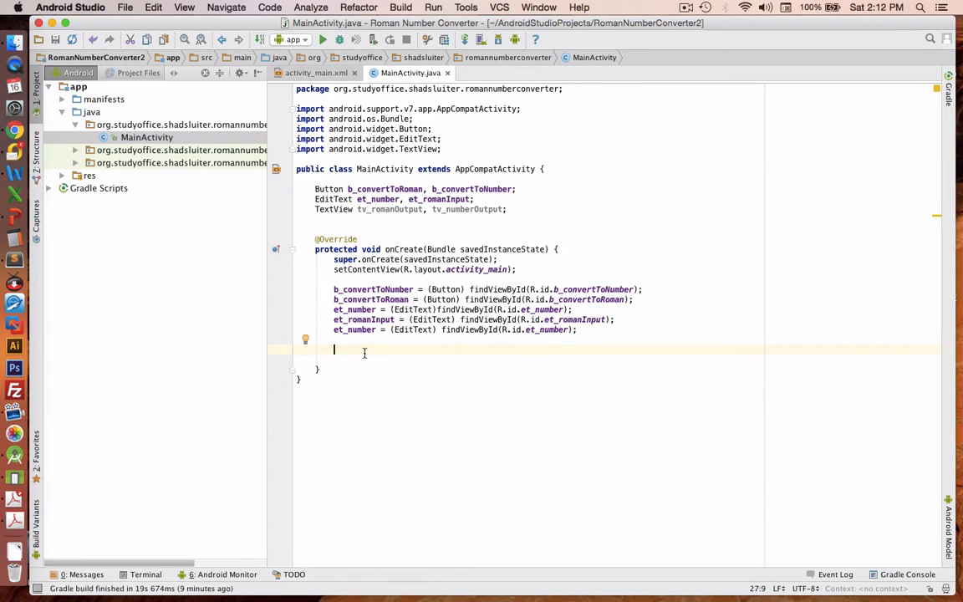
- Attach setOnClickListener with empty onClick methods to b_convertToNumber and b_convertToRoman
type("b")
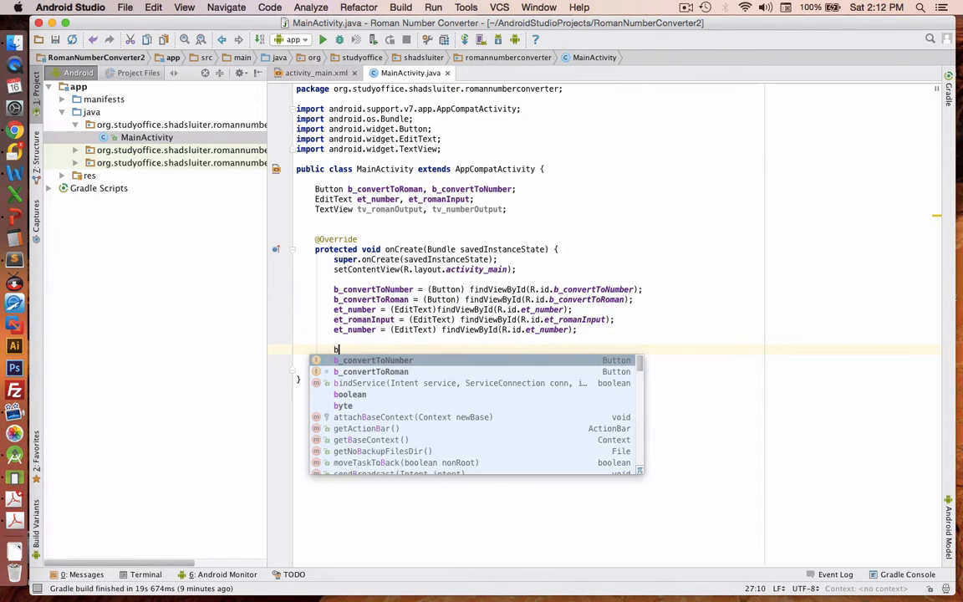
type("convertToNumber.Se")
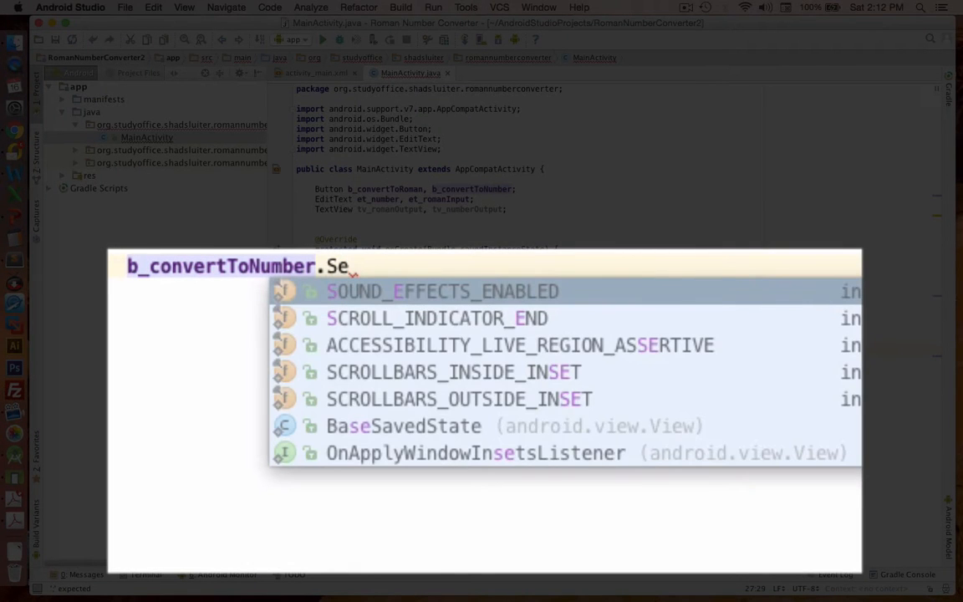
type("tOnClickListener(n);")
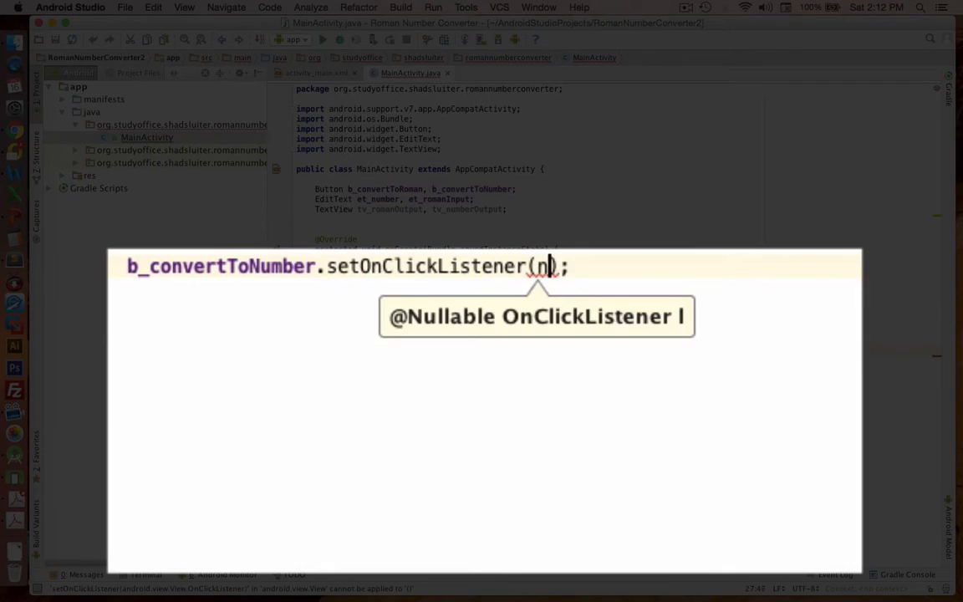
type("new On")
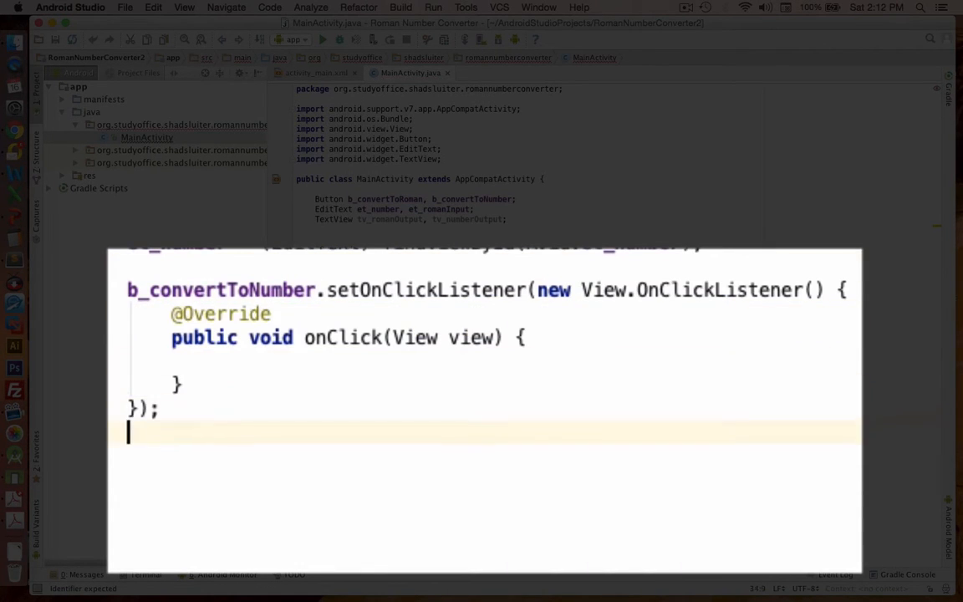
type("b_convertToRoman.s")
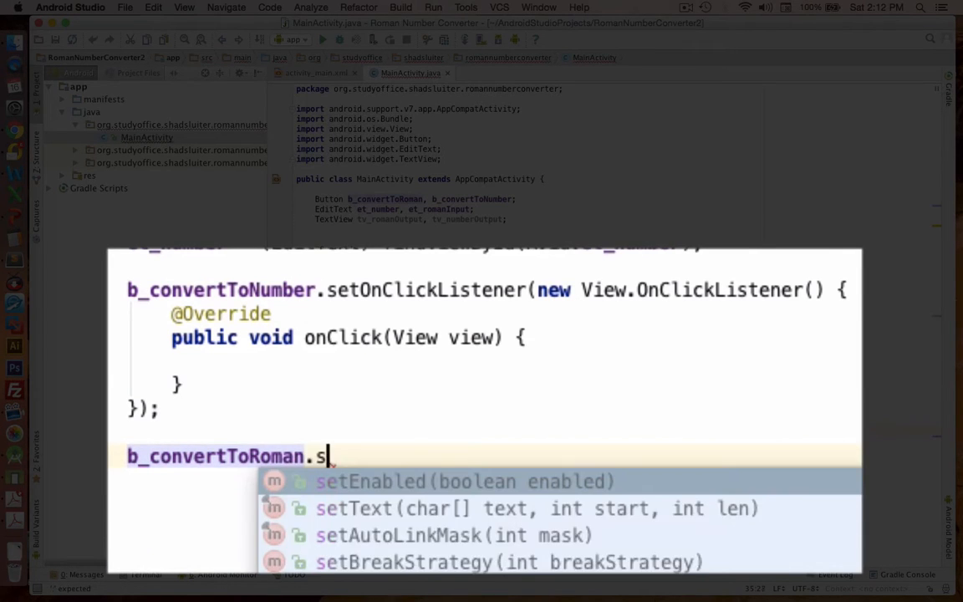
type("etOnClickListener(new View.OnClickListener() {")
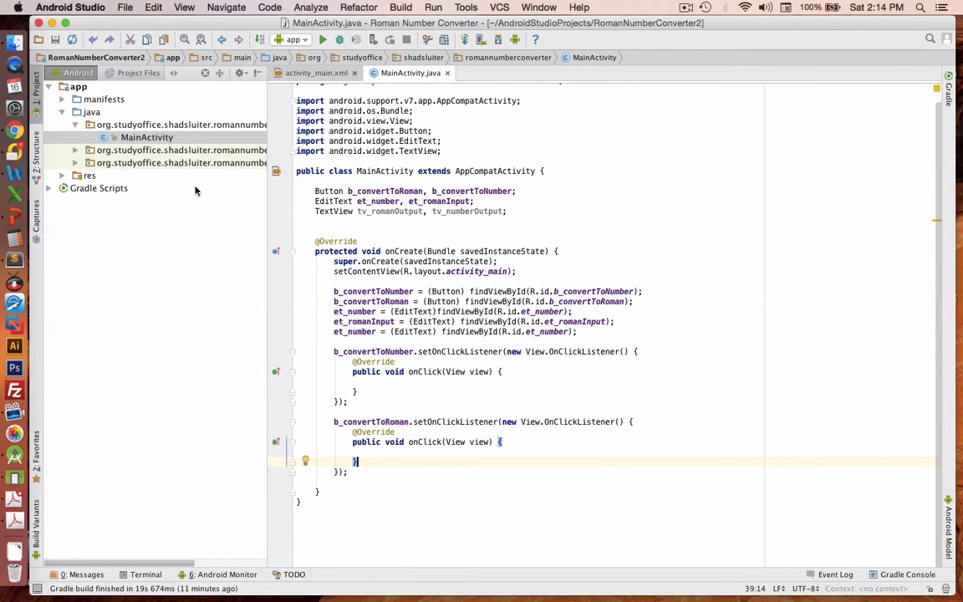
- Create a new Java class NumberConverter in the app package and open it for editing
right_click(181, 124)
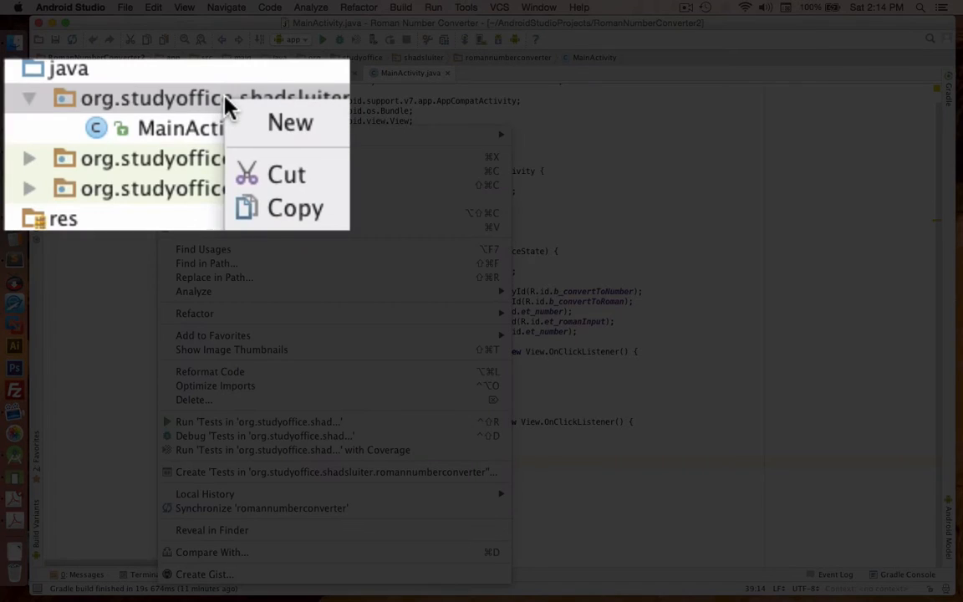
mouse_move(114, 132)
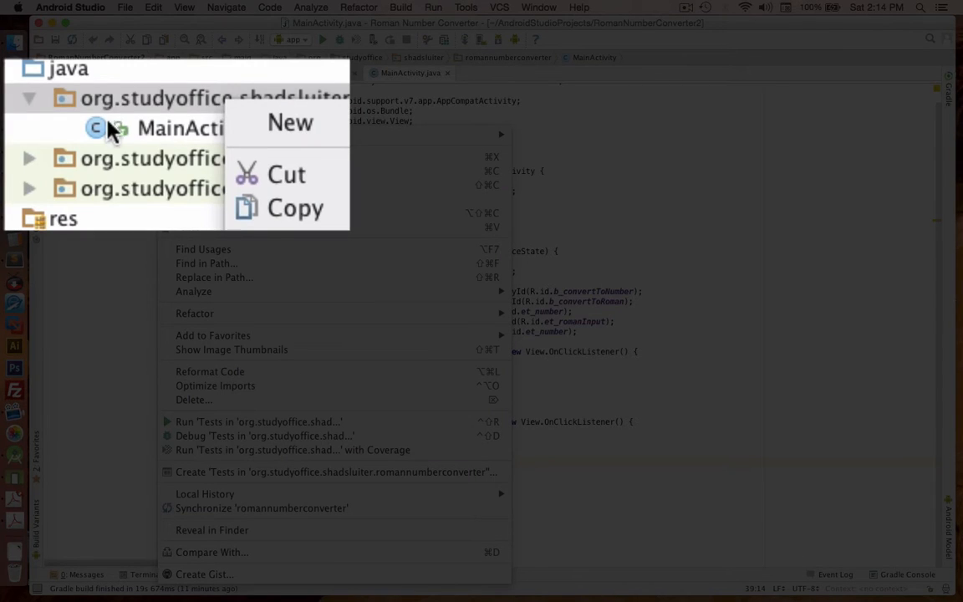
left_click(186, 136)
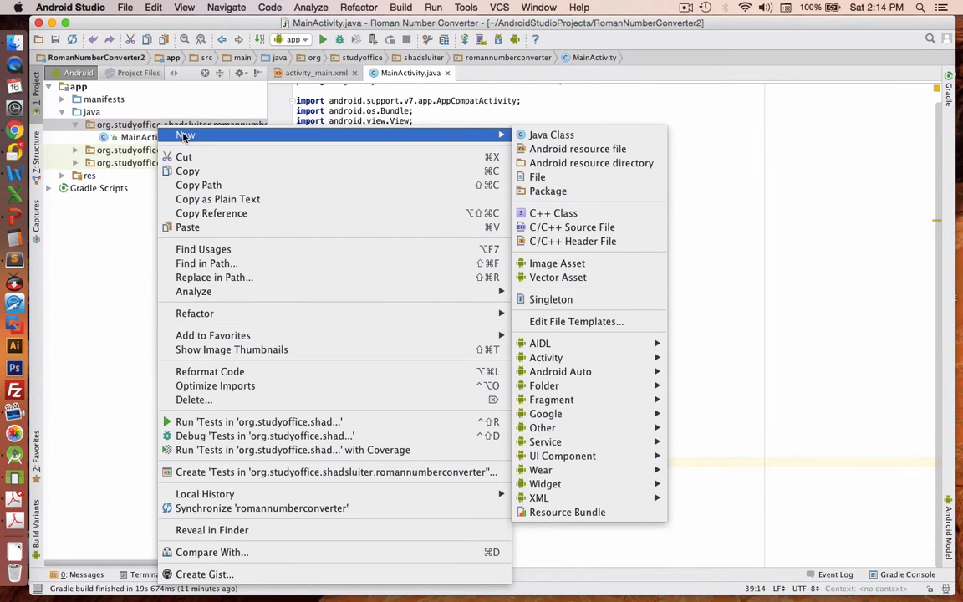
mouse_move(552, 134)
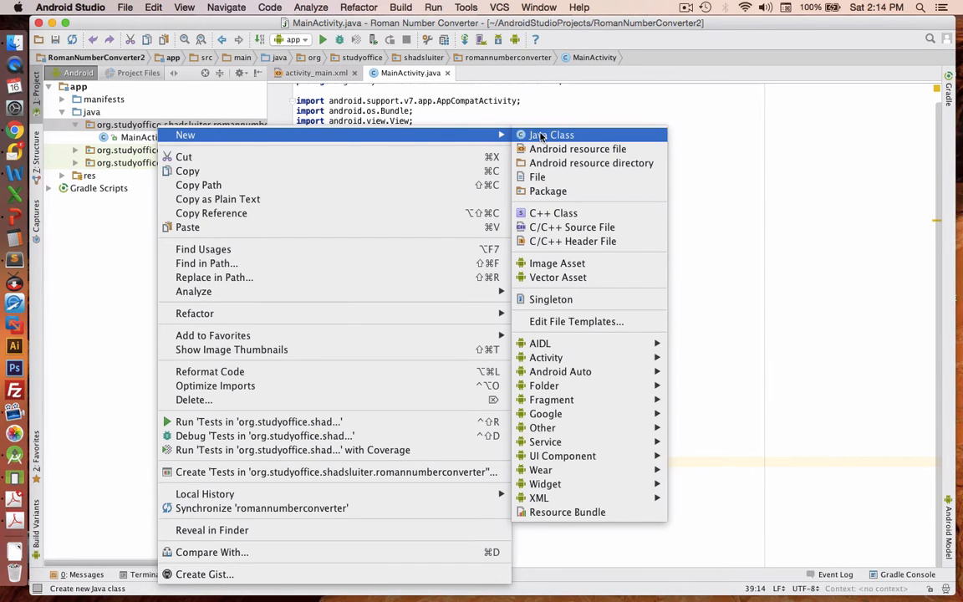
left_click(551, 134)
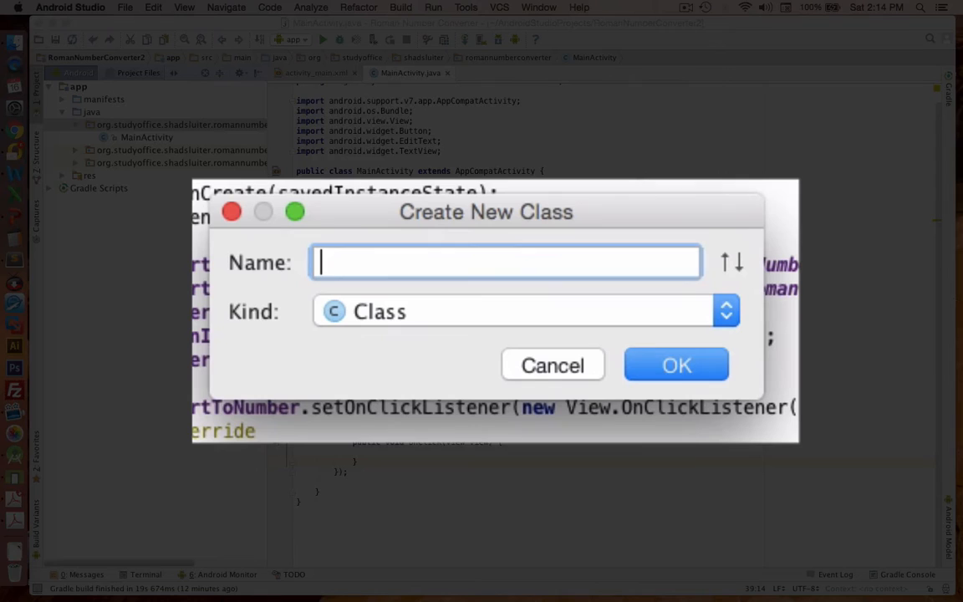
type("NumberConvert")
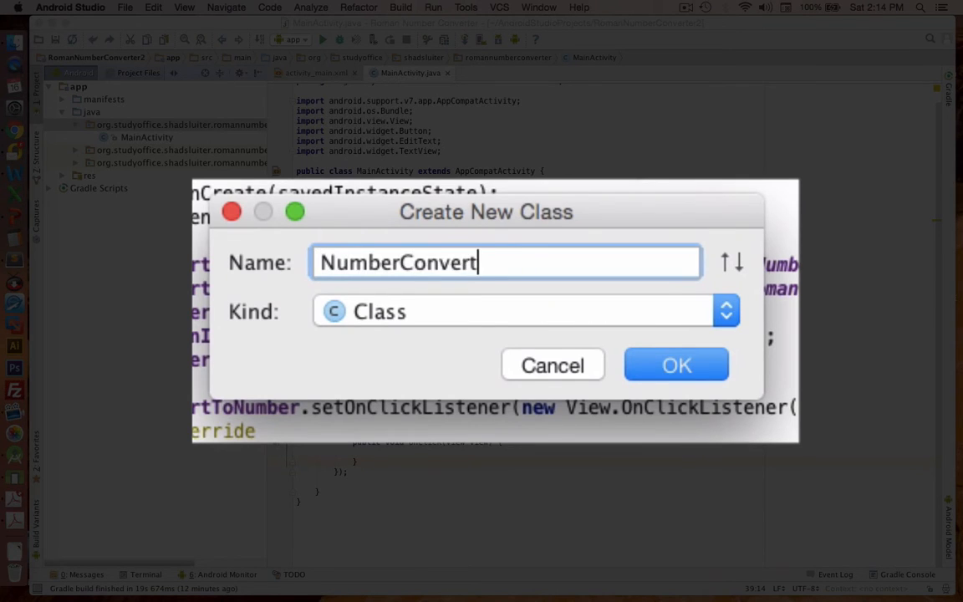
left_click(676, 365)
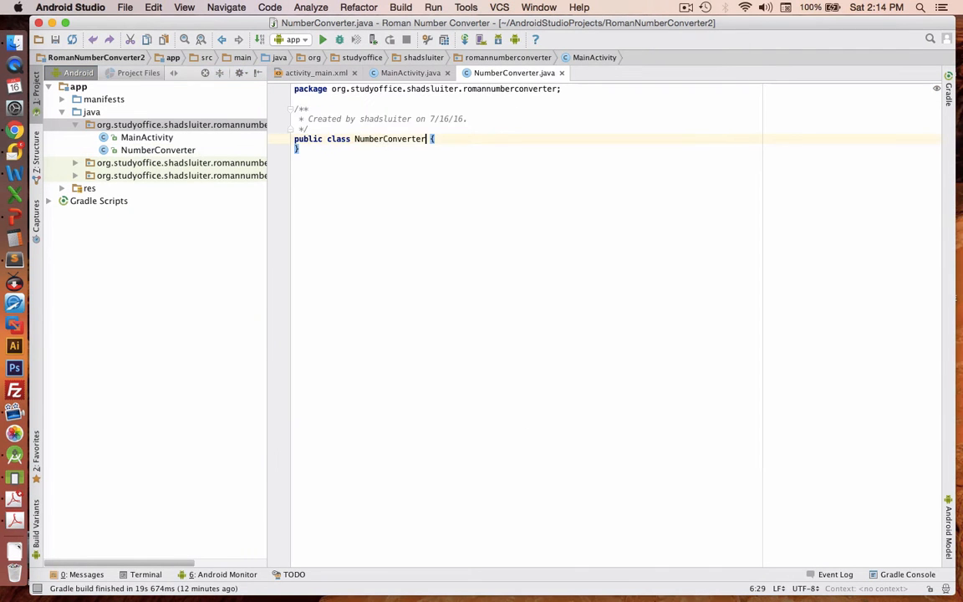
double_click(388, 139)
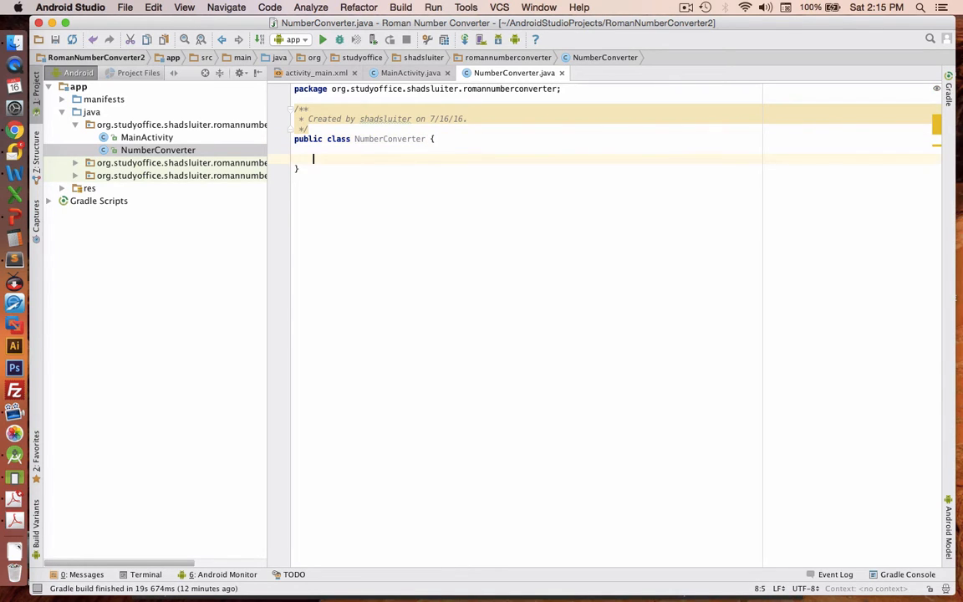
- Write the public String toRoman(int numberInput) signature with its opening brace
type("public String")
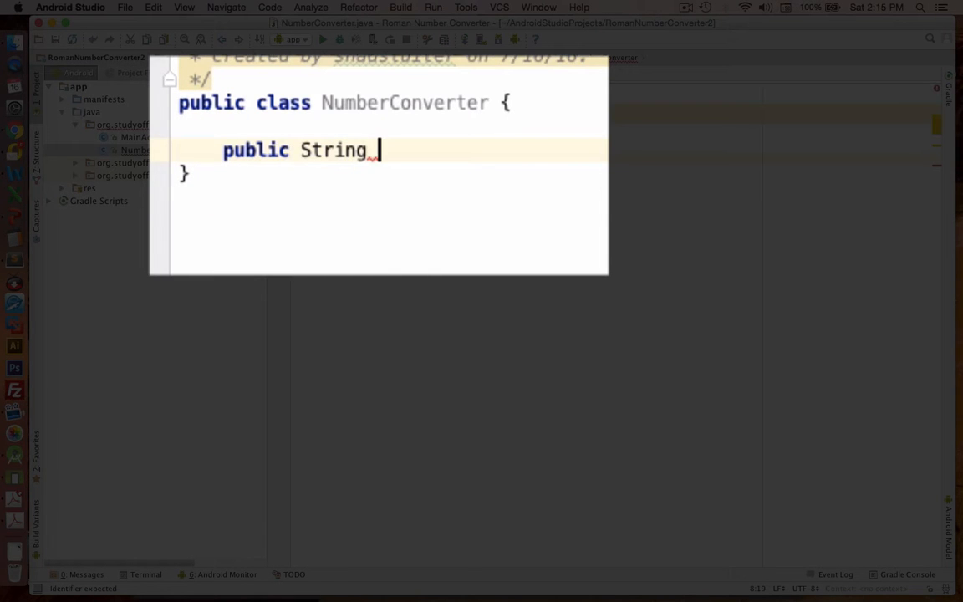
type("to")
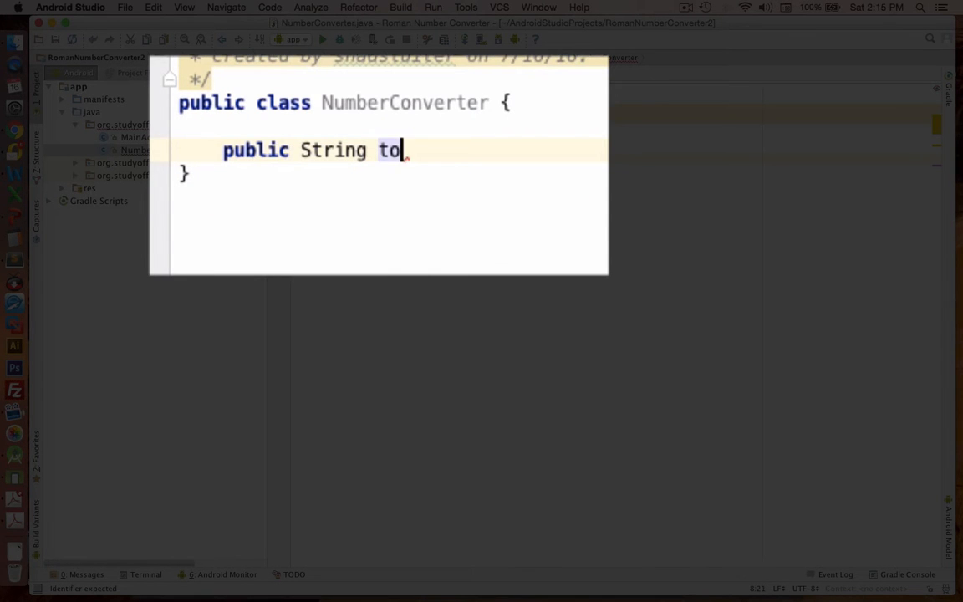
type("Roman()")
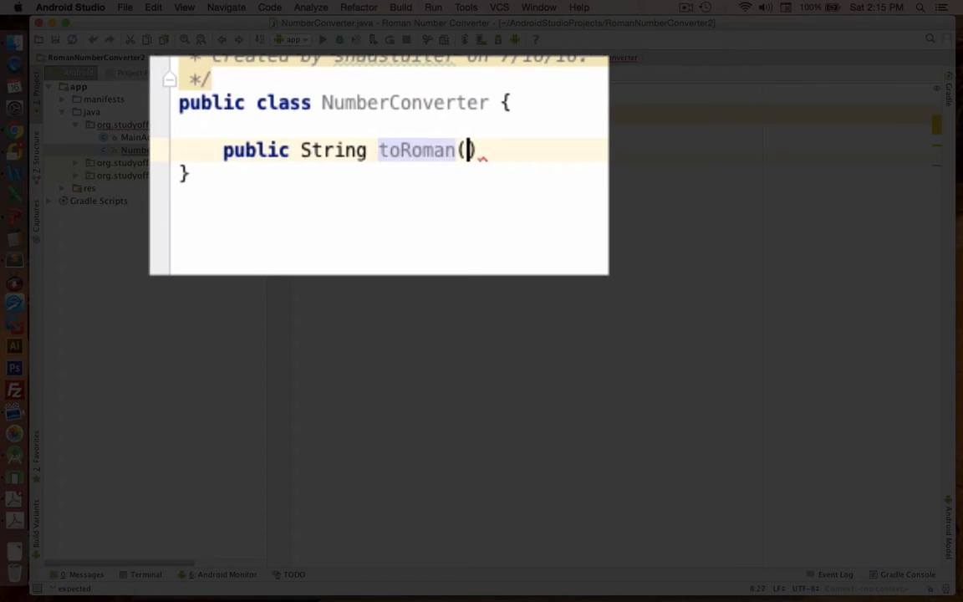
type("int")
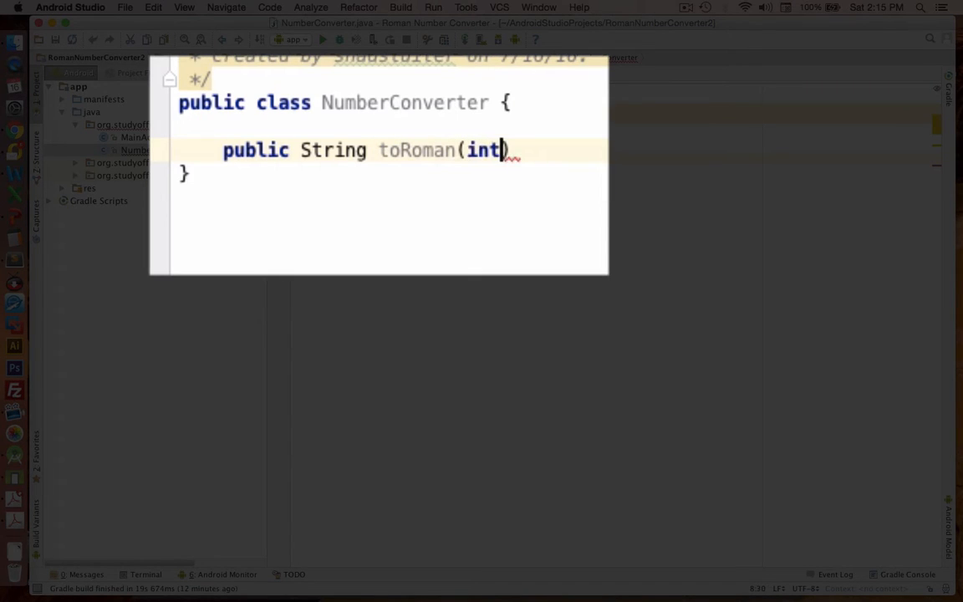
type("\" \"")
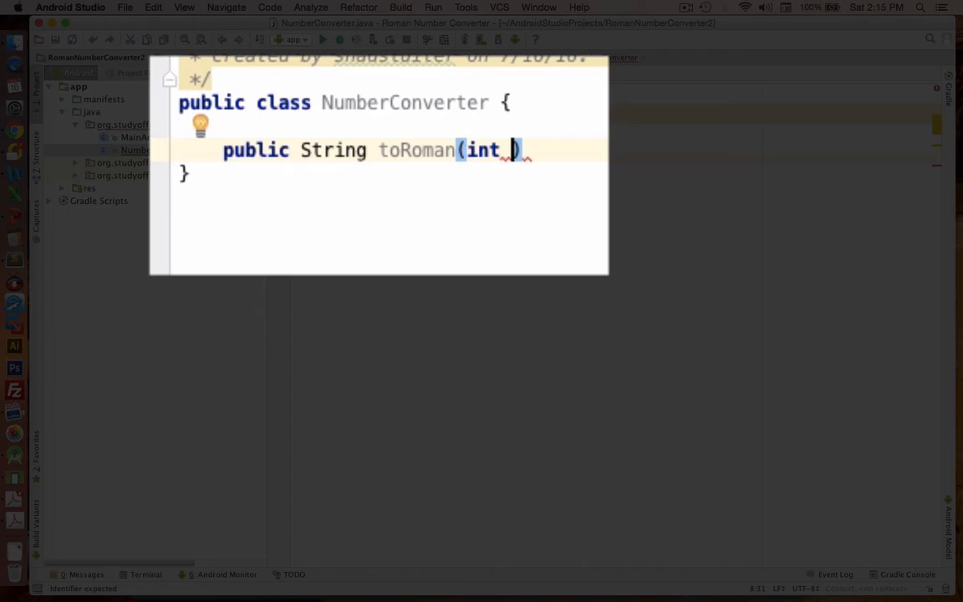
type("numberInput")
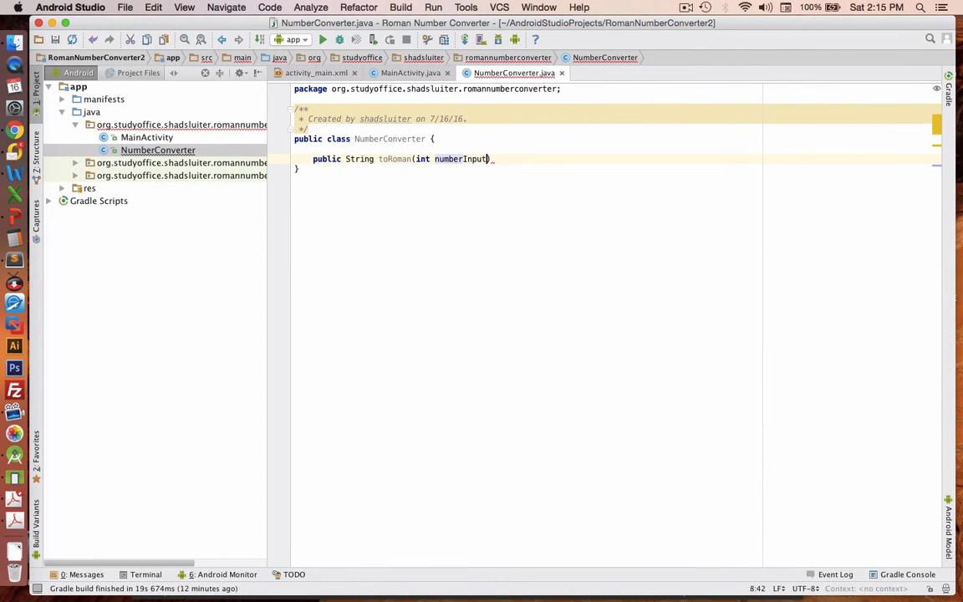
type("{")
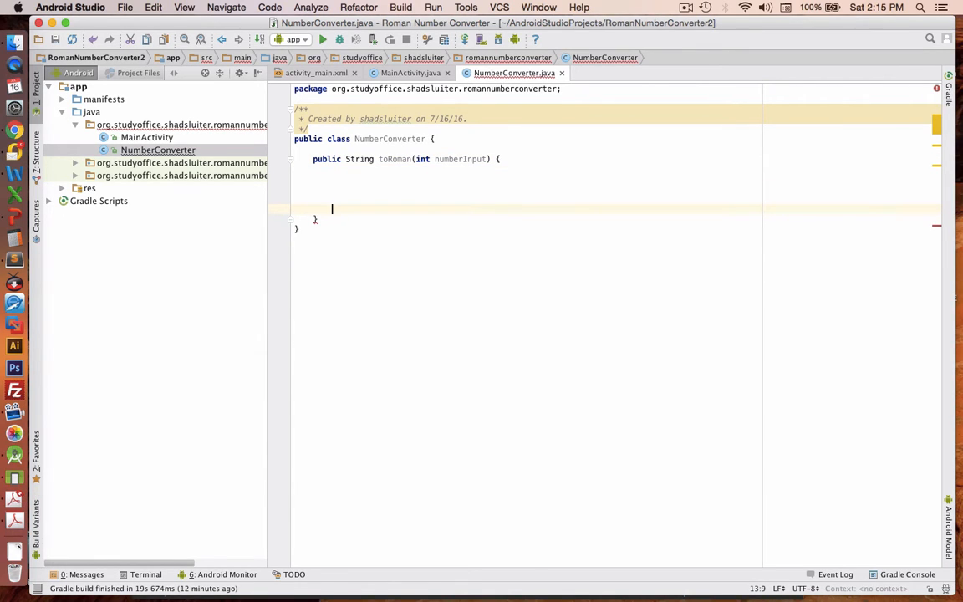
- Add a return statement and a // comment about returning the numeral inside toRoman
type("return")
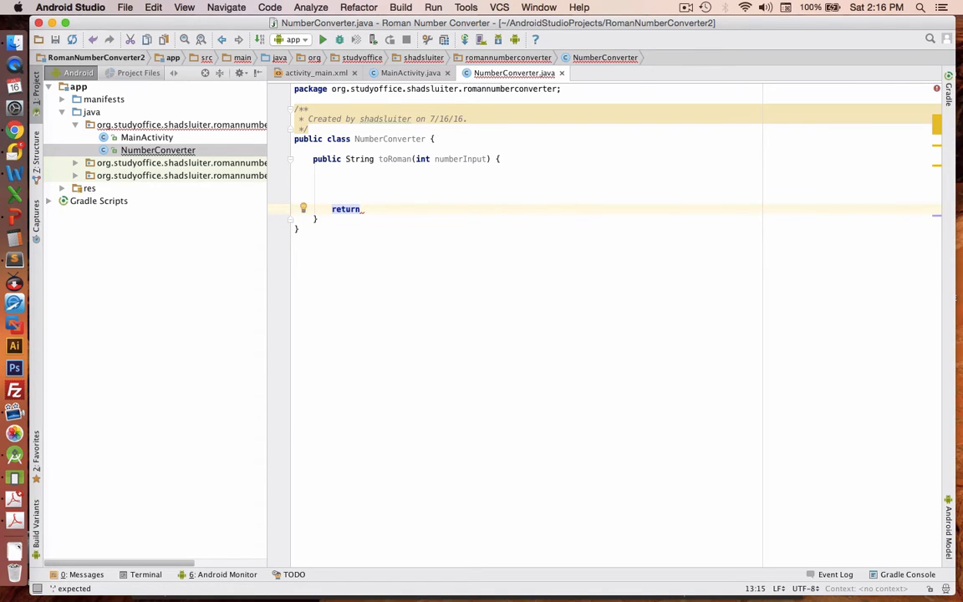
type("//")
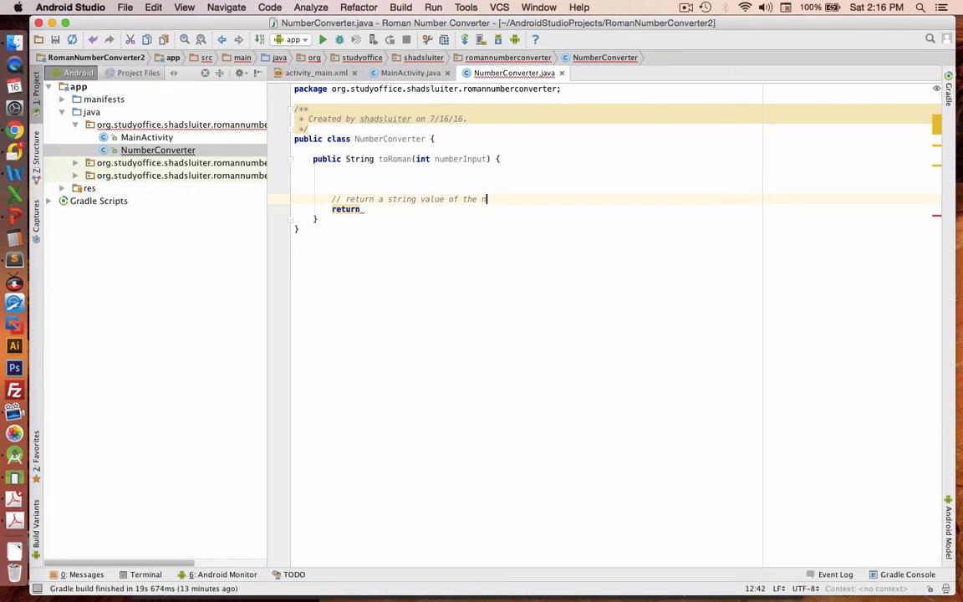
type("umberal")
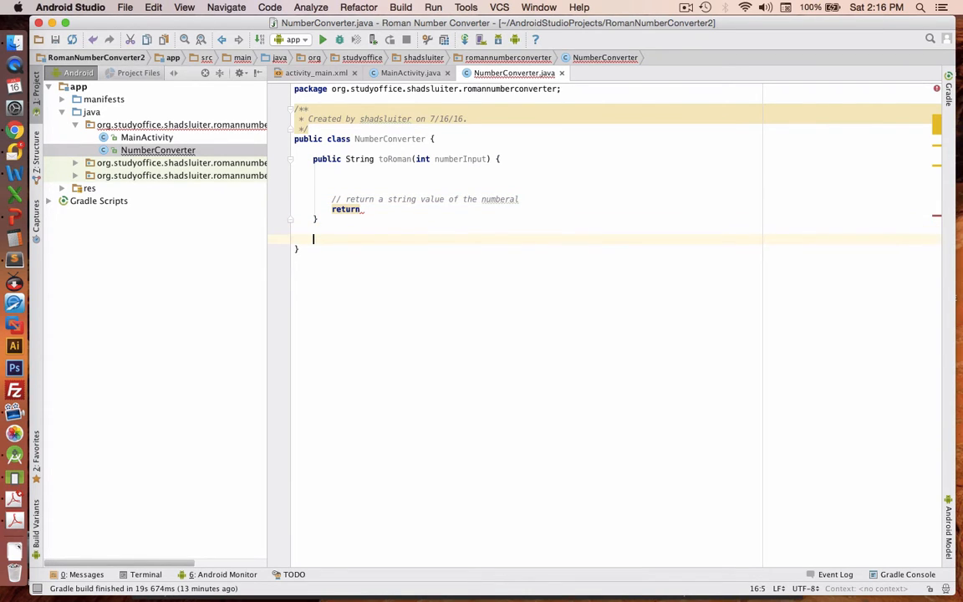
- Write public int toNumber(String numeral) with a return statement and a '// return an int' comment
type("public")
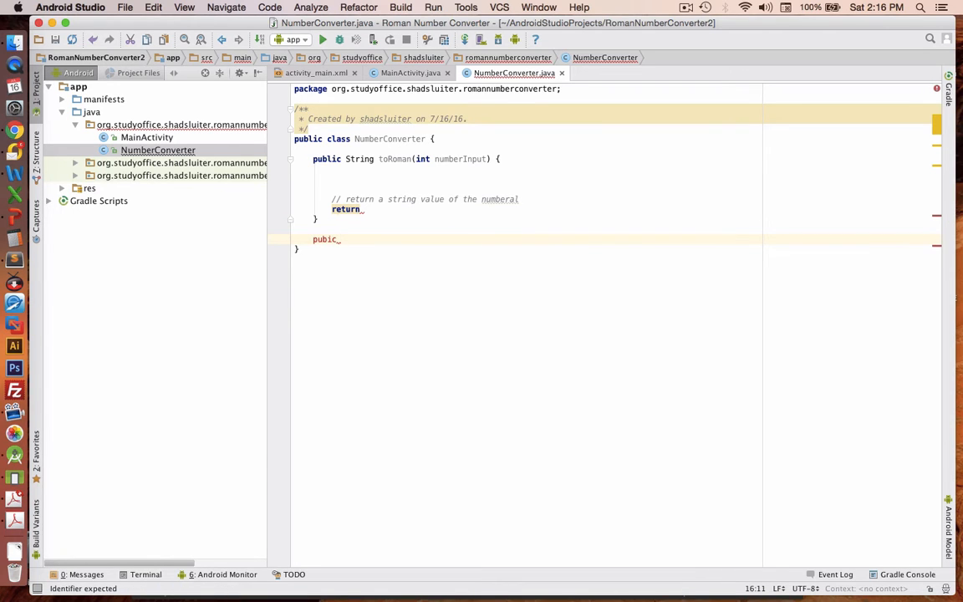
type("c")
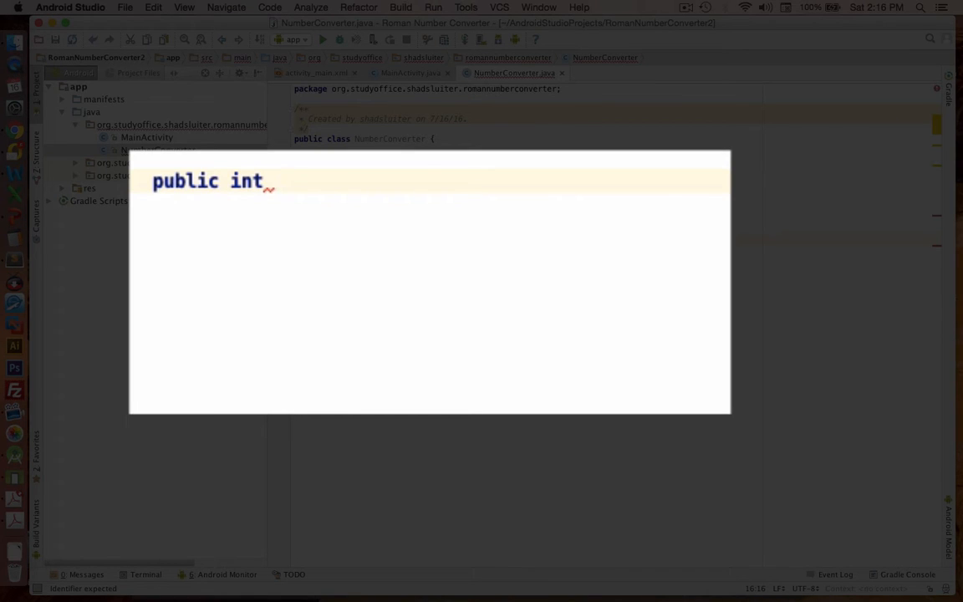
type("toNumber()")
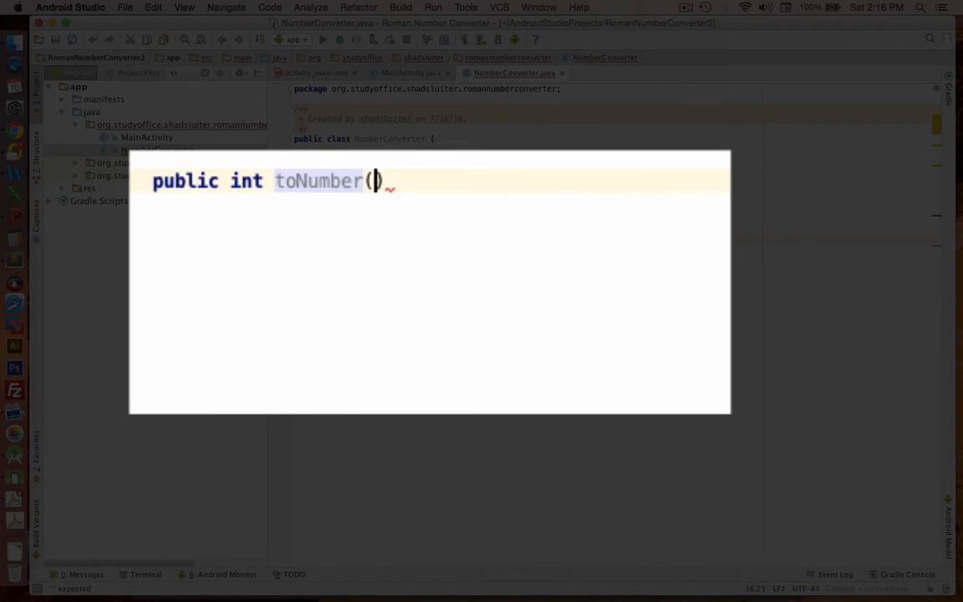
type("String")
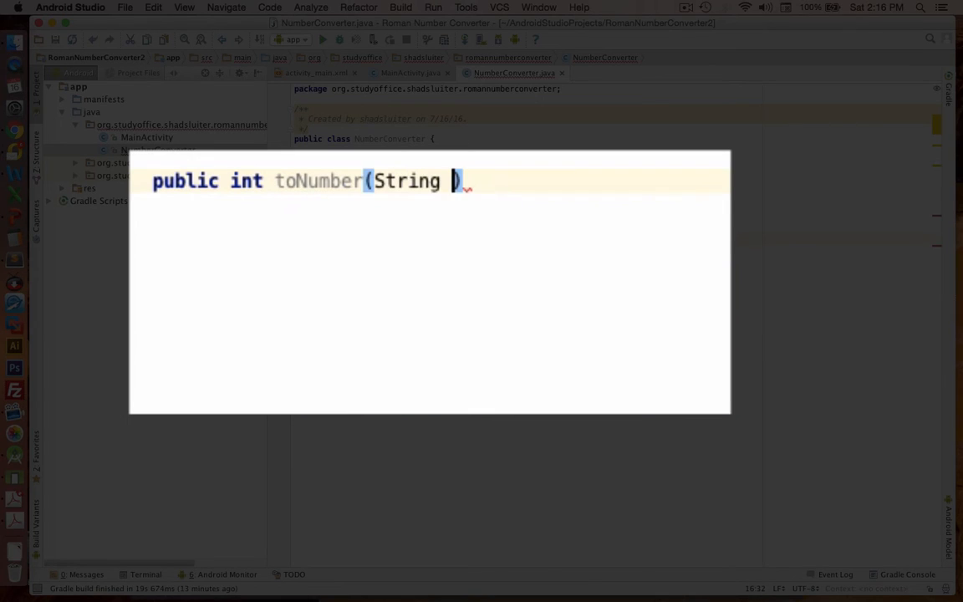
type("numeral")
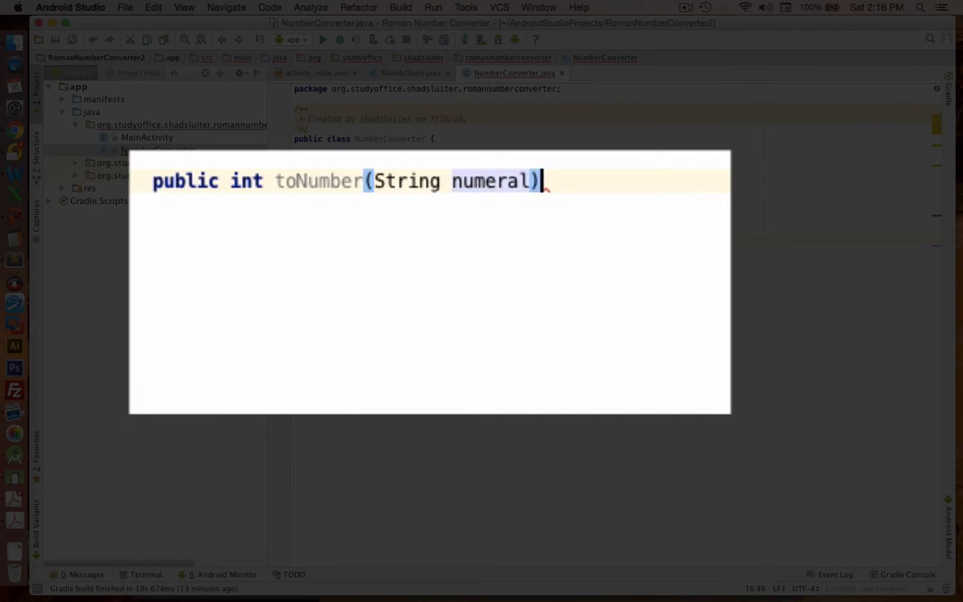
type("{")
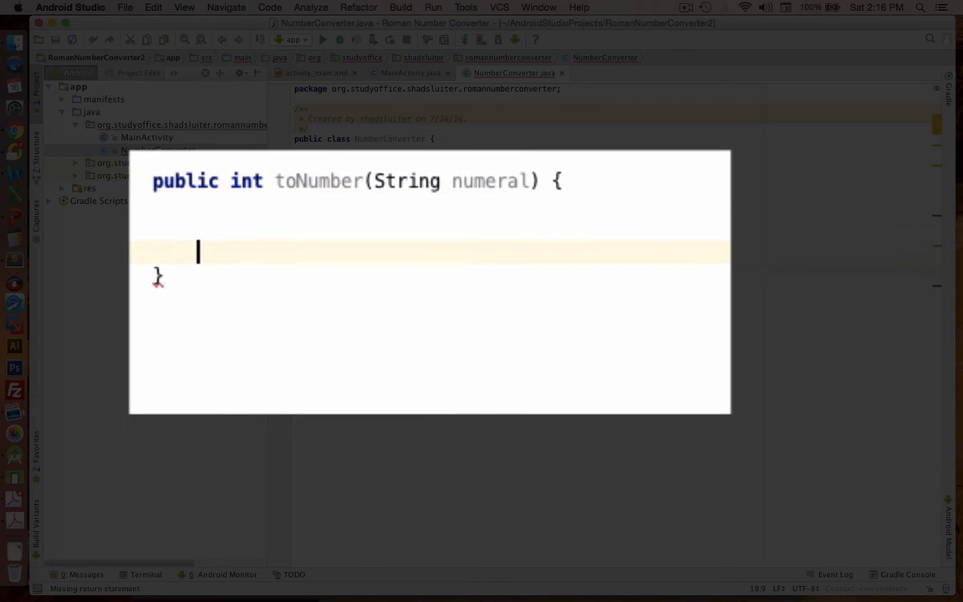
type("return")
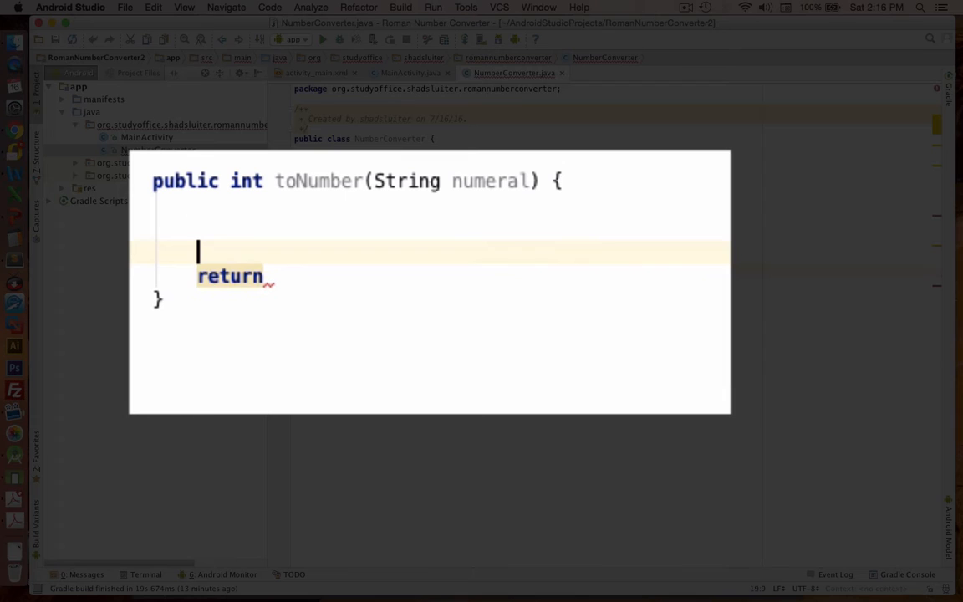
type("// return an int")
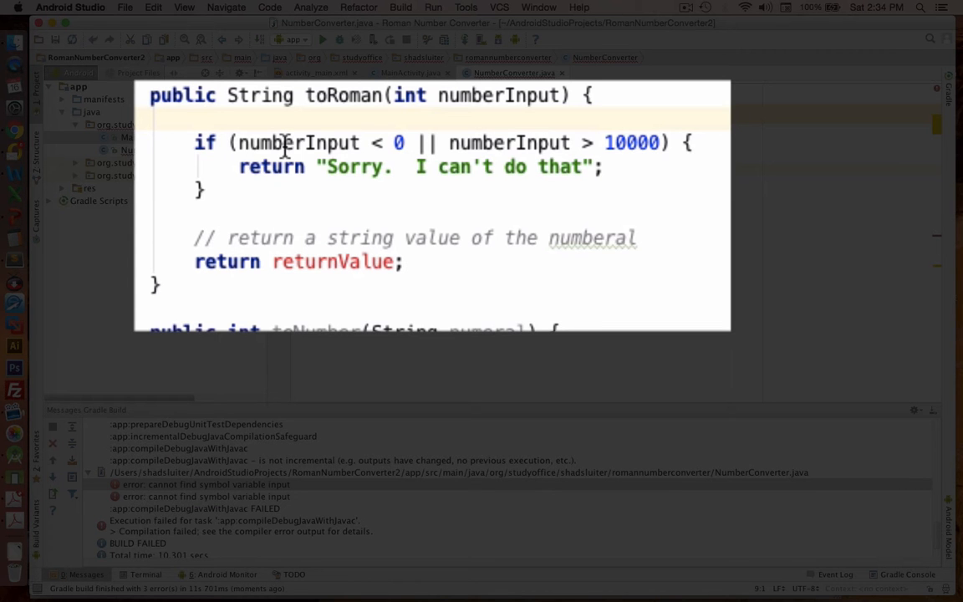
- Declare String returnValue = "" in toRoman, return it at the end, and begin a while loop
double_click(297, 142)
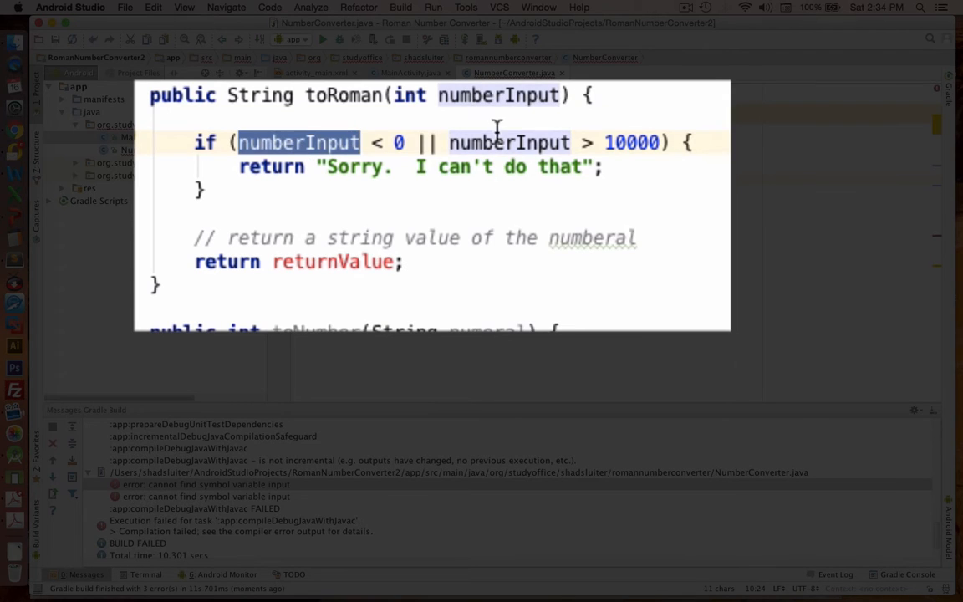
mouse_move(288, 154)
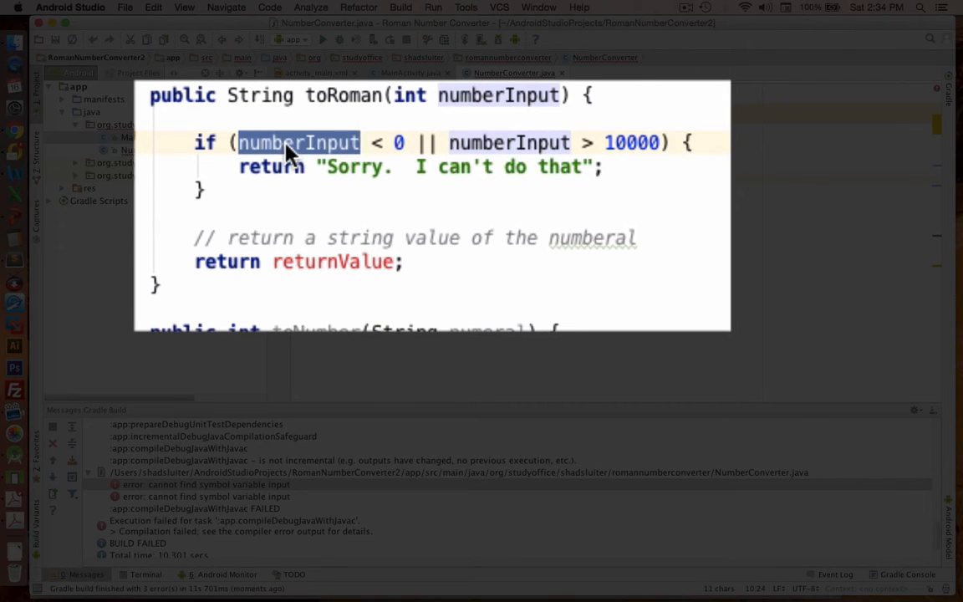
mouse_move(632, 159)
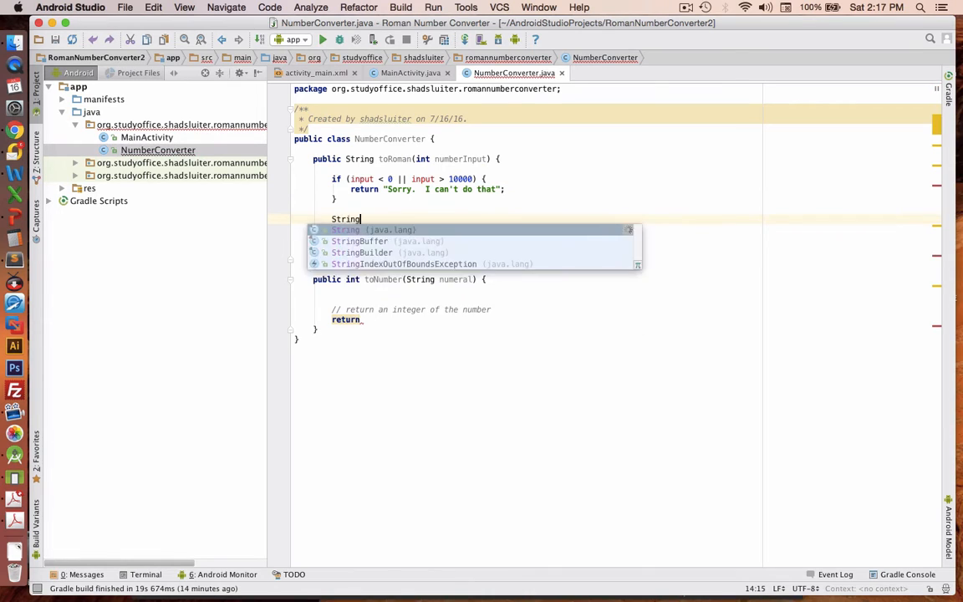
type("returnV")
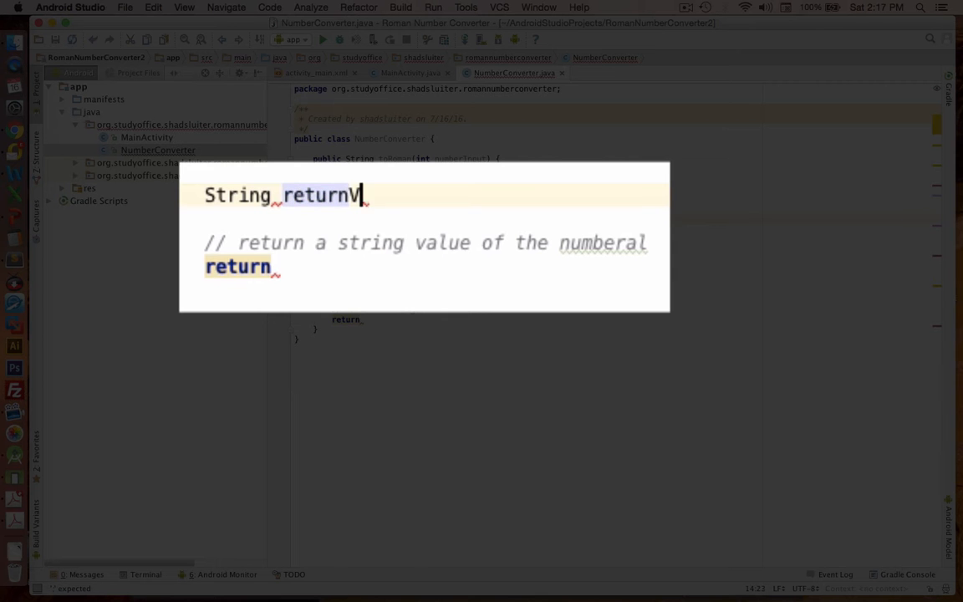
type("alue = \"\";")
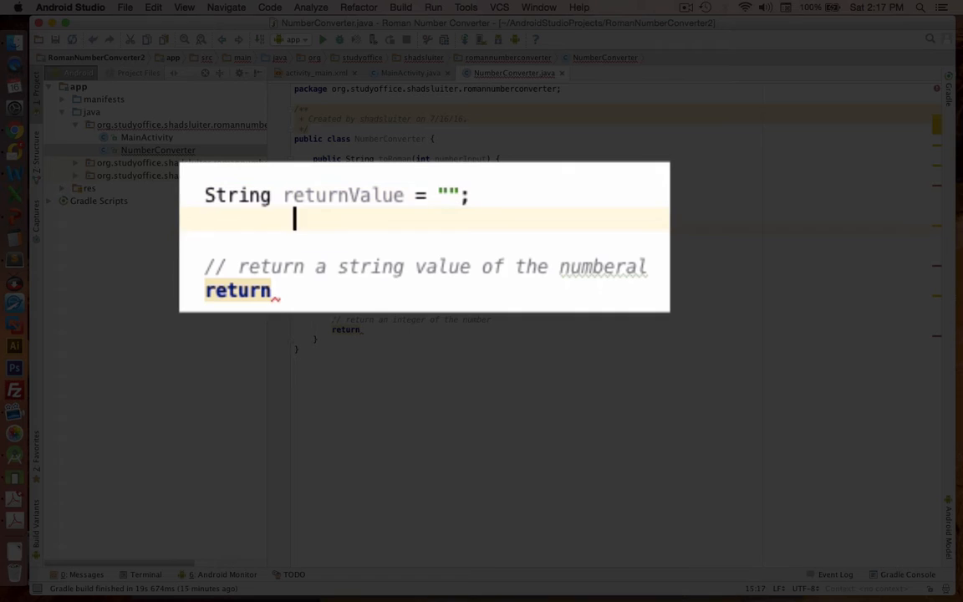
type("returnValue;")
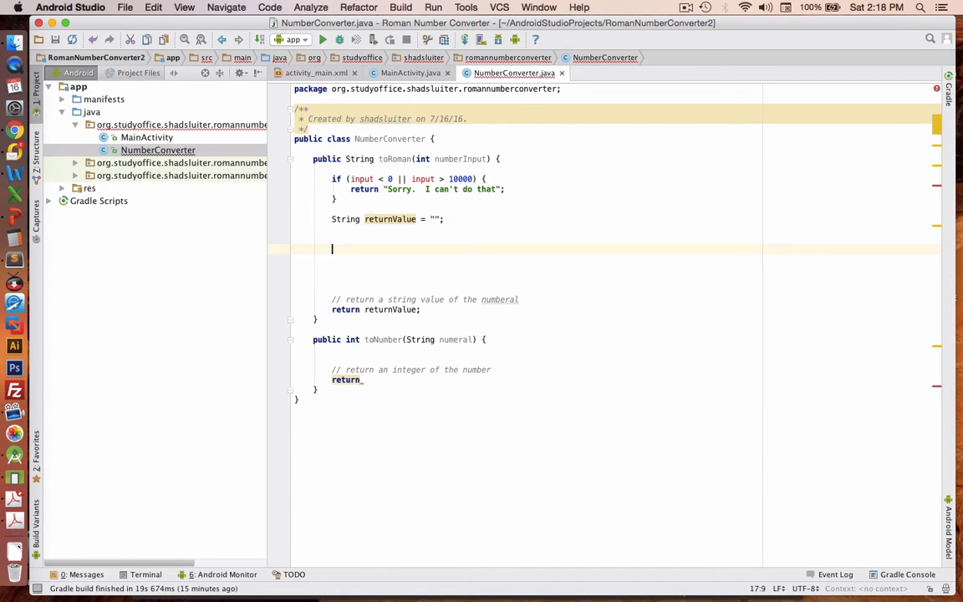
type("while (")
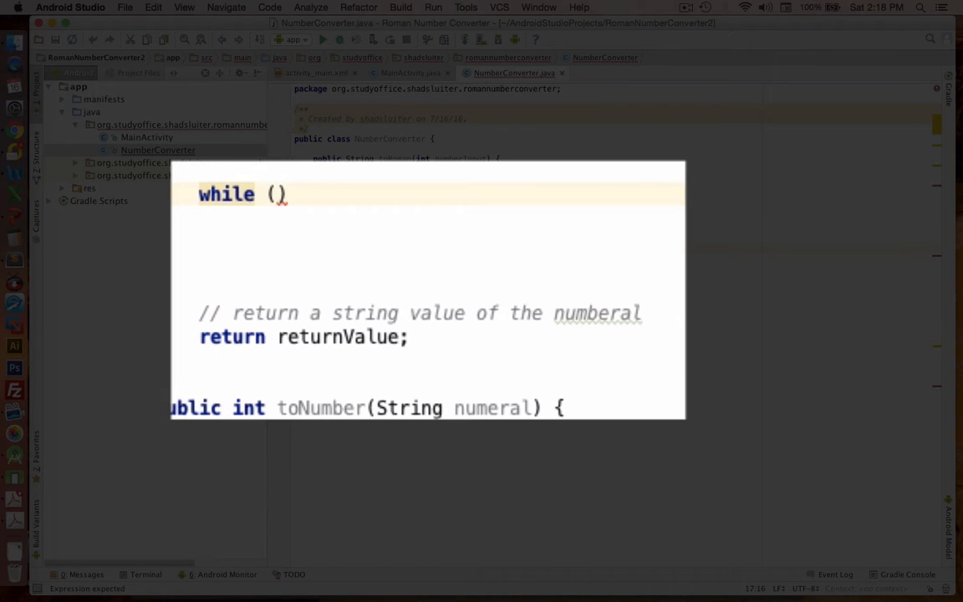
- Write the loop body: while numberInput >= 1000, append "M" to returnValue and subtract 1000
type("numberInput >= 1000")
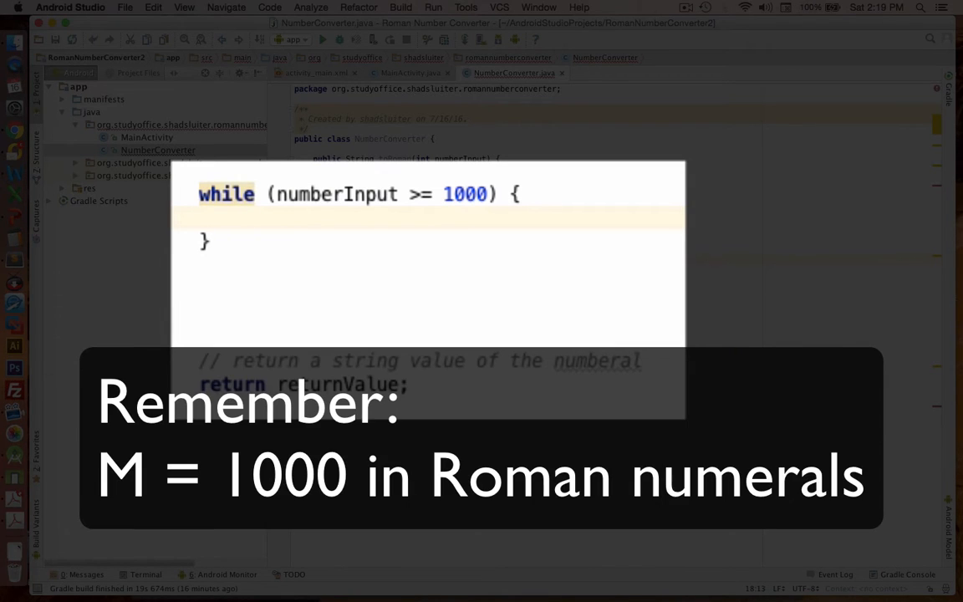
type("returnValue +=")
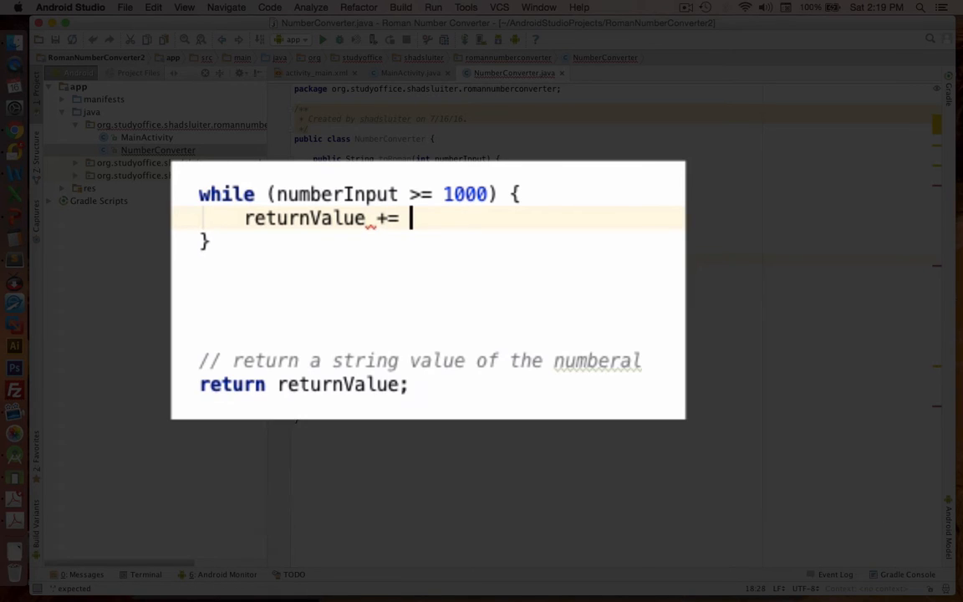
type("\"M\"")
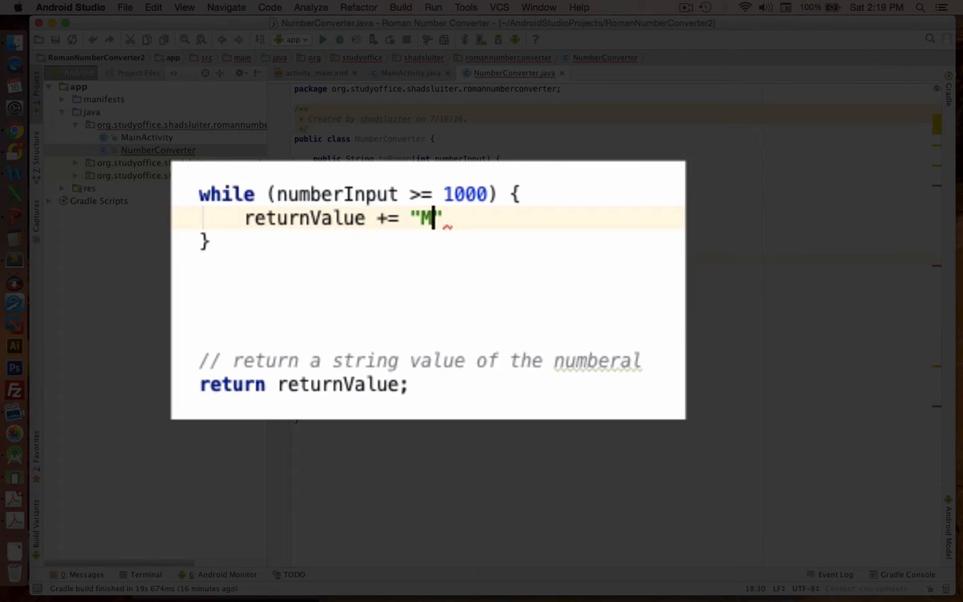
key("enter")
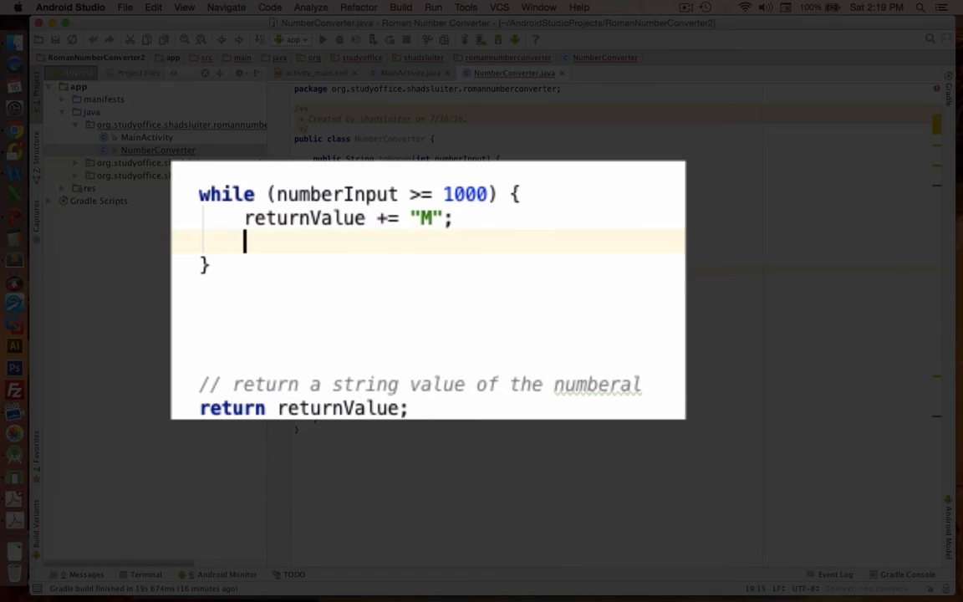
type("numberInput")
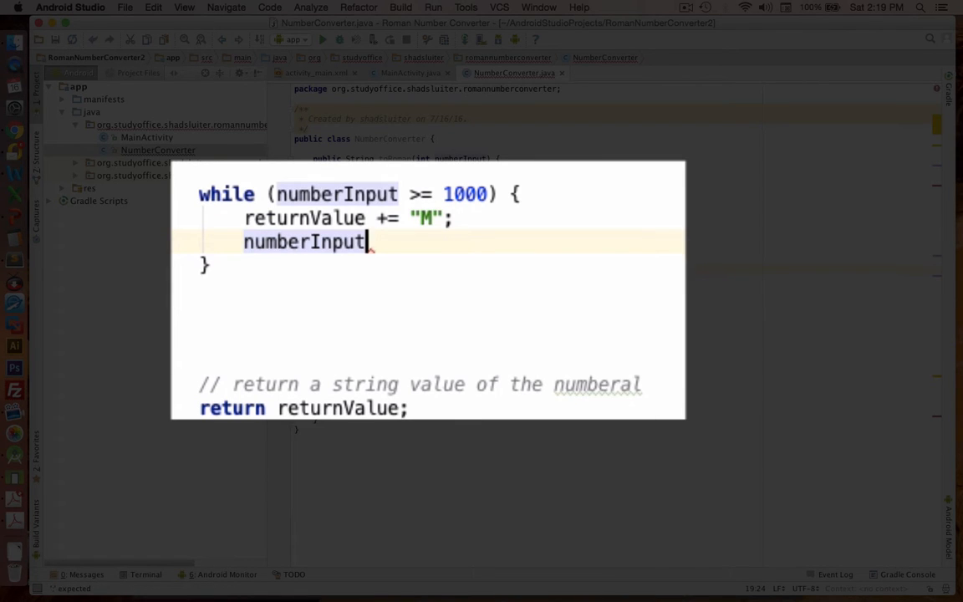
type("= numberInput")
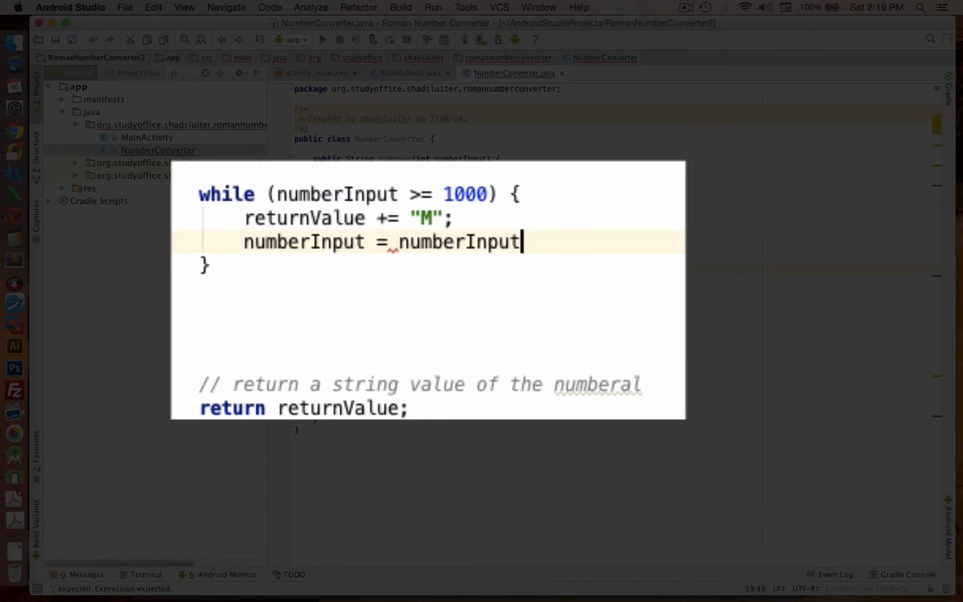
type("- 1000;")
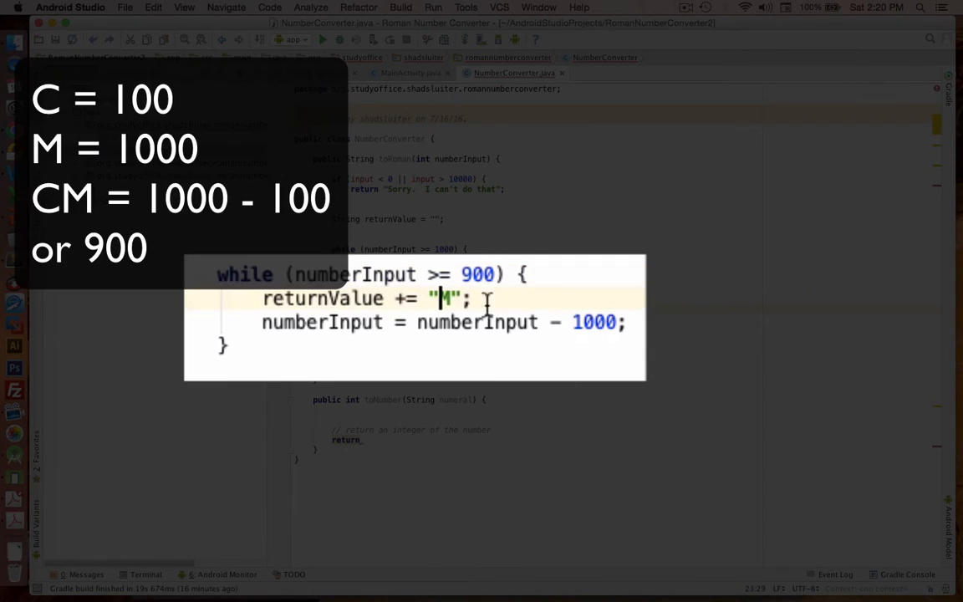
- Change the copied loop's letter to "CM" for the 900 case
type("CM")
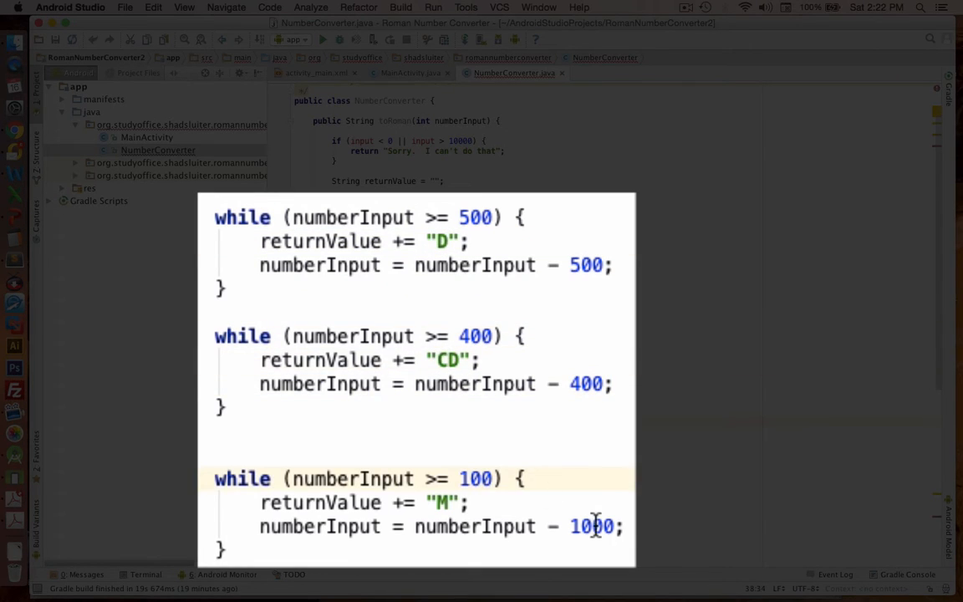
- Edit pasted loops to use 100, 40 and the letter L for the lower values
double_click(592, 525)
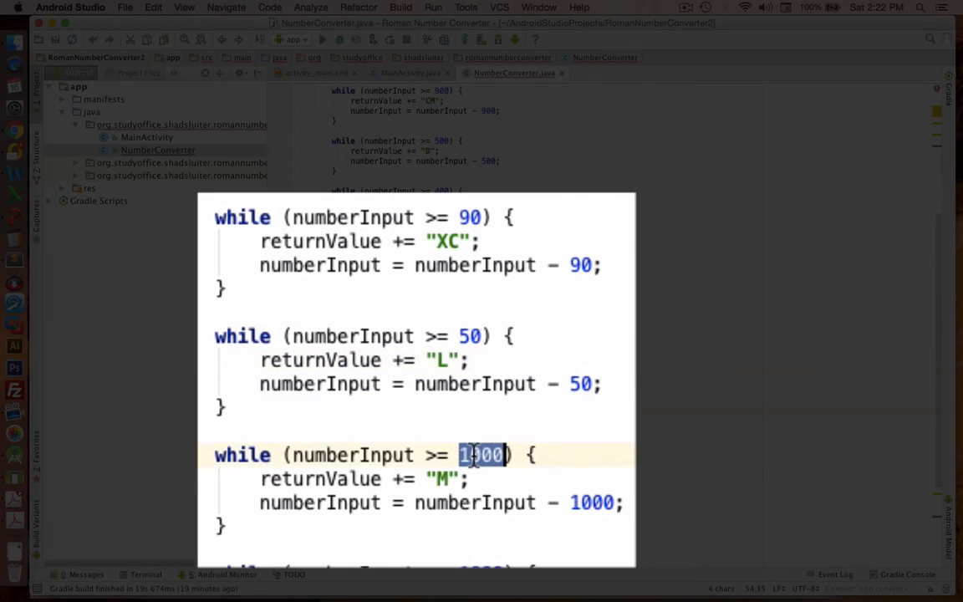
type("40")
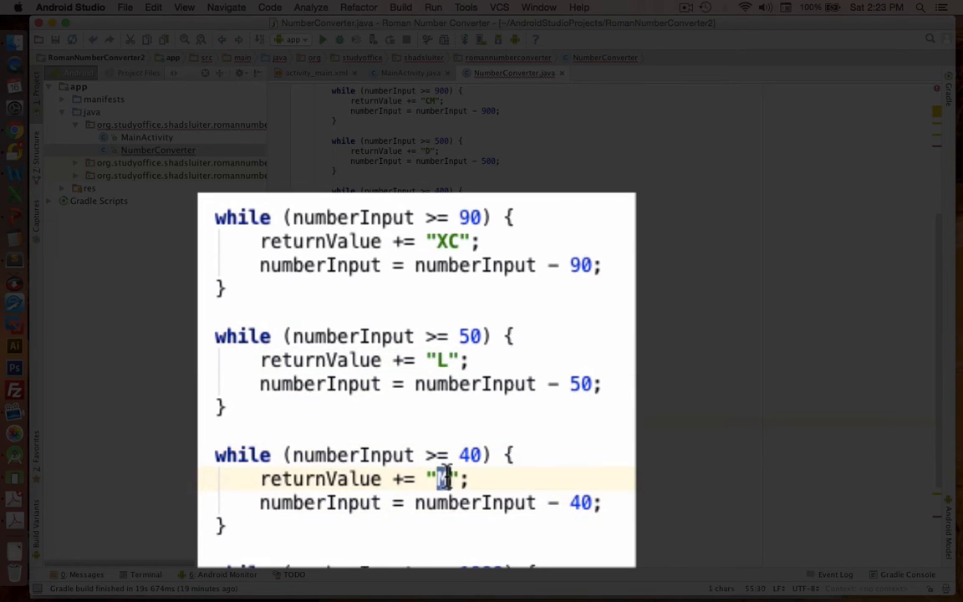
type("L")
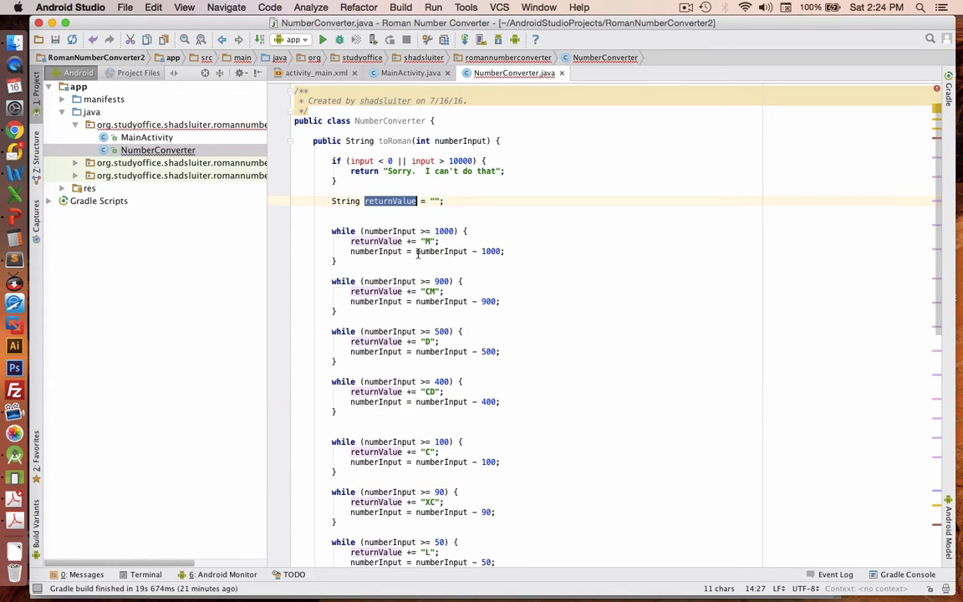
- Change toNumber to return 0 and switch back to MainActivity
scroll("down", 3)
type("return")
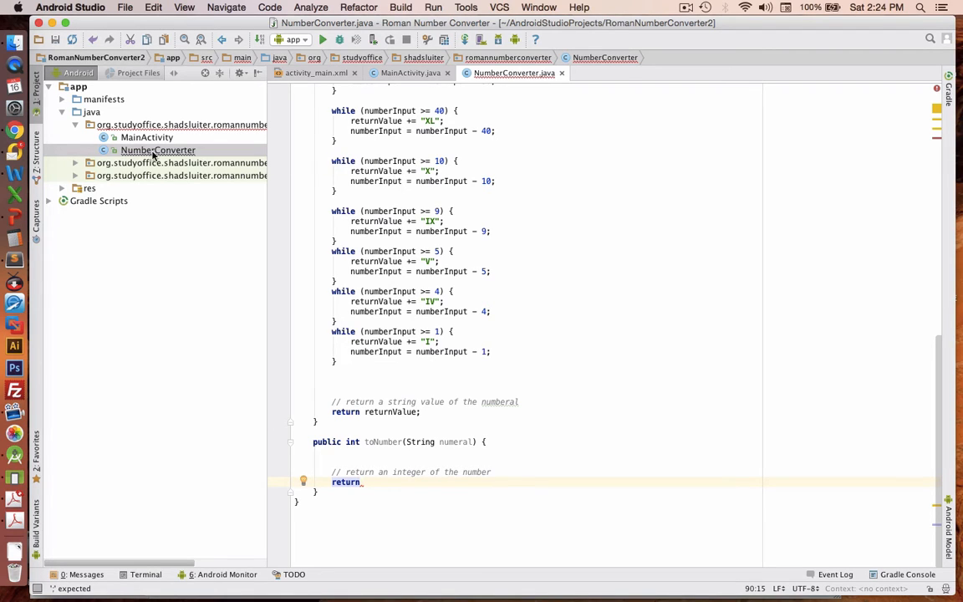
mouse_move(382, 441)
type(" 0;")
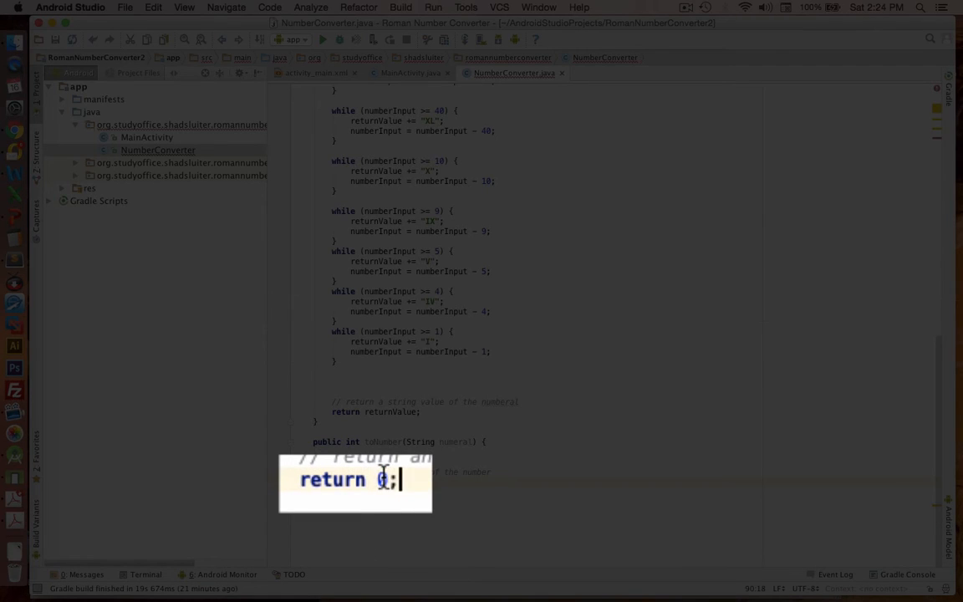
left_click(147, 137)
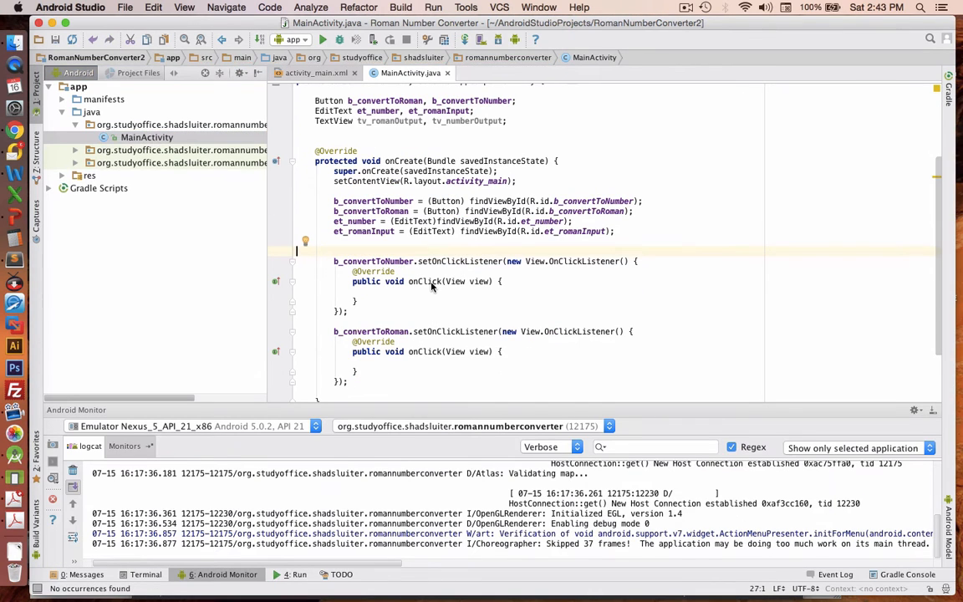
- Link tv_numberOutput and the other output TextView to their layout views with findViewById
double_click(371, 331)
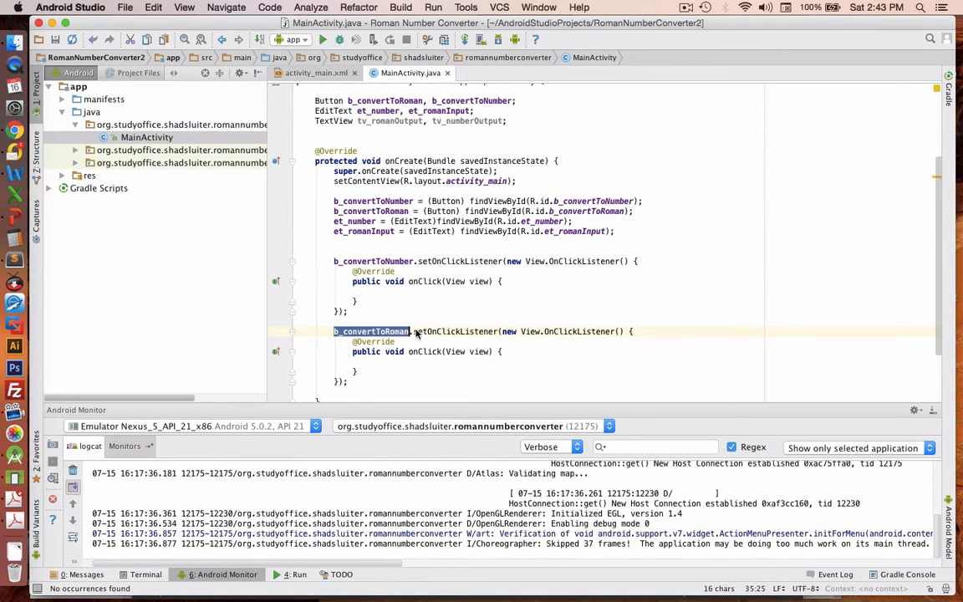
mouse_move(367, 234)
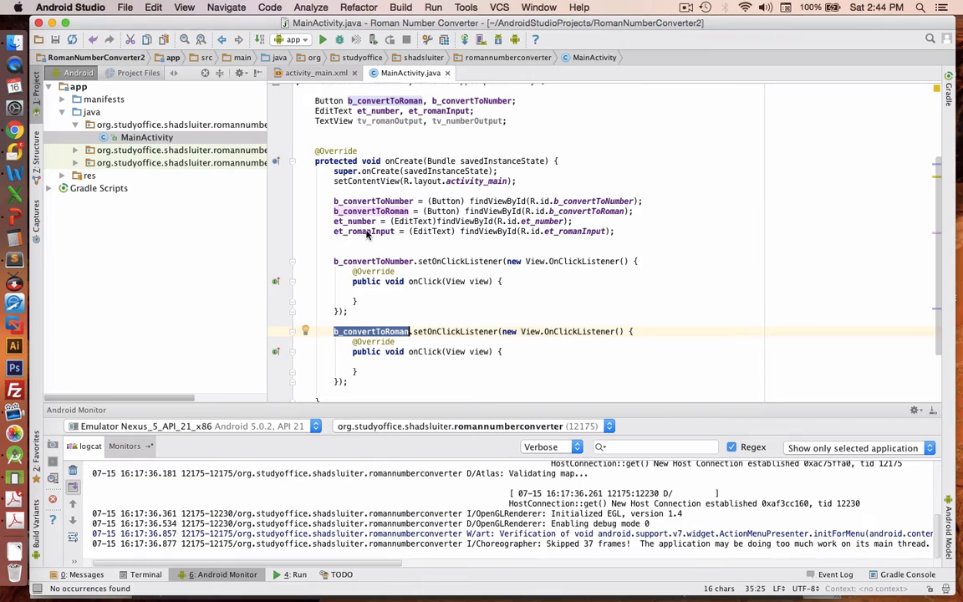
scroll("down", 3)
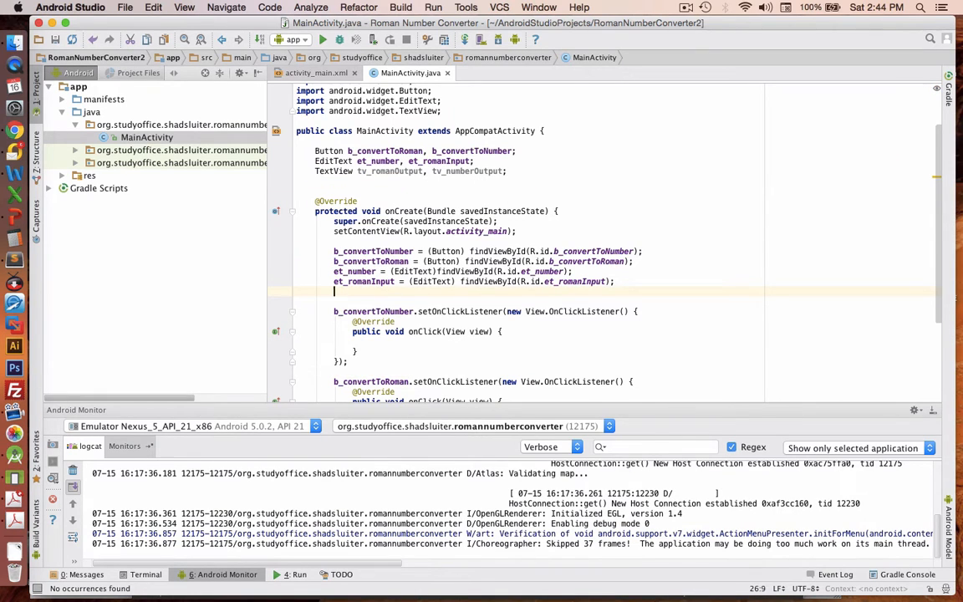
type("tv_numberOutput = (TextView)findViewById(R.id.tv_numberOutput")
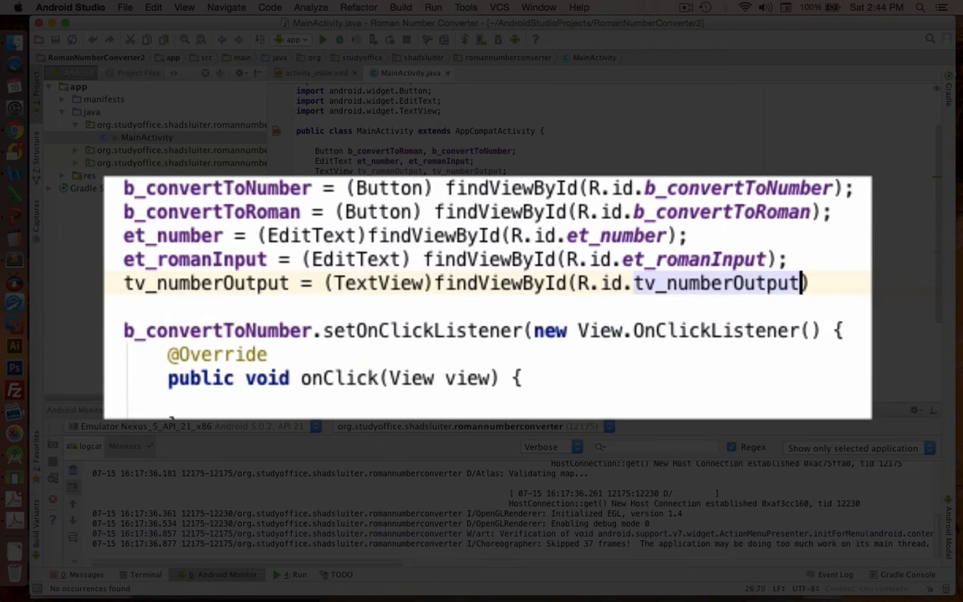
type("tv_")
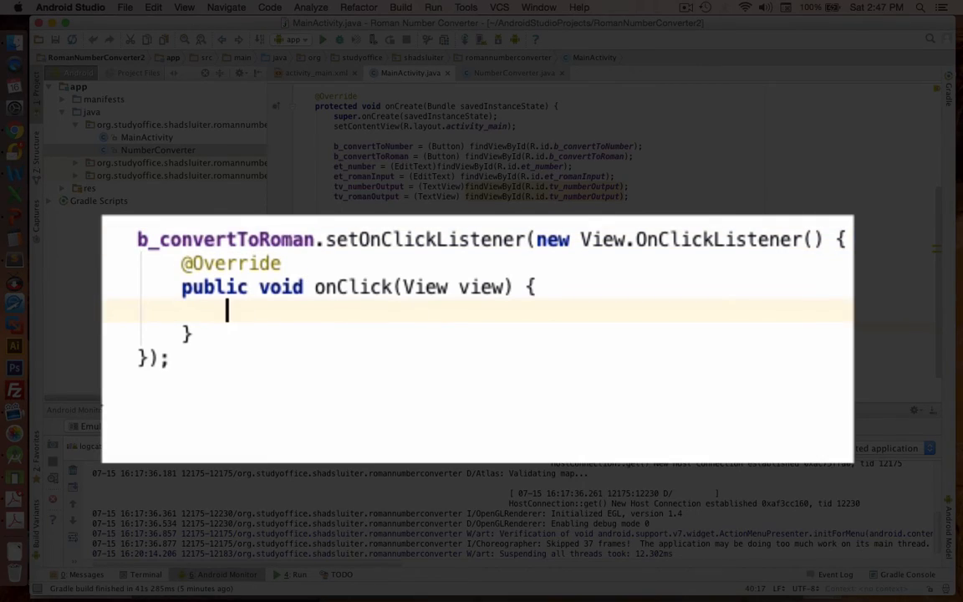
- Add a comment, create NumberConverter nc and call nc.toRoman(100)
type("// we need to convert a number to a numeral")
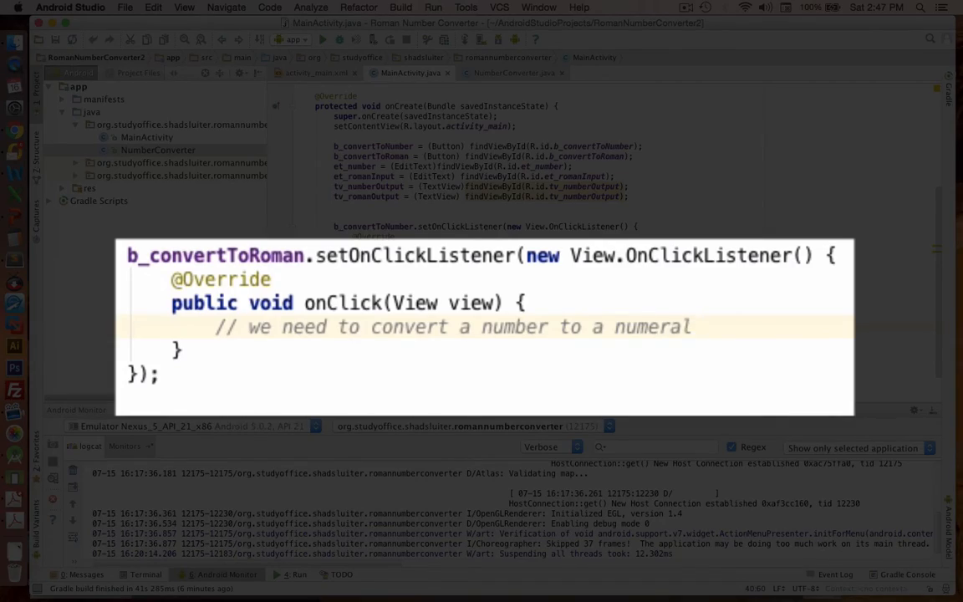
type("NumberConverter")
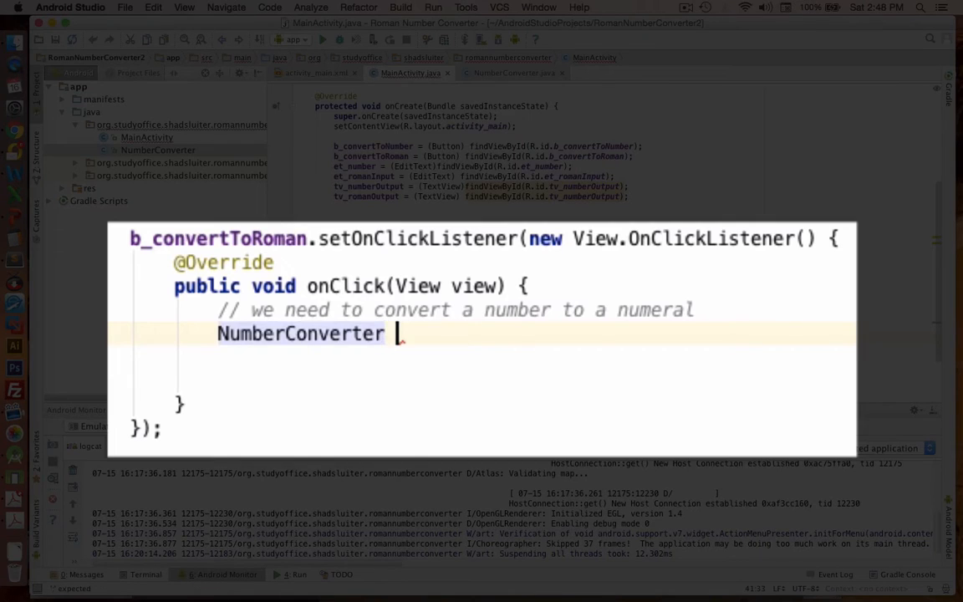
type("nc =")
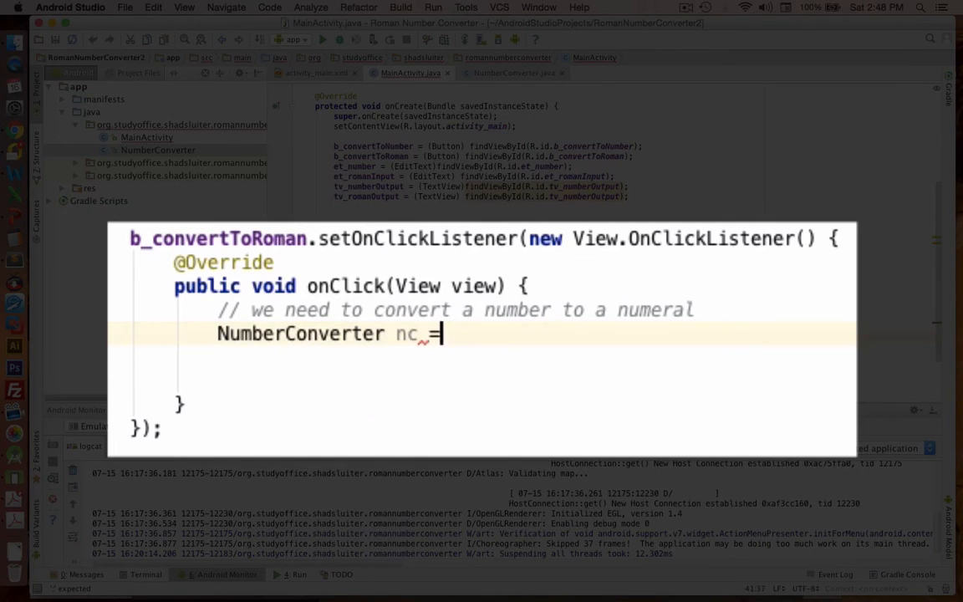
type("new NumberConverter();")
type("nc.toRoman(")
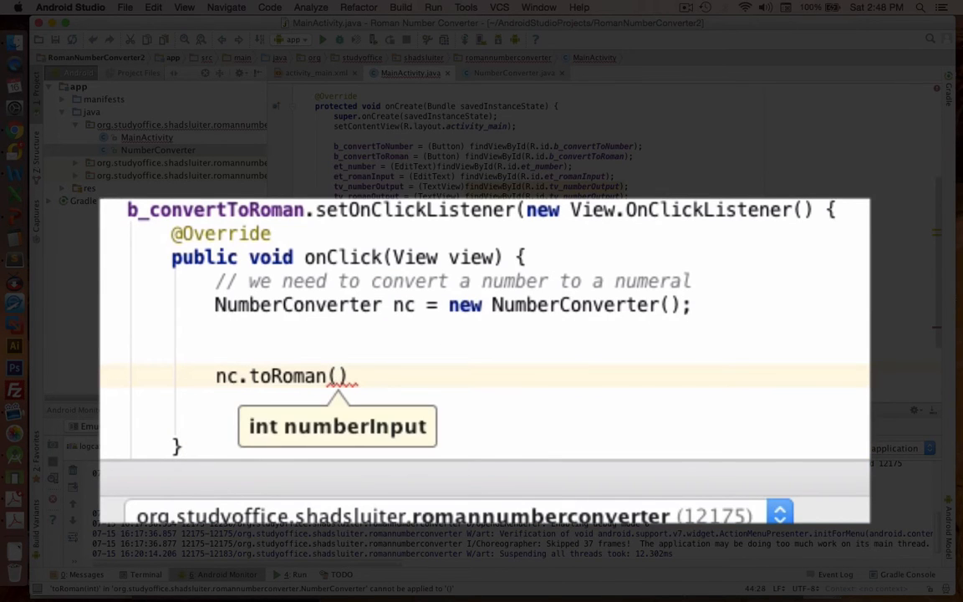
type("100")
left_click(496, 341)
type("int t")
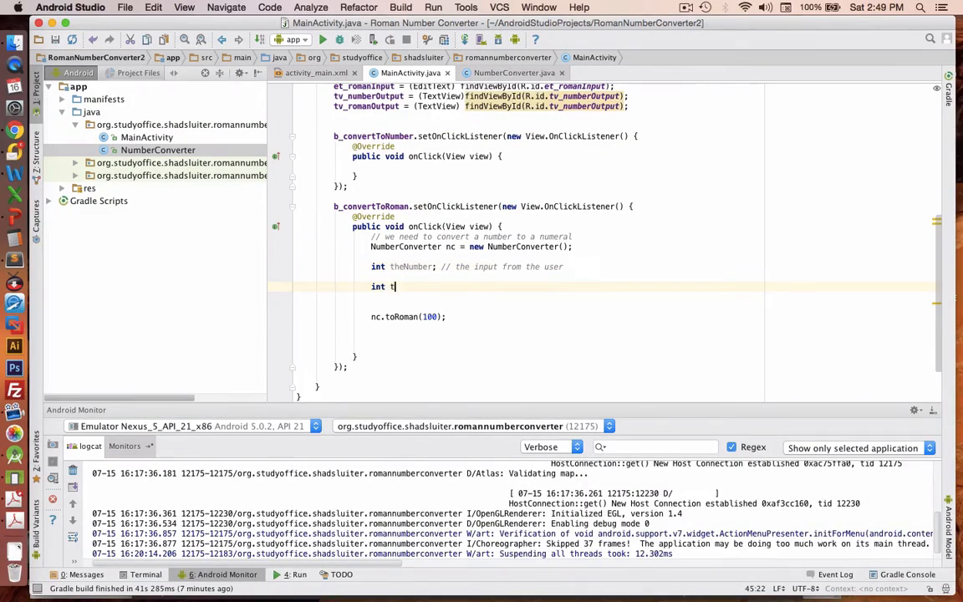
- Declare String theRoman and int theNumber with comments about what to send
type("heRoman; // stri")
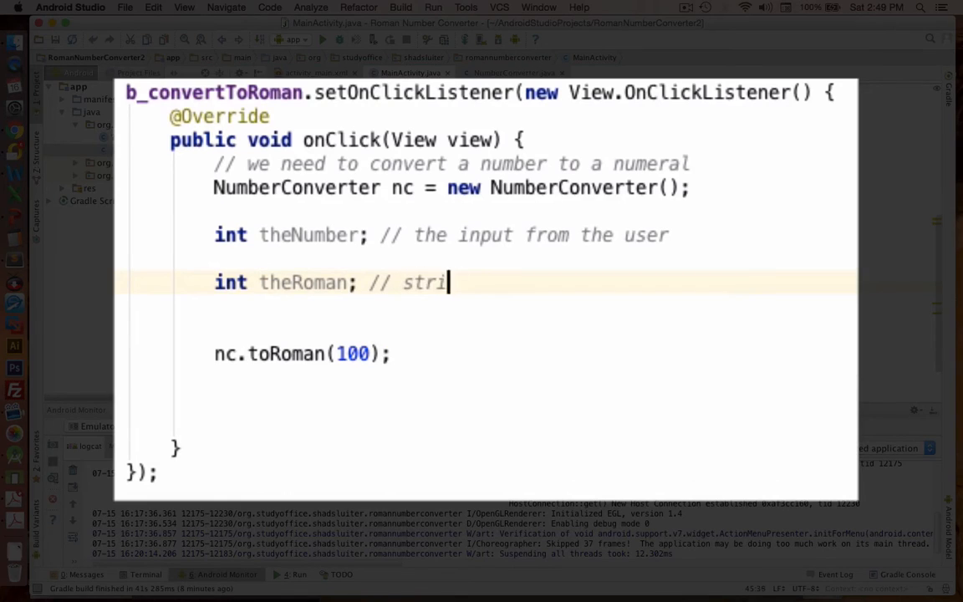
type("ng to send back to the user")
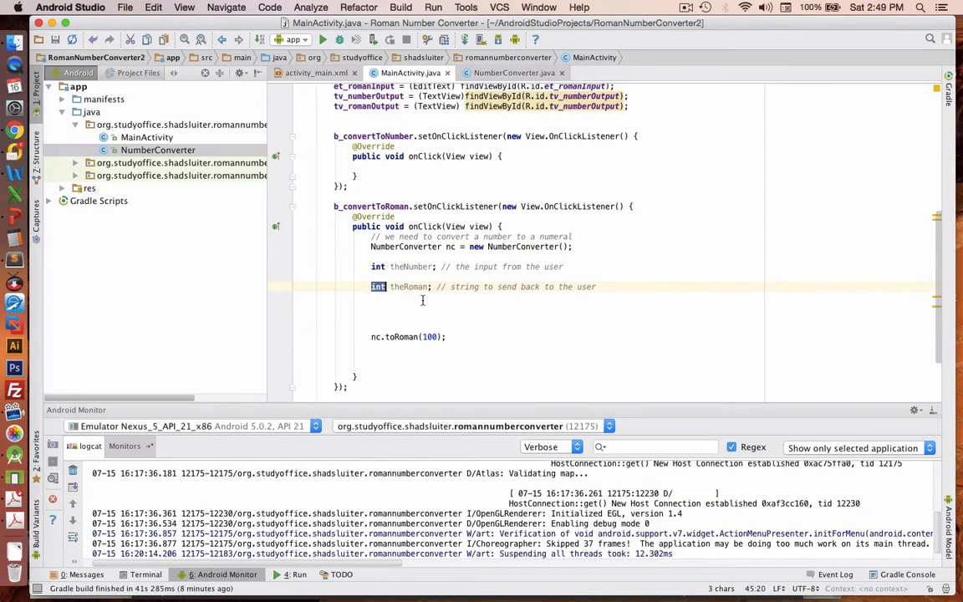
type("String")
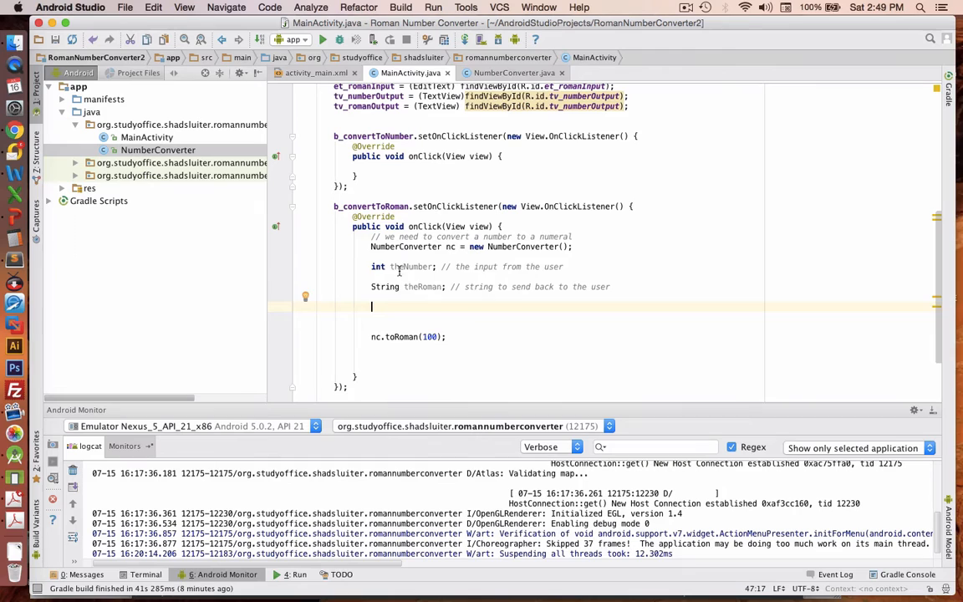
double_click(412, 266)
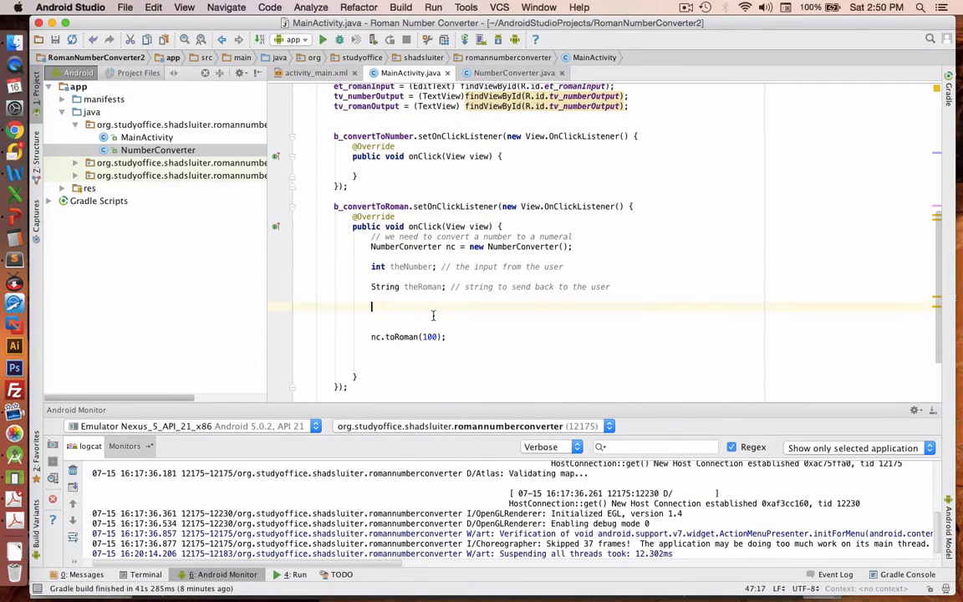
type("theNumber")
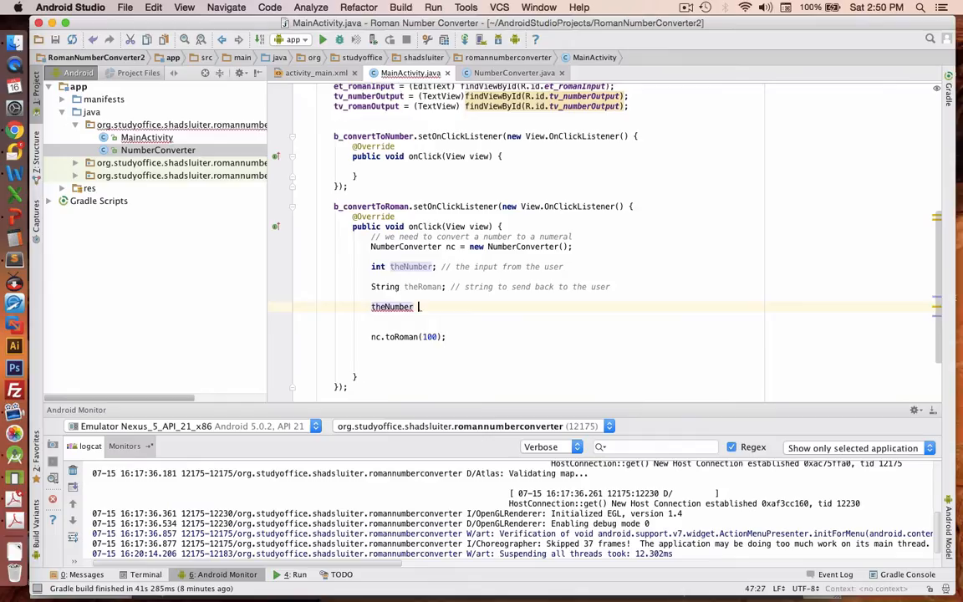
- Assign theNumber = et_number.getText().toString() using autocomplete for getText()
type("= E")
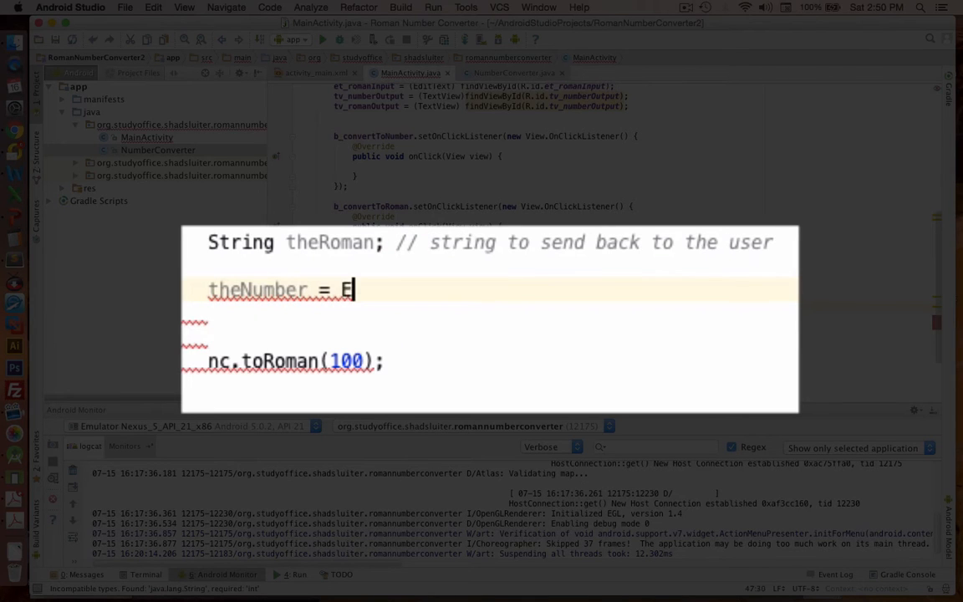
type("t_number")
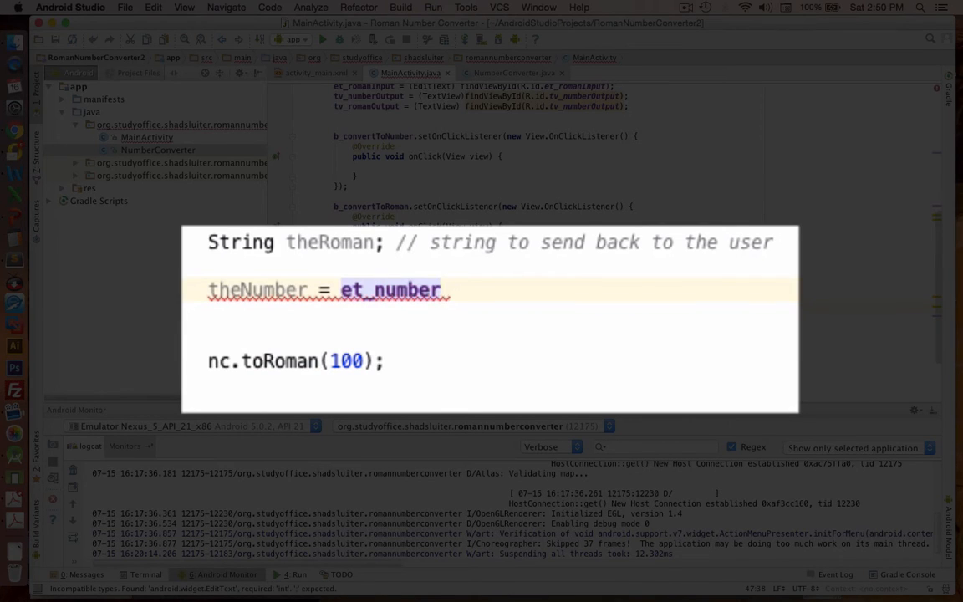
type(".")
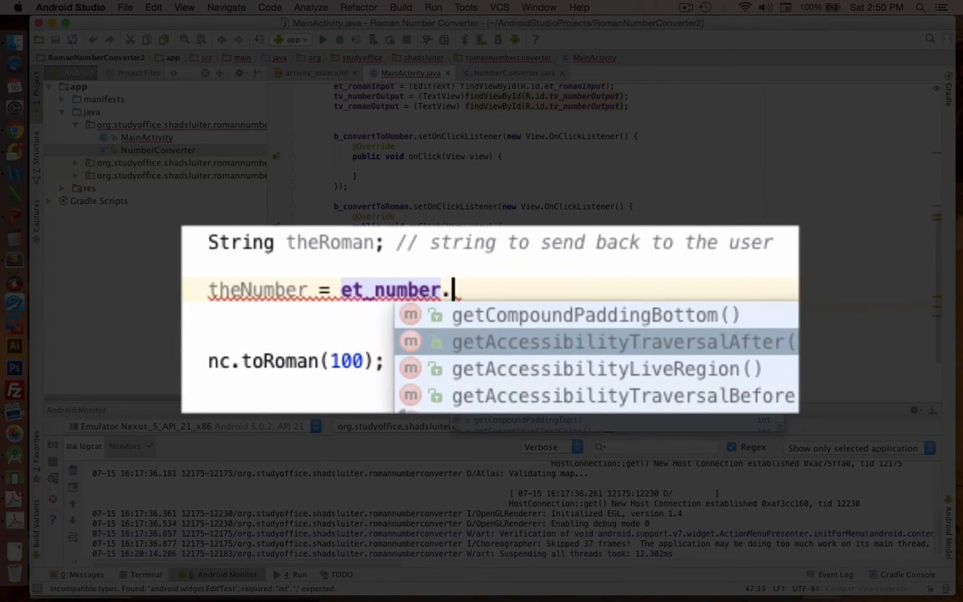
type("get")
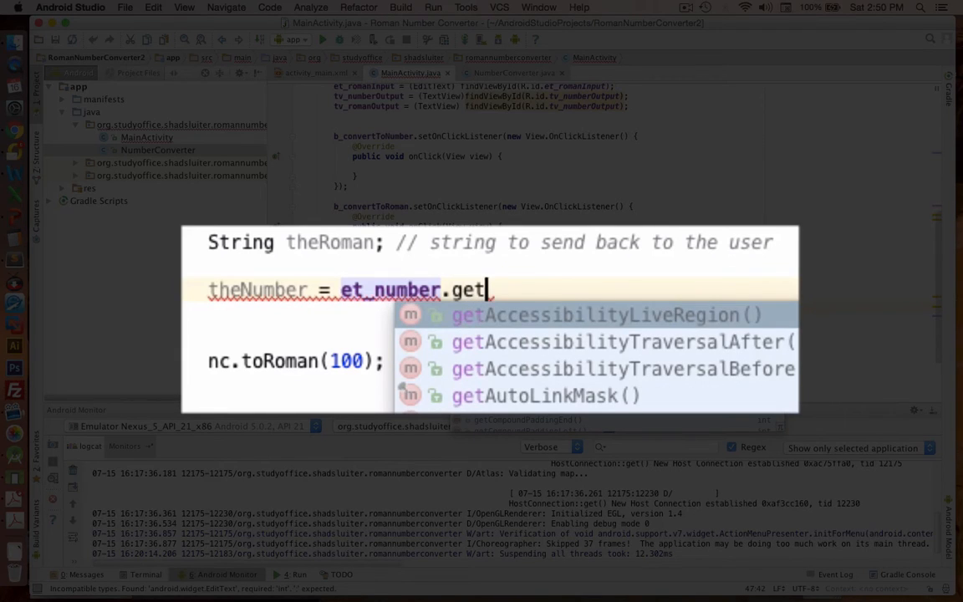
type("T")
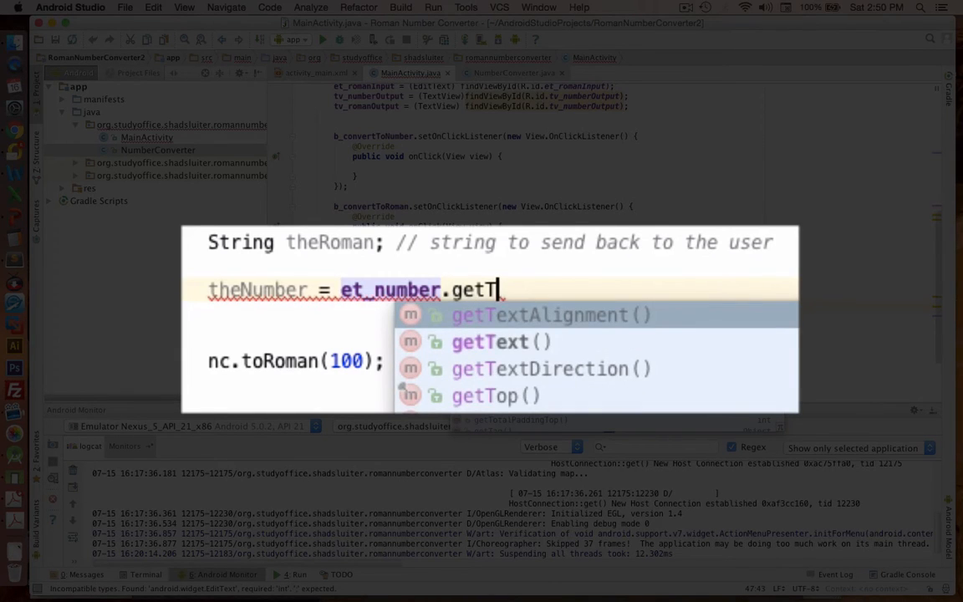
left_click(488, 341)
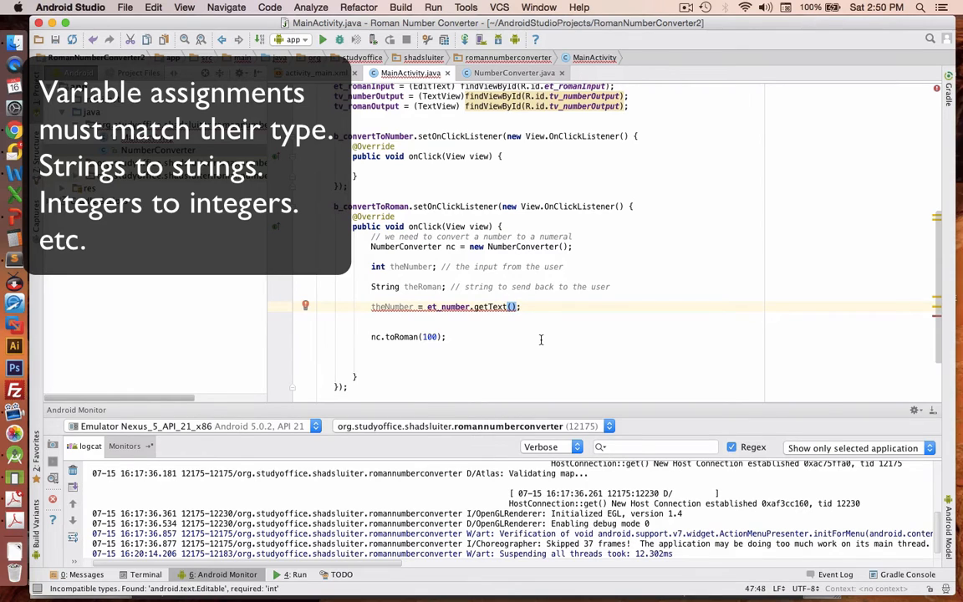
type(".")
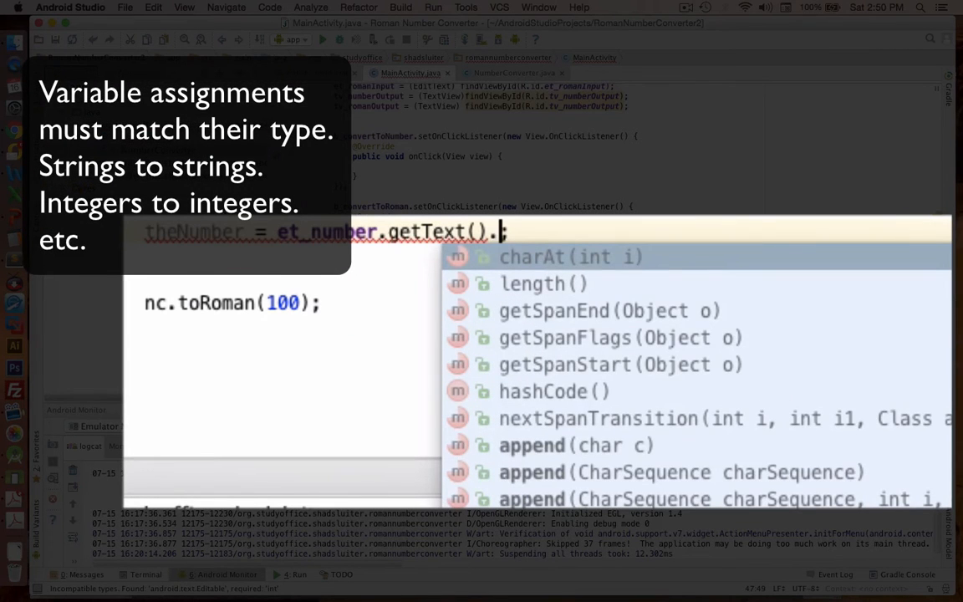
type("to")
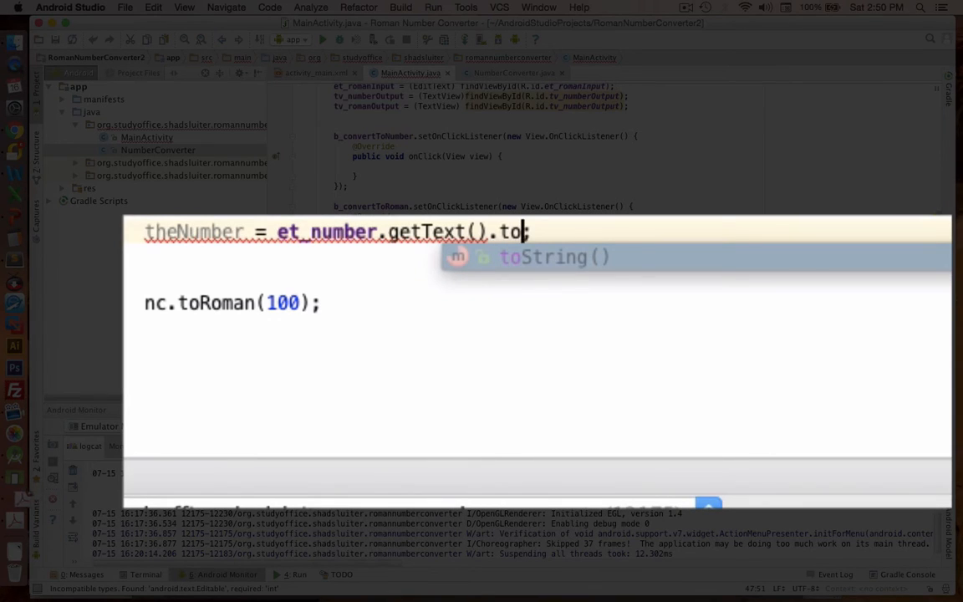
mouse_move(555, 266)
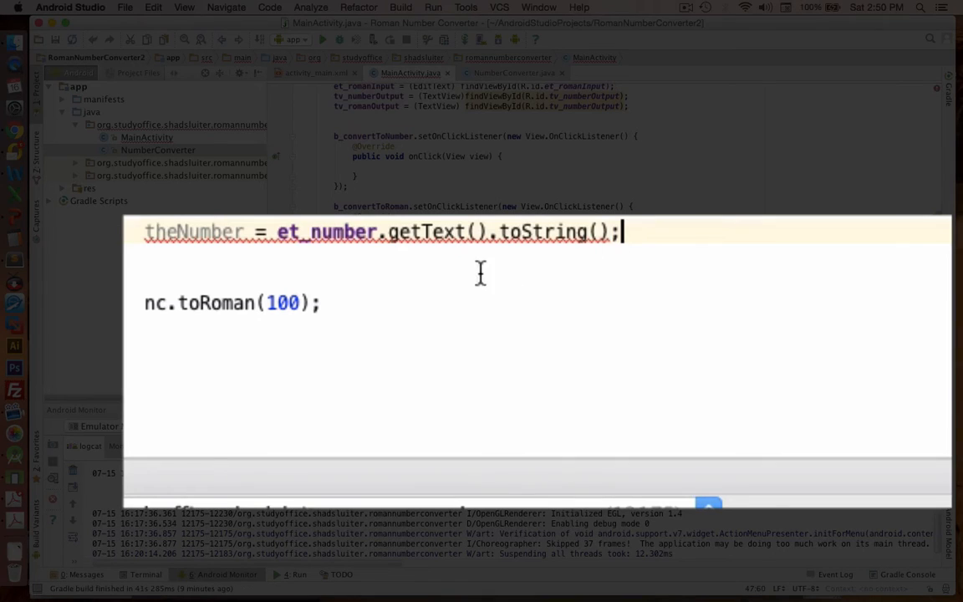
mouse_move(425, 231)
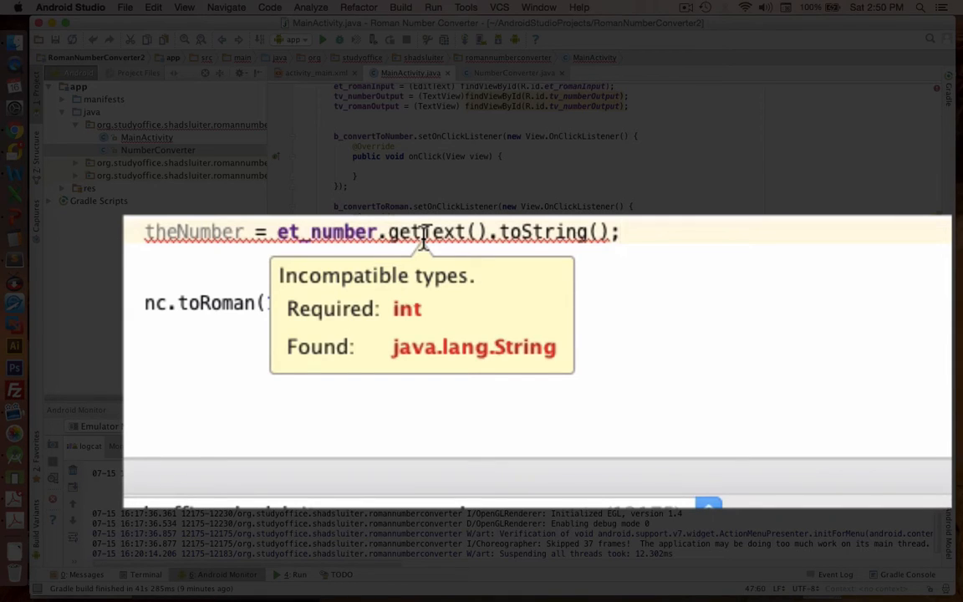
- Try a .toInt() call, then delete it as invalid for the String result
type(".in")
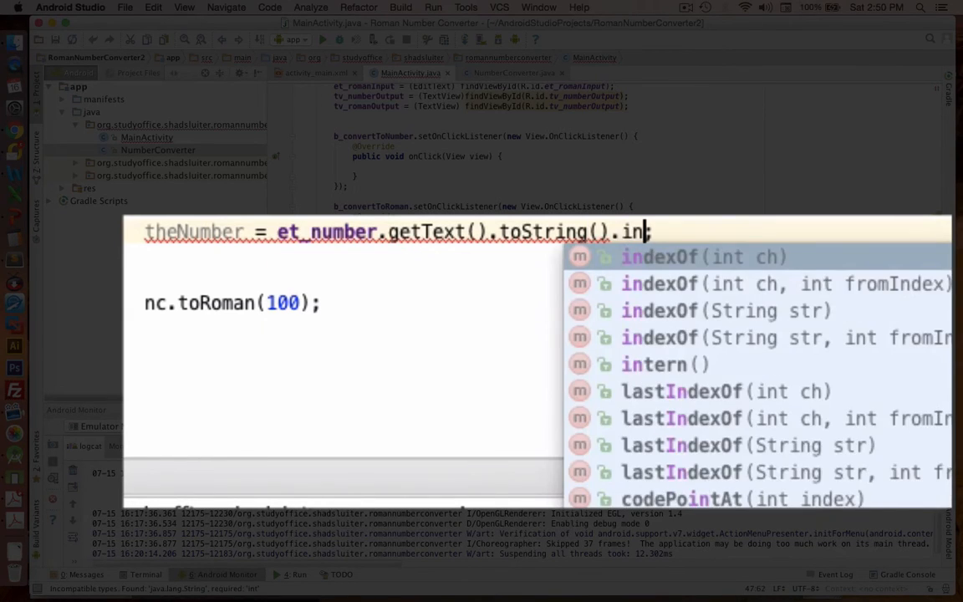
type("toInt")
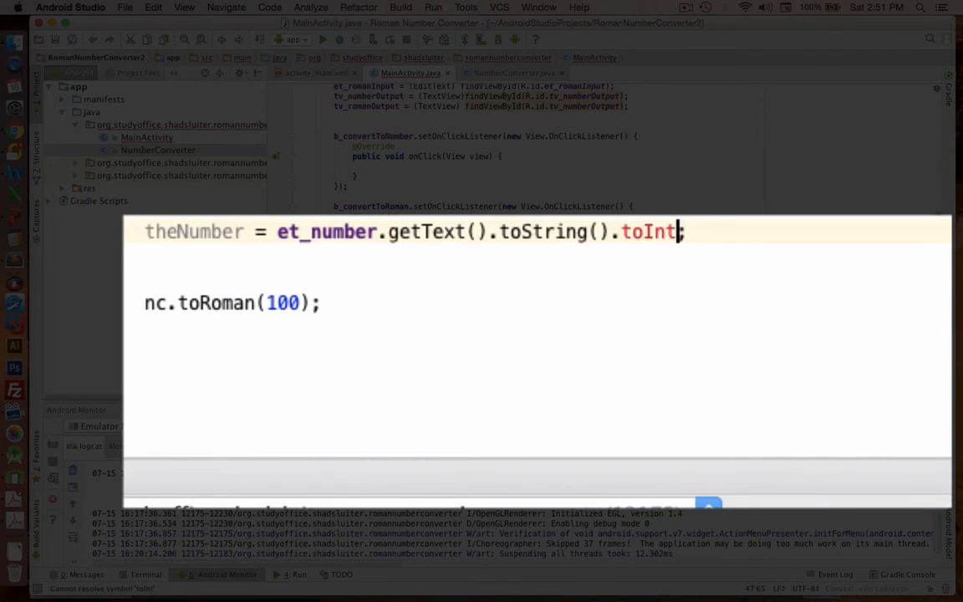
type("()")
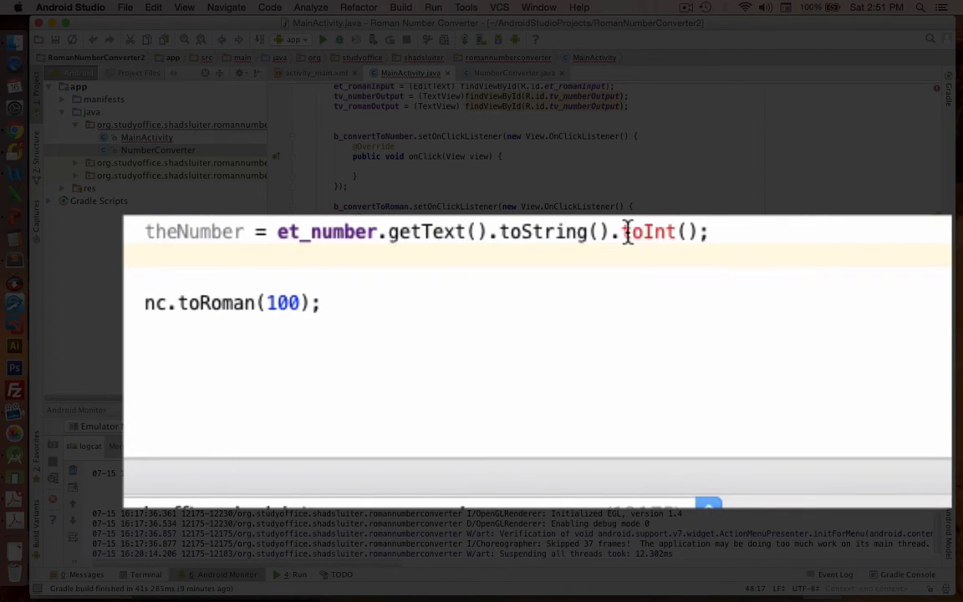
double_click(652, 231)
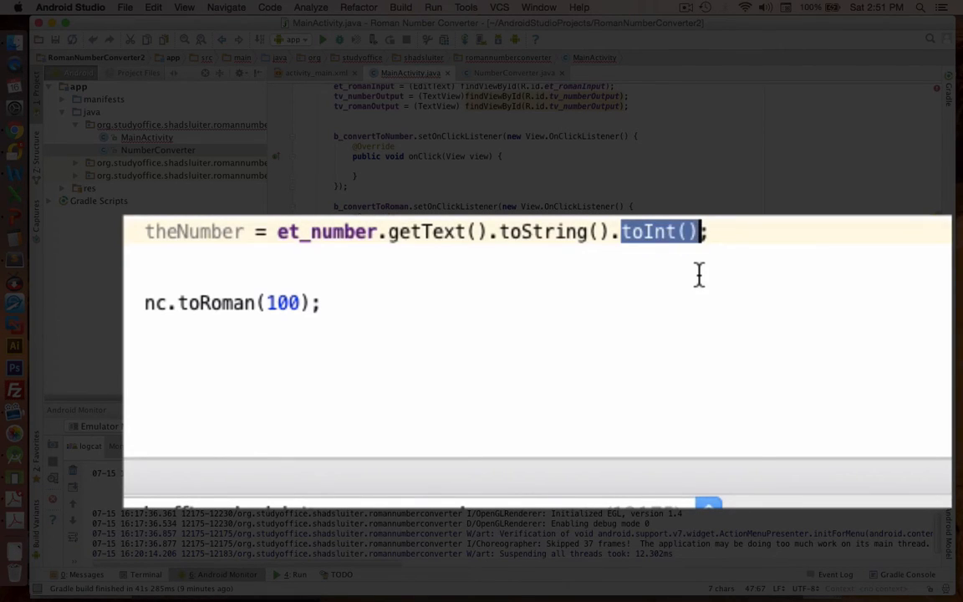
key("Delete")
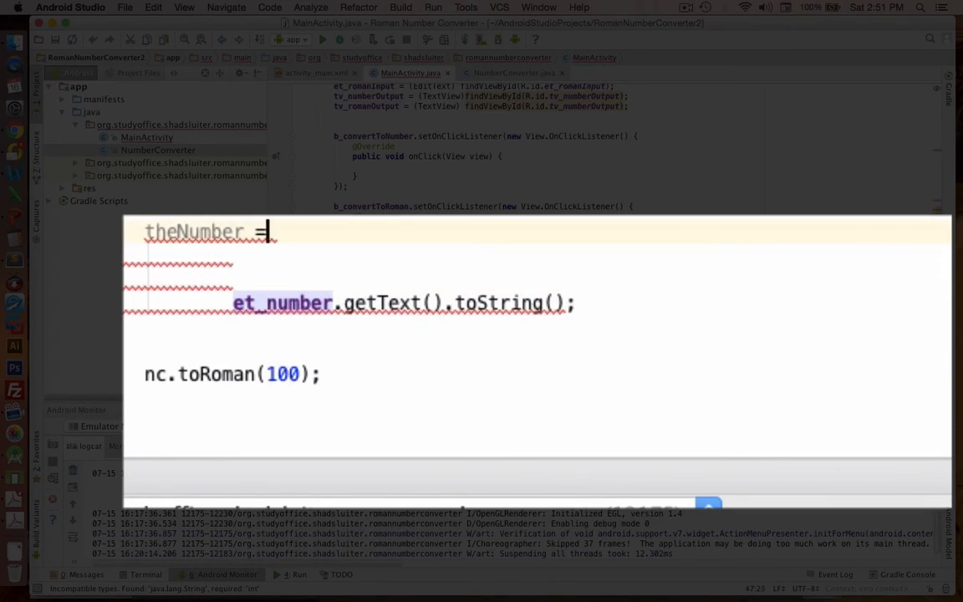
- Wrap the expression in Integer.parseInt(et_number.getText().toString()) and remove the leftover line
type("Integer.")
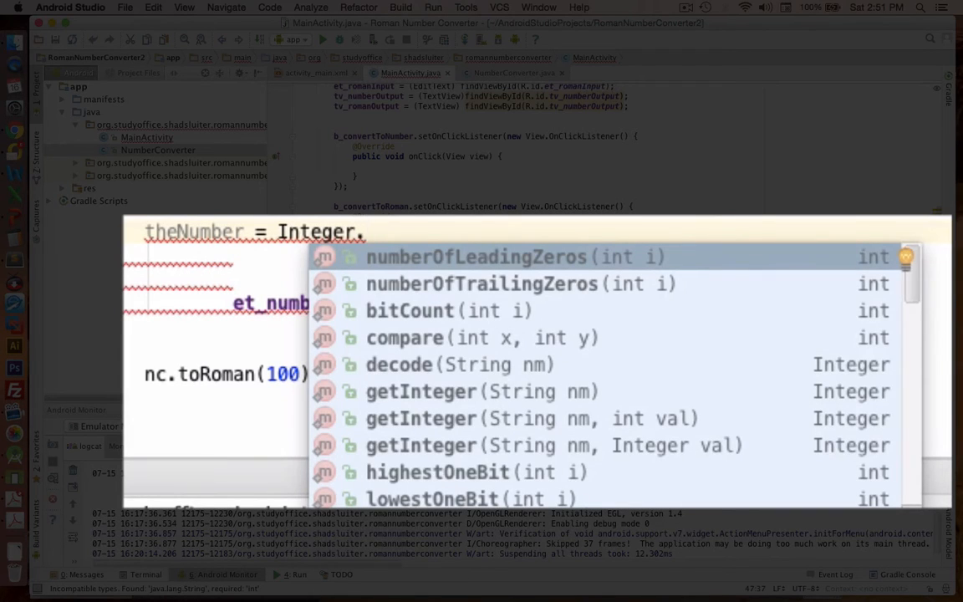
mouse_move(401, 368)
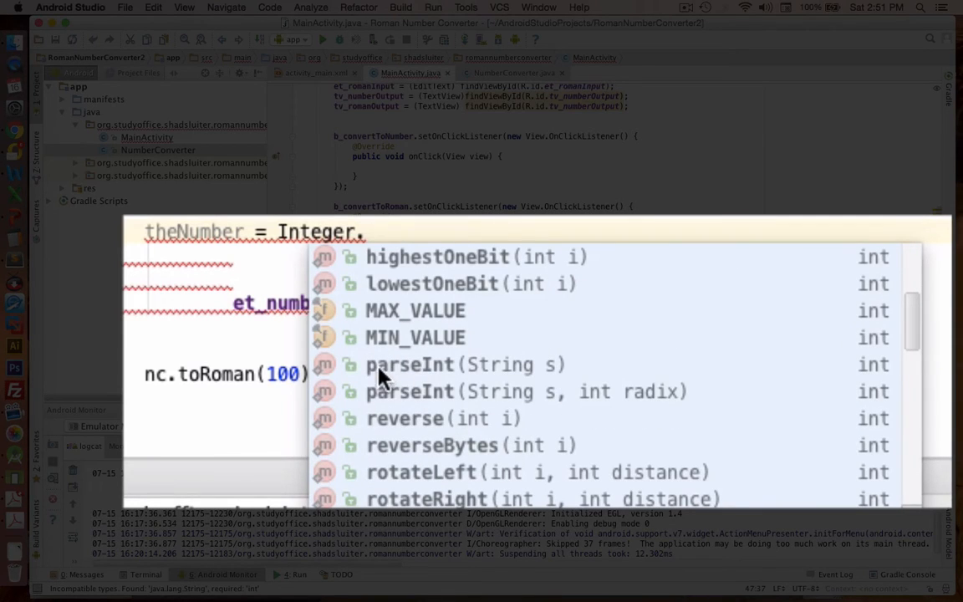
mouse_move(515, 378)
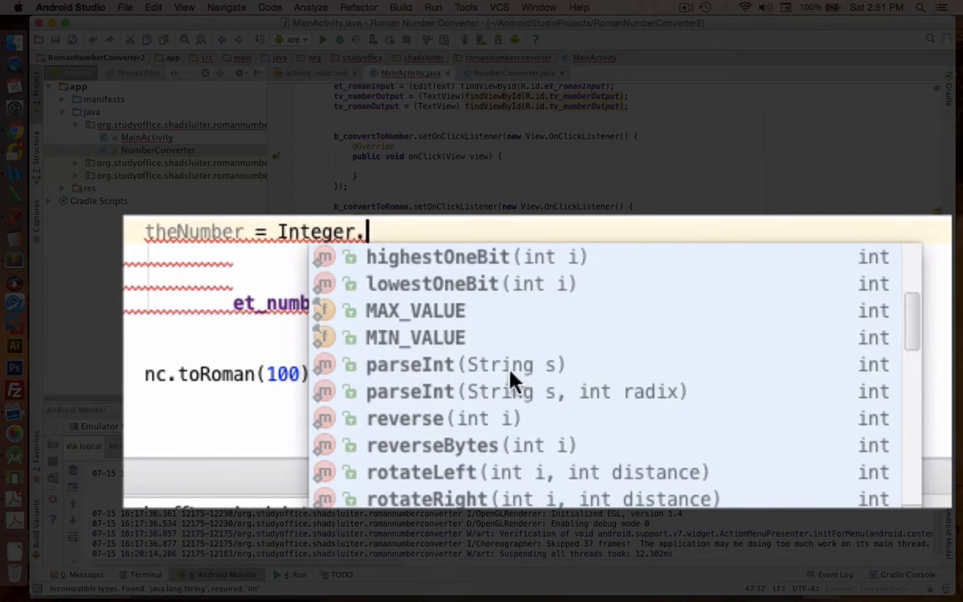
mouse_move(505, 375)
type("parseInt()")
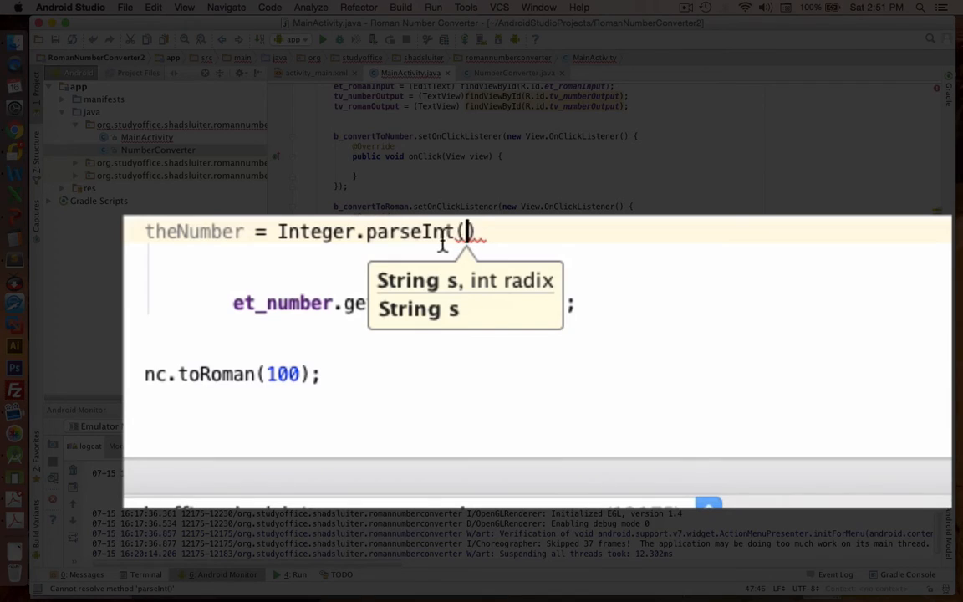
mouse_move(244, 282)
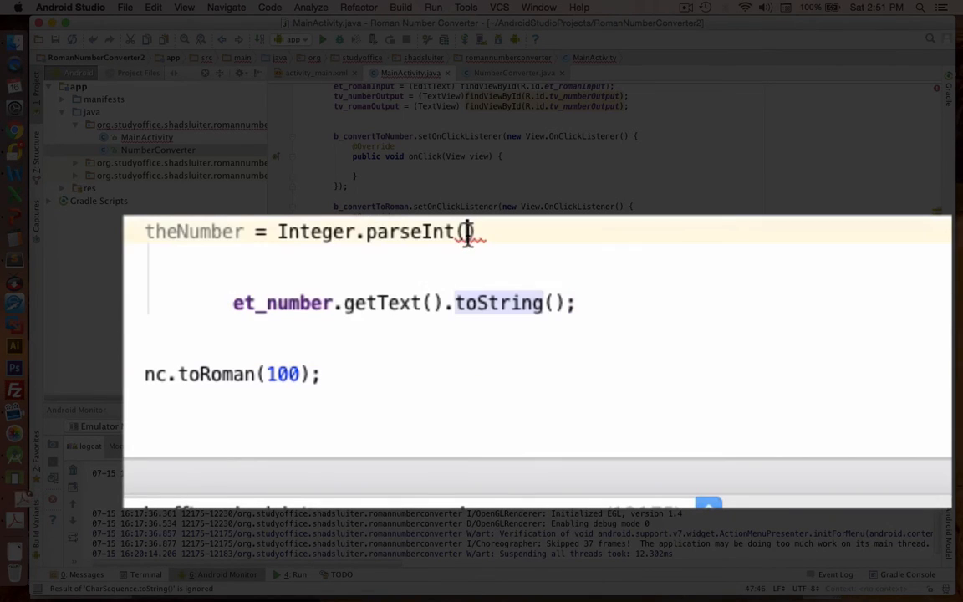
right_click(468, 231)
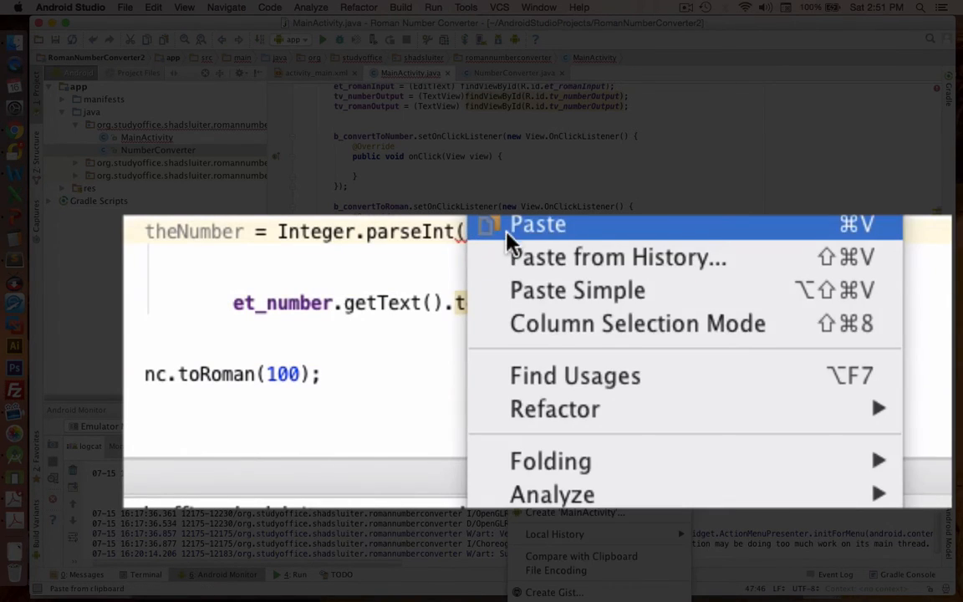
left_click(539, 224)
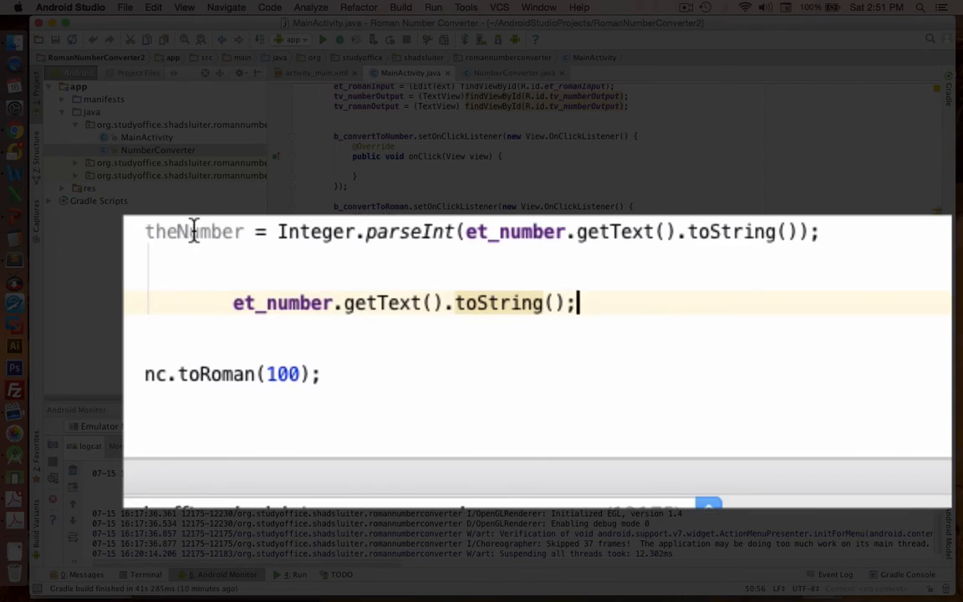
mouse_move(194, 231)
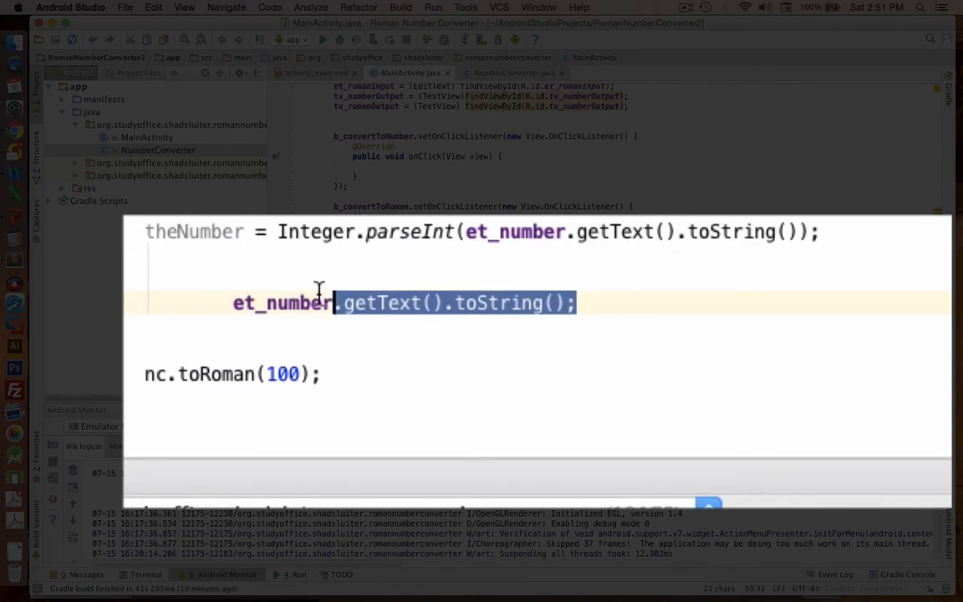
key("Delete")
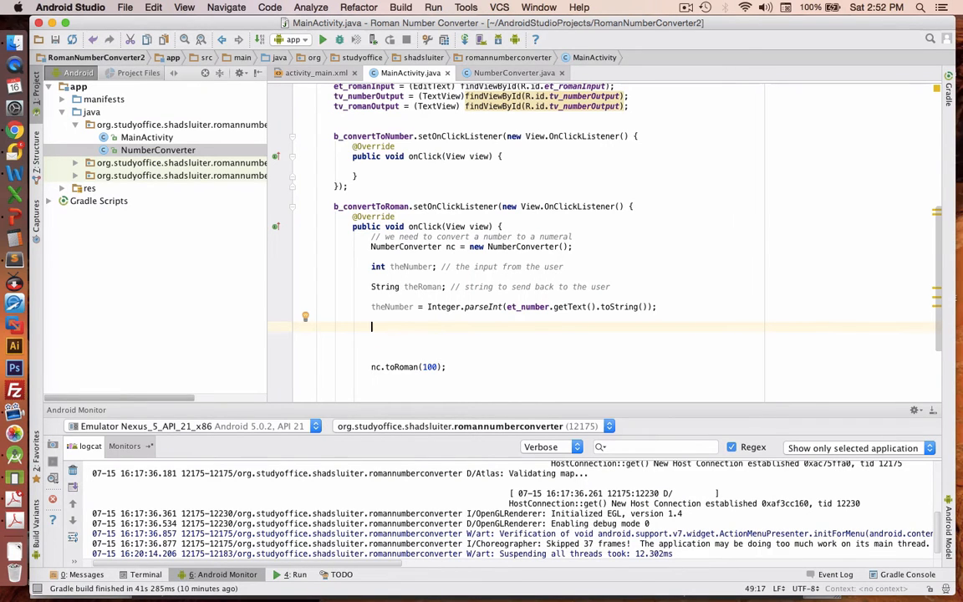
- Store nc.toRoman(theNumber) in theRoman, replacing the hard-coded 100
type("theRoman =")
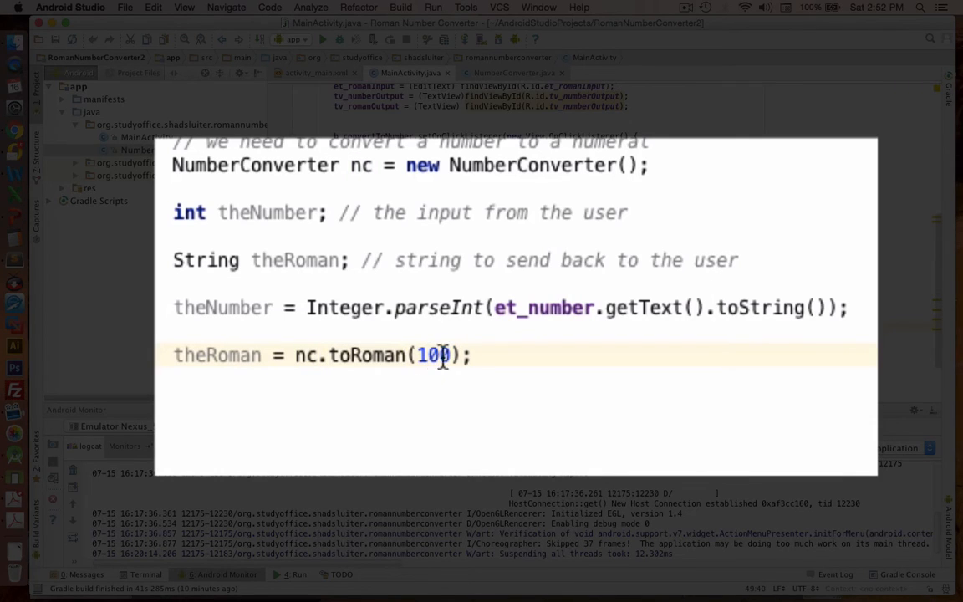
double_click(433, 355)
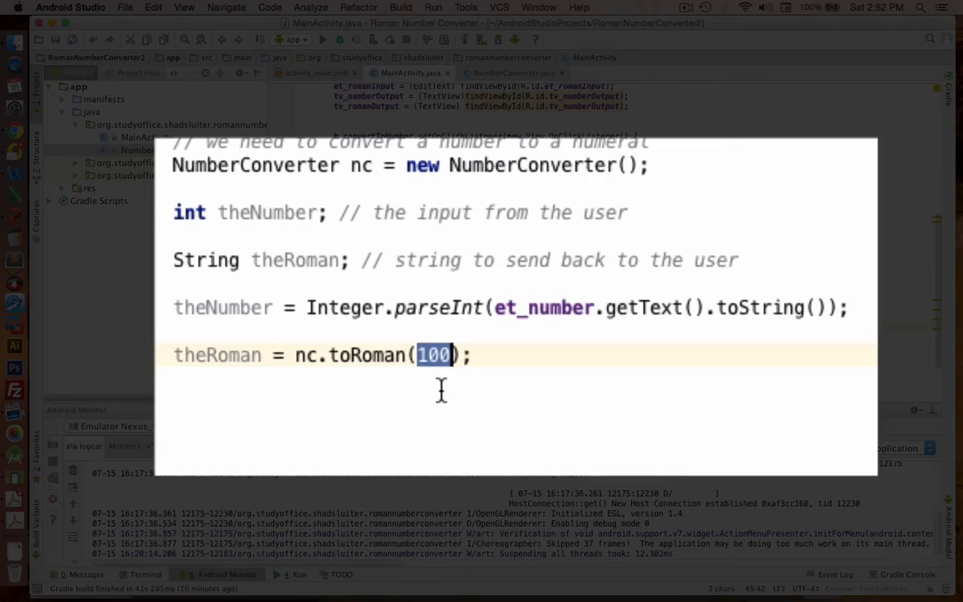
type("theNumber")
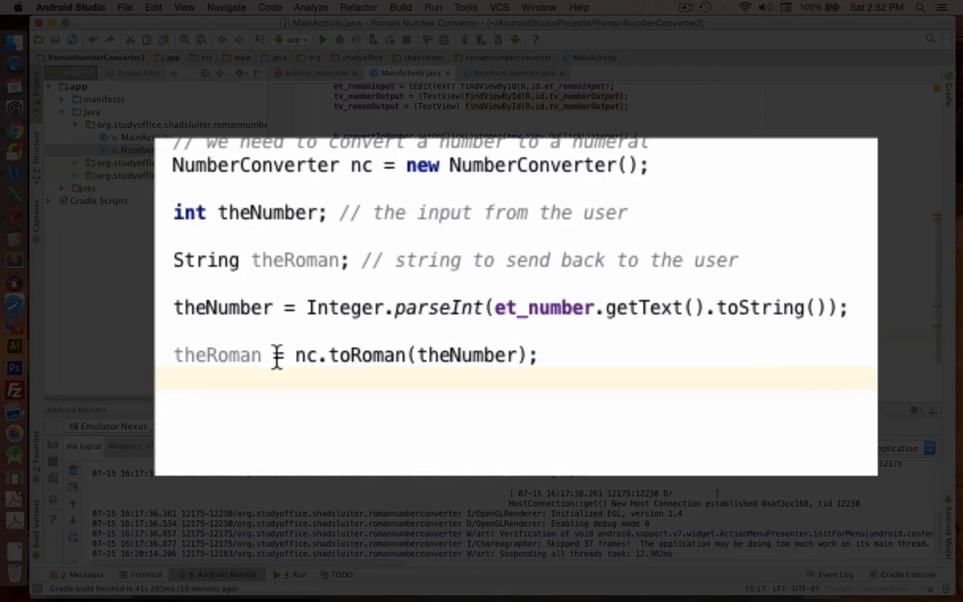
mouse_move(210, 355)
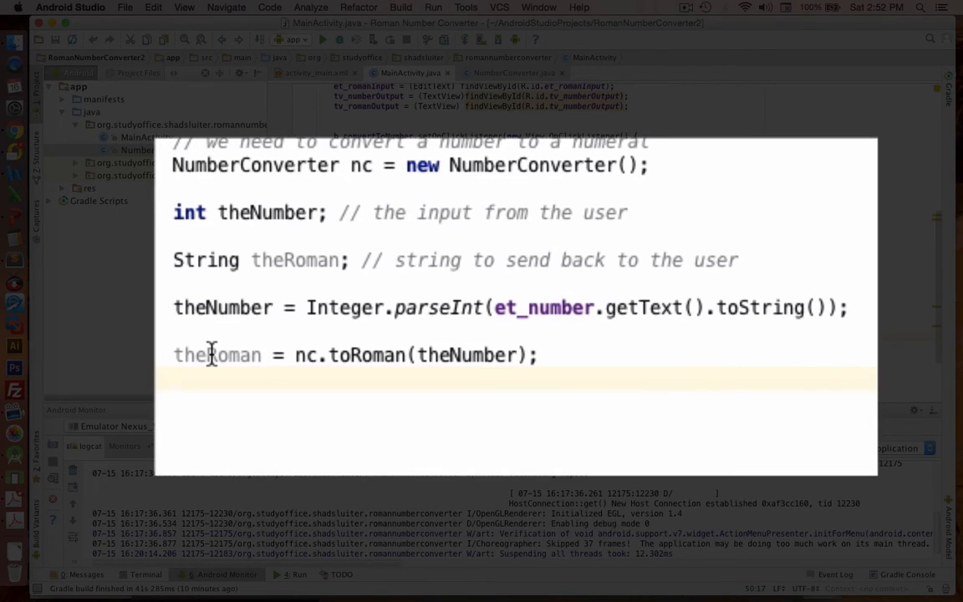
mouse_move(204, 403)
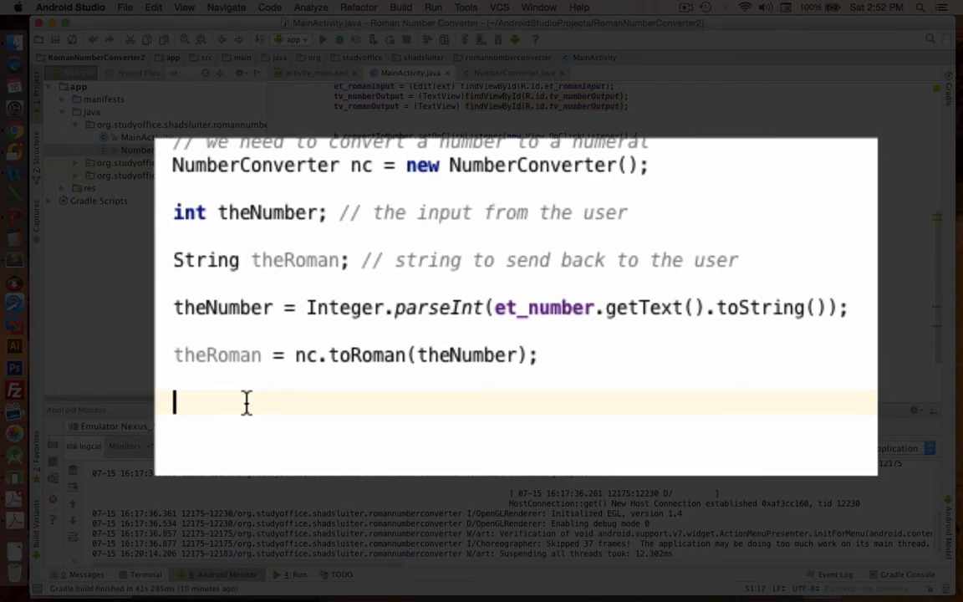
- Send the result with tv_romanOutput.setText(theRoman) and run the app
scroll("down", 3)
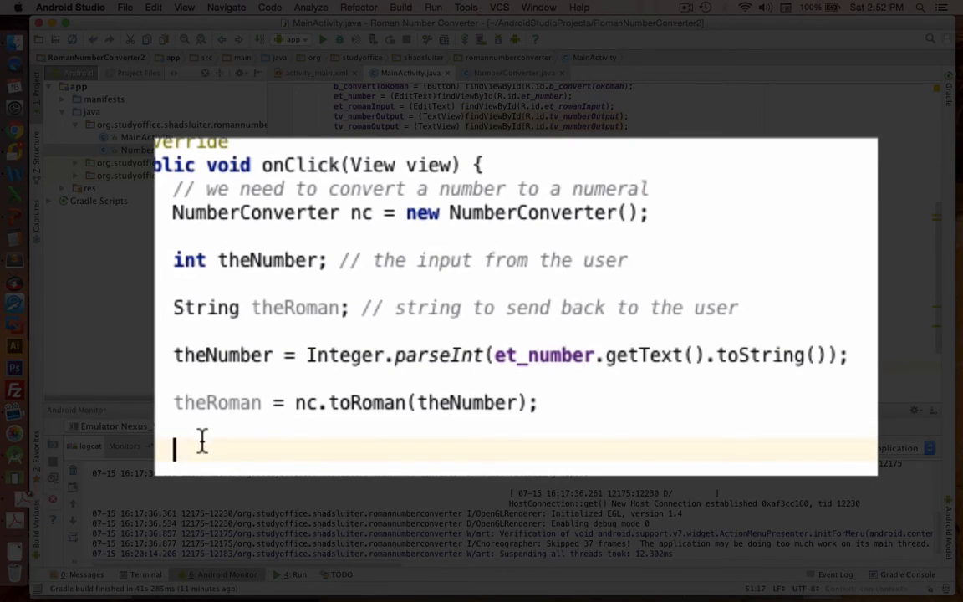
type("tv")
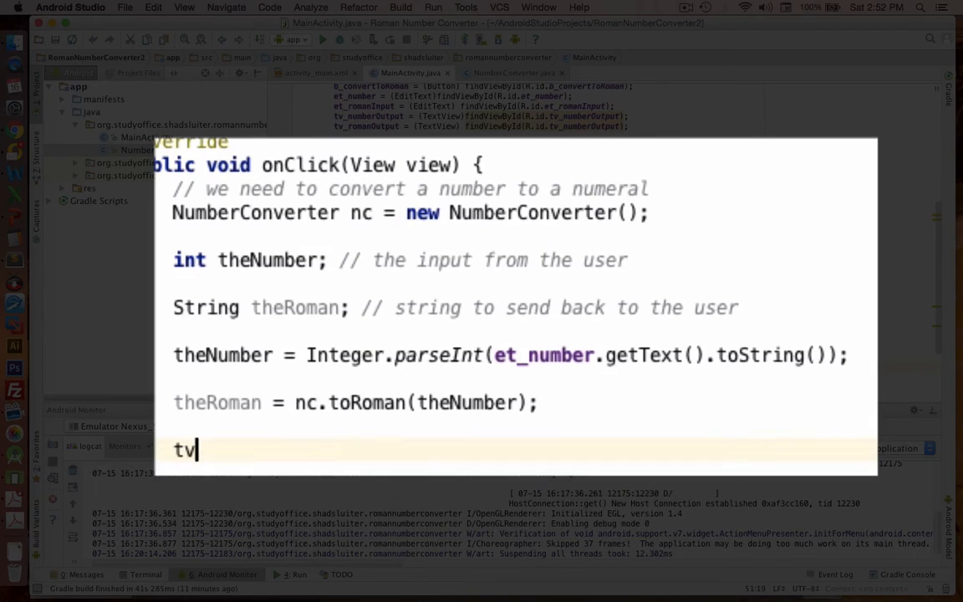
type("_romanOutput.setText();")
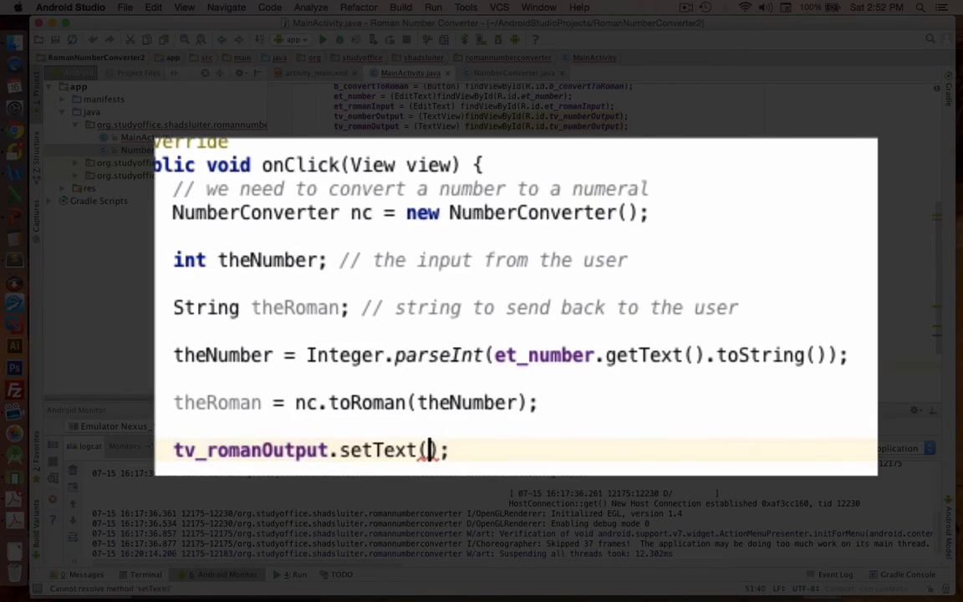
type("th")
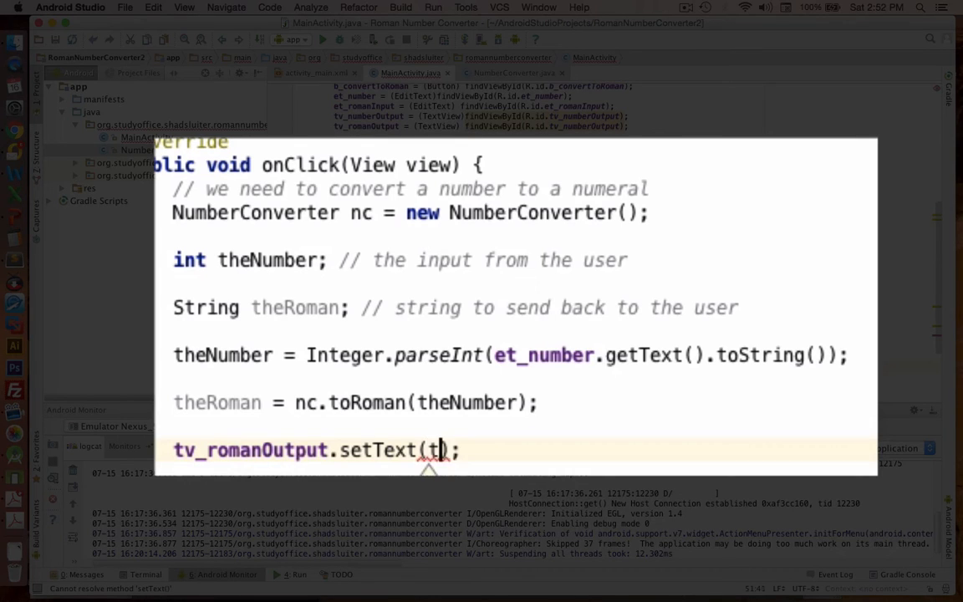
type("heRoman")
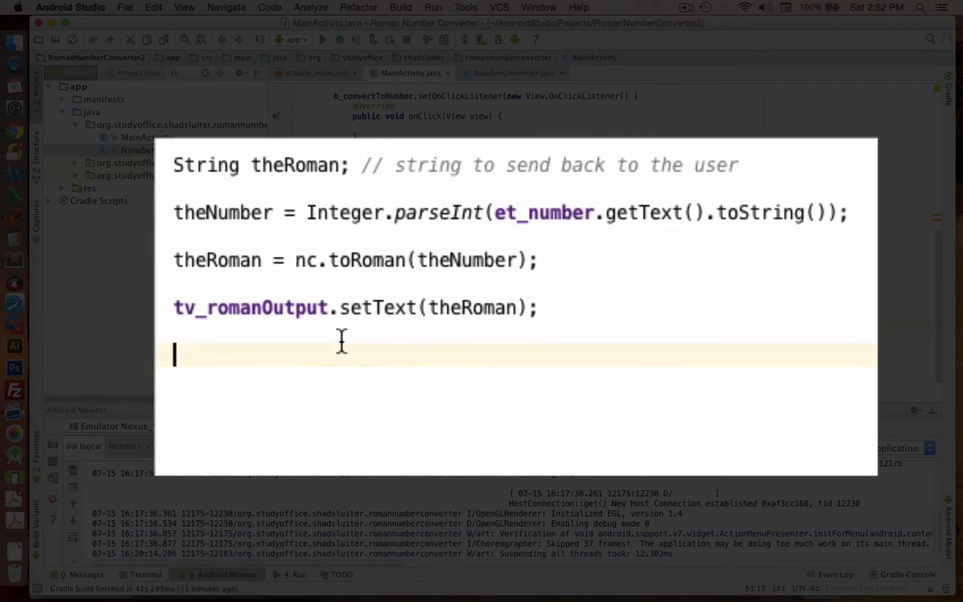
mouse_move(204, 193)
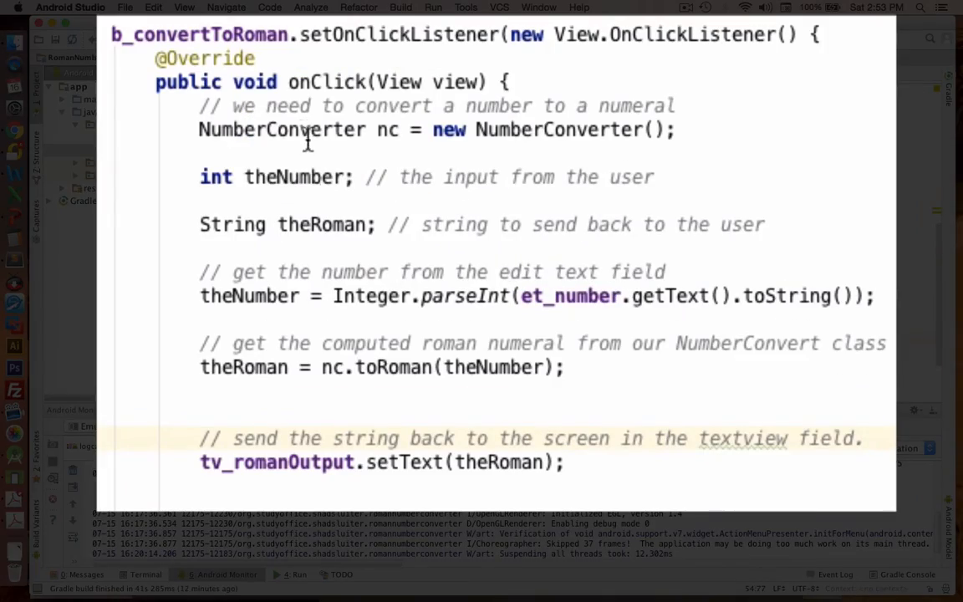
left_click(863, 438)
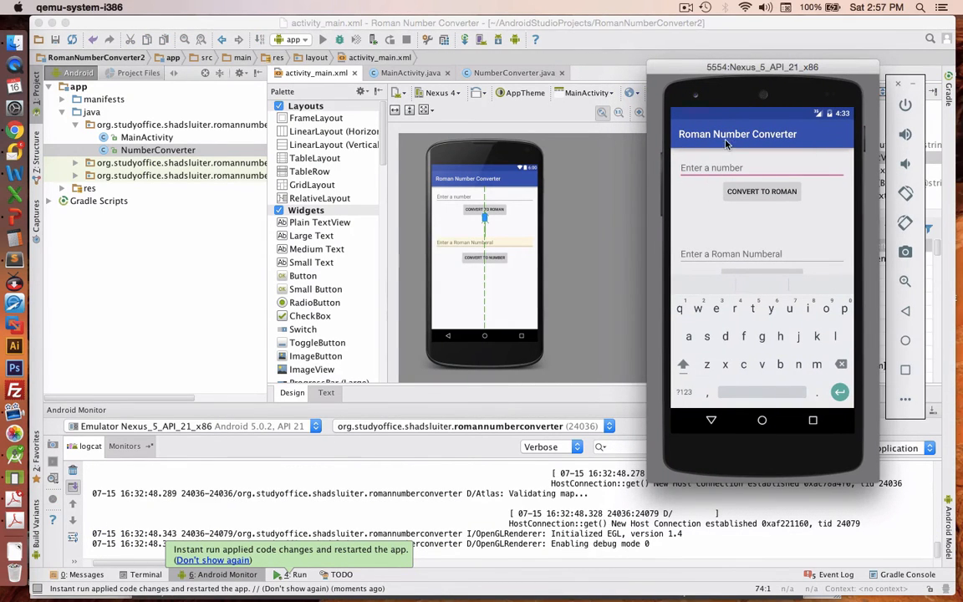
mouse_move(743, 360)
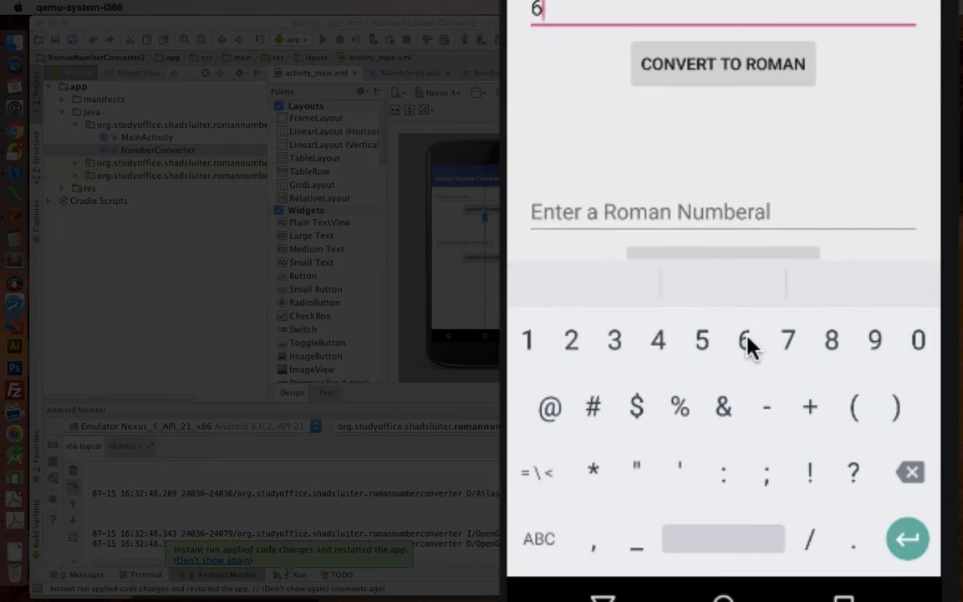
- Enter 66 in the emulator and convert it, getting LXVI in the output
left_click(744, 341)
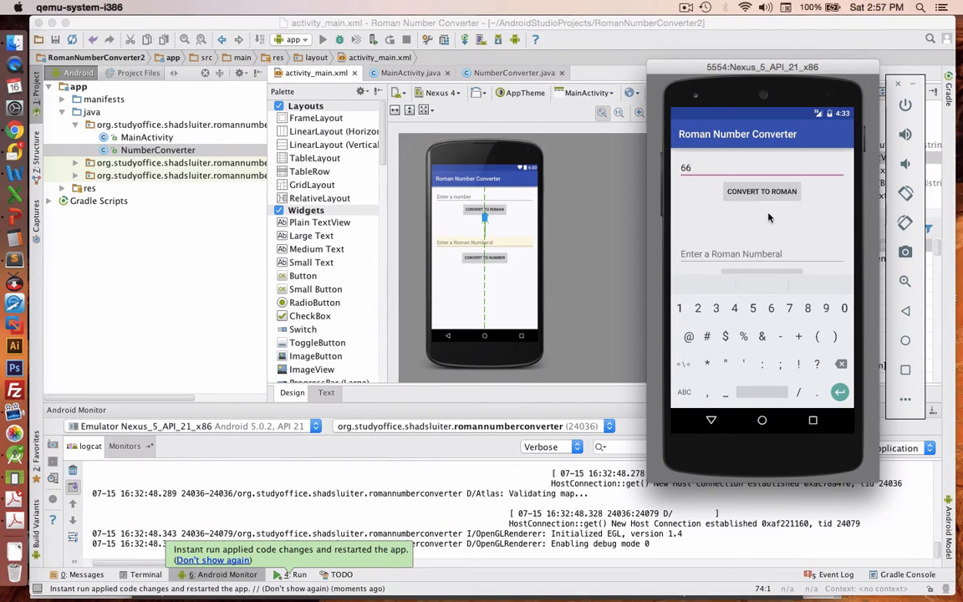
mouse_move(763, 216)
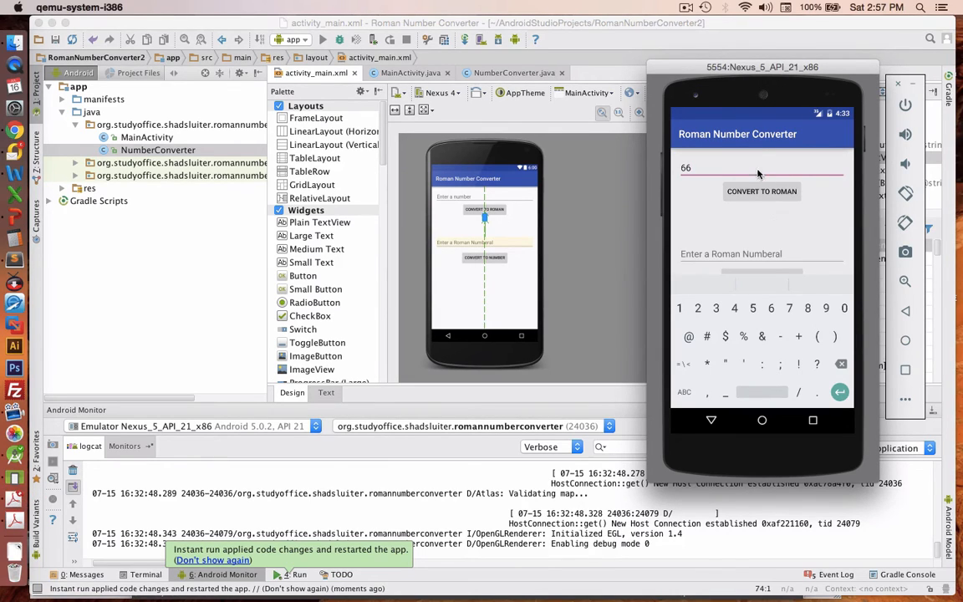
mouse_move(714, 422)
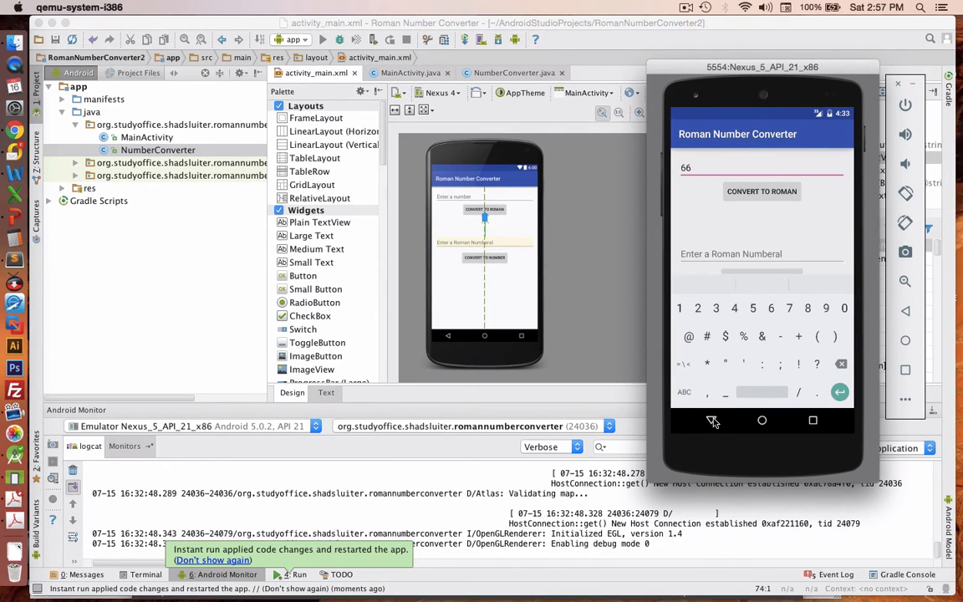
left_click(761, 190)
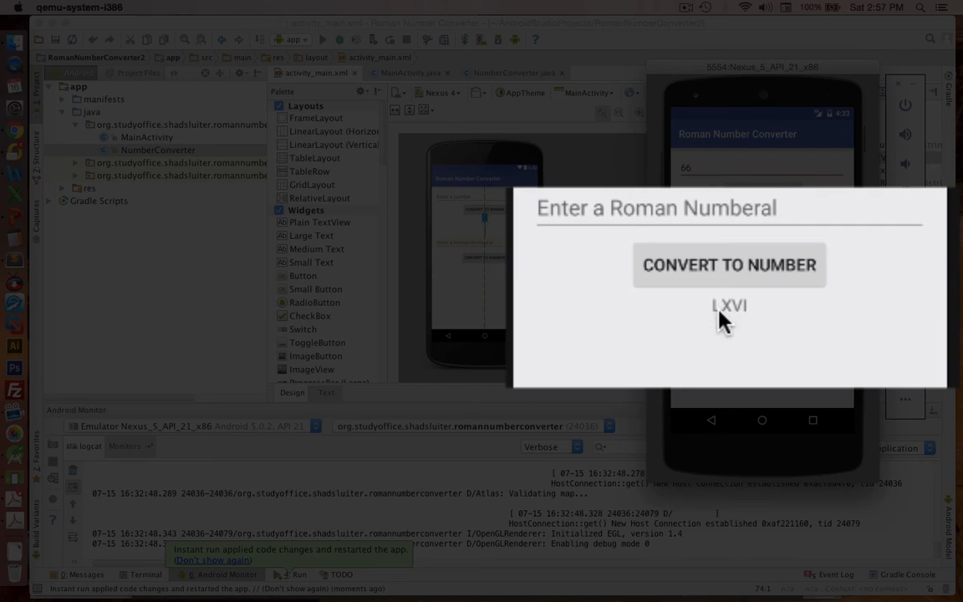
mouse_move(739, 326)
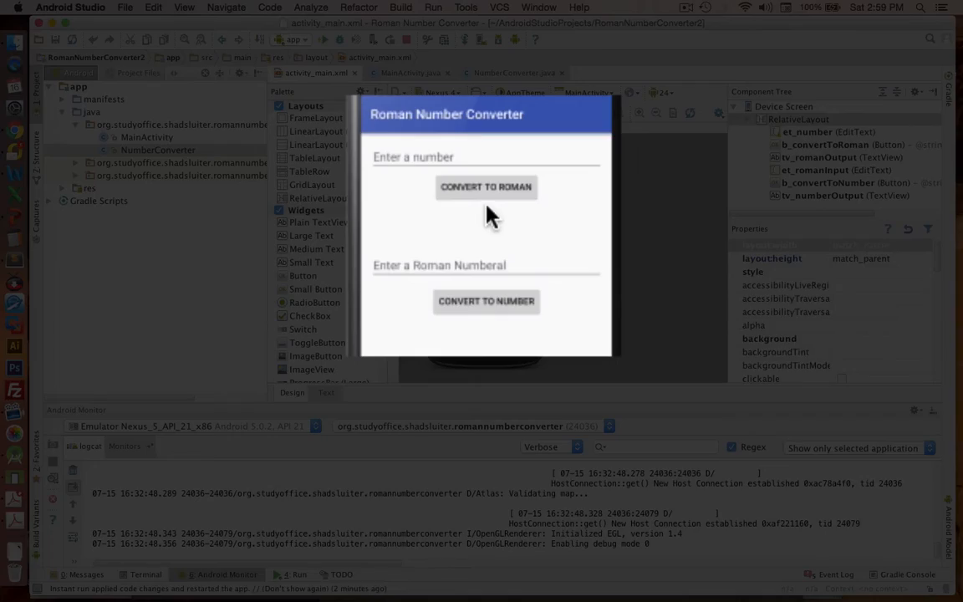
- Inspect the output TextViews under the number and numeral converters to see their ids in the Component Tree
left_click(826, 157)
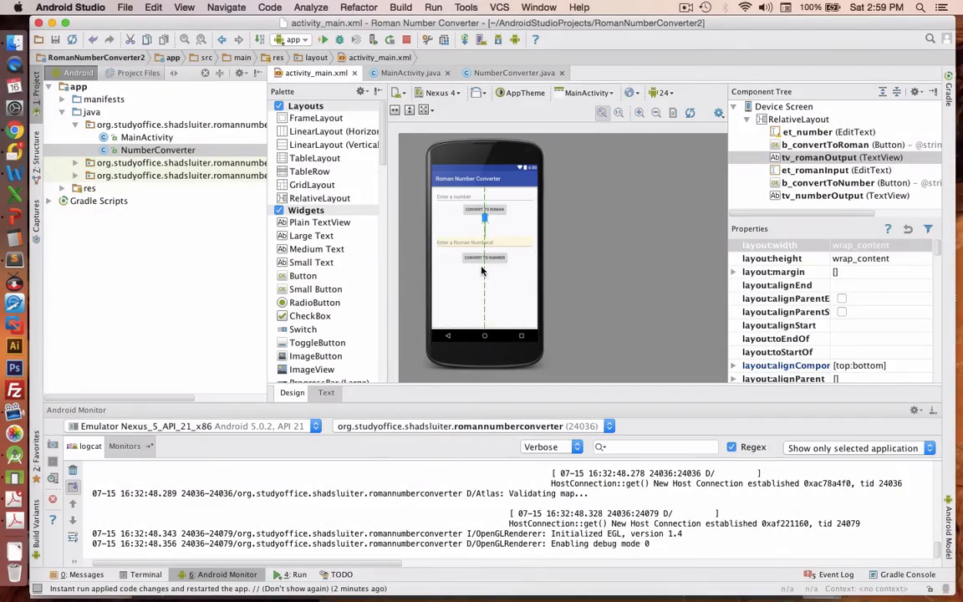
left_click(823, 194)
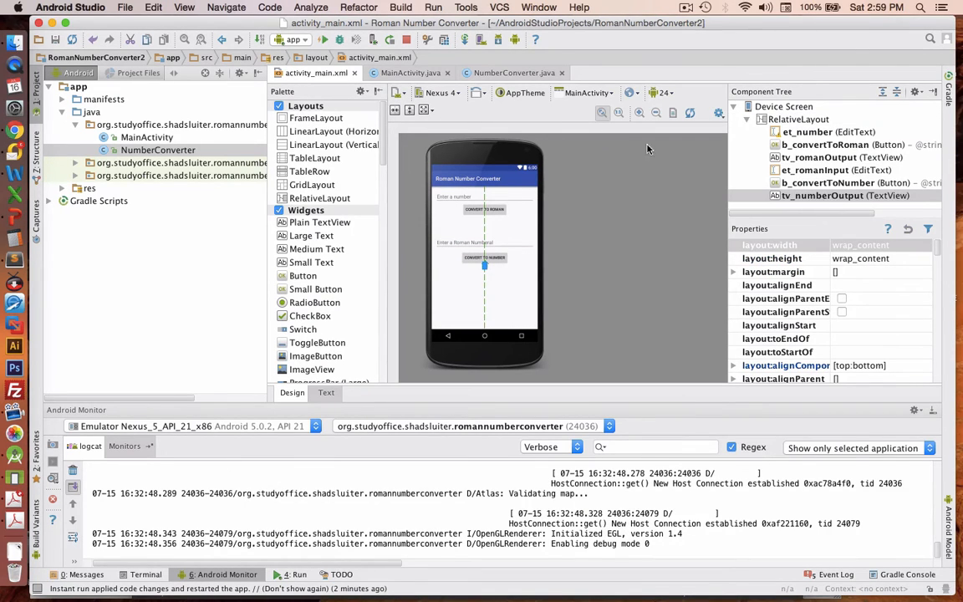
left_click(410, 74)
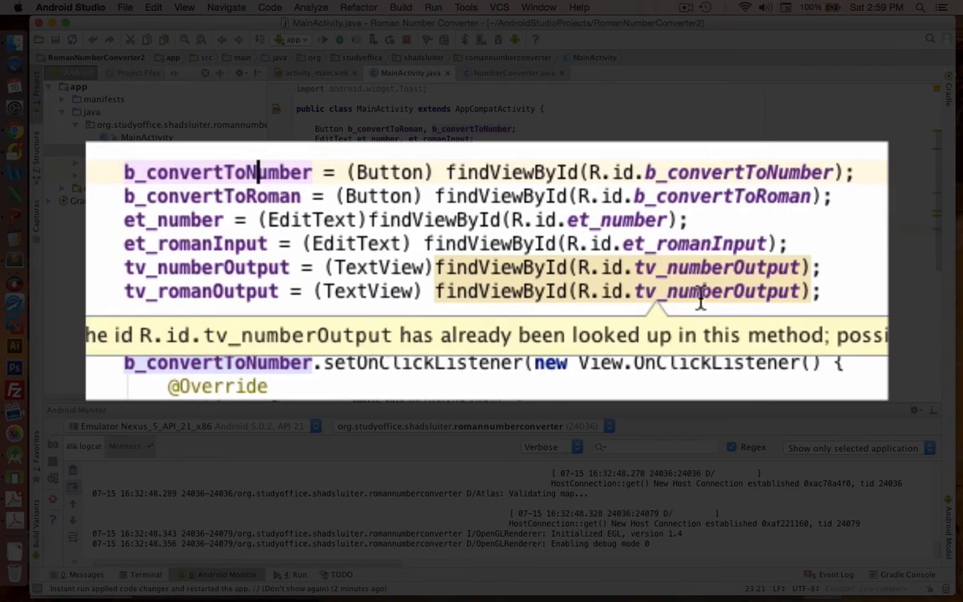
- Replace tv_numberOutput with tv_romanOutput on the tv_romanOutput findViewById line and rerun the app
double_click(716, 291)
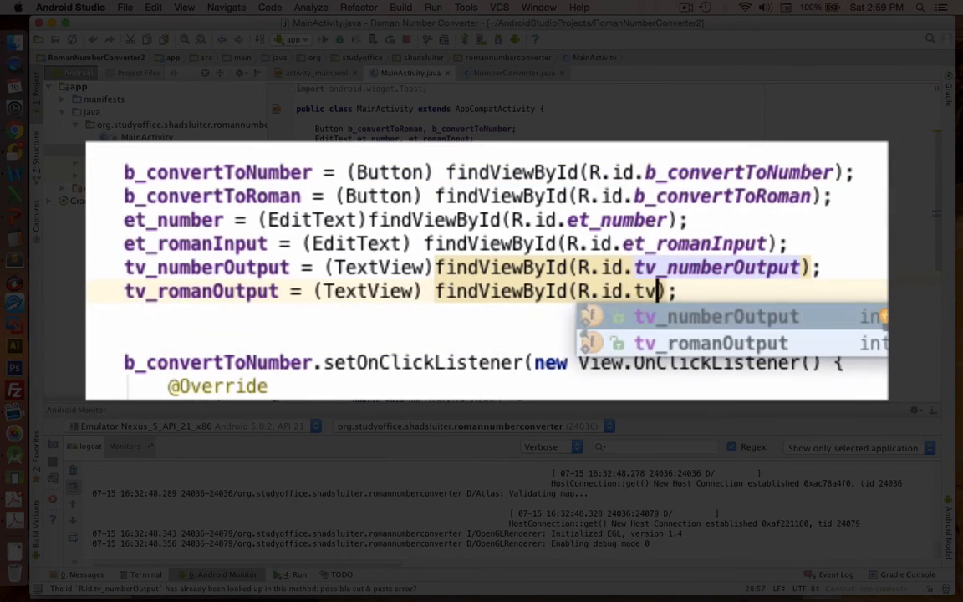
mouse_move(734, 355)
type("_romanOutput")
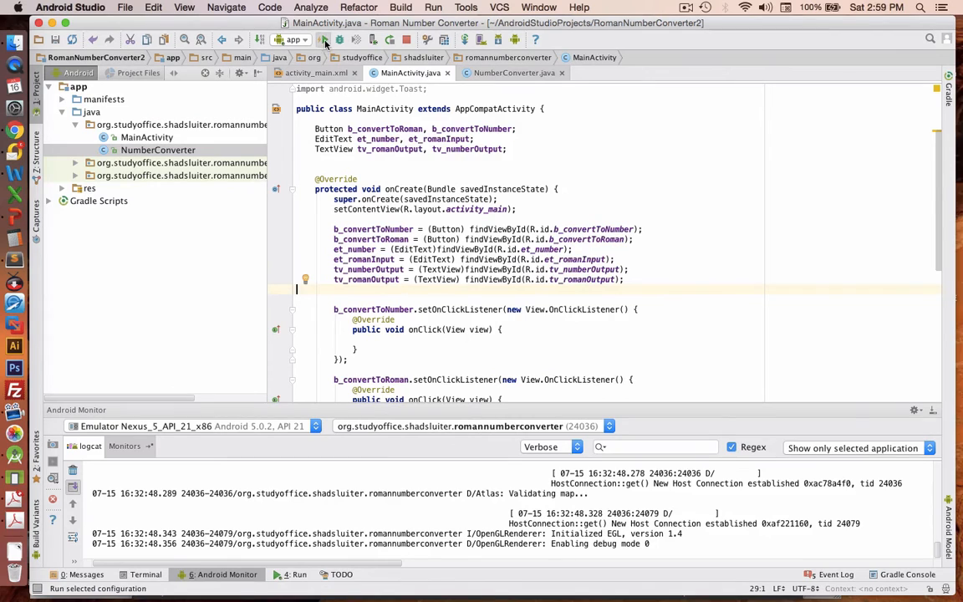
left_click(323, 40)
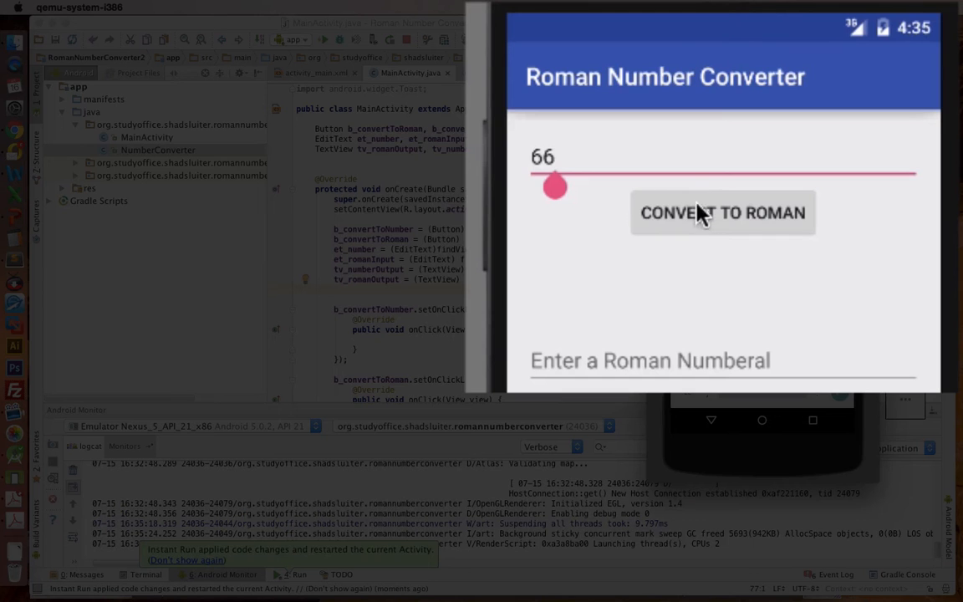
- Convert 66 with CONVERT TO ROMAN in the emulator and get LXVI in the Roman output area
left_click(722, 212)
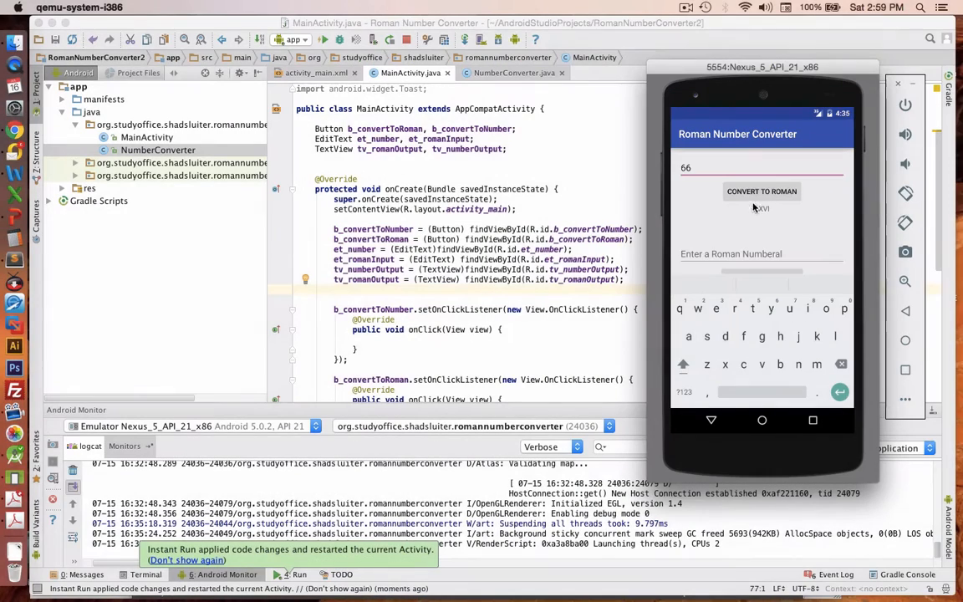
left_click(761, 191)
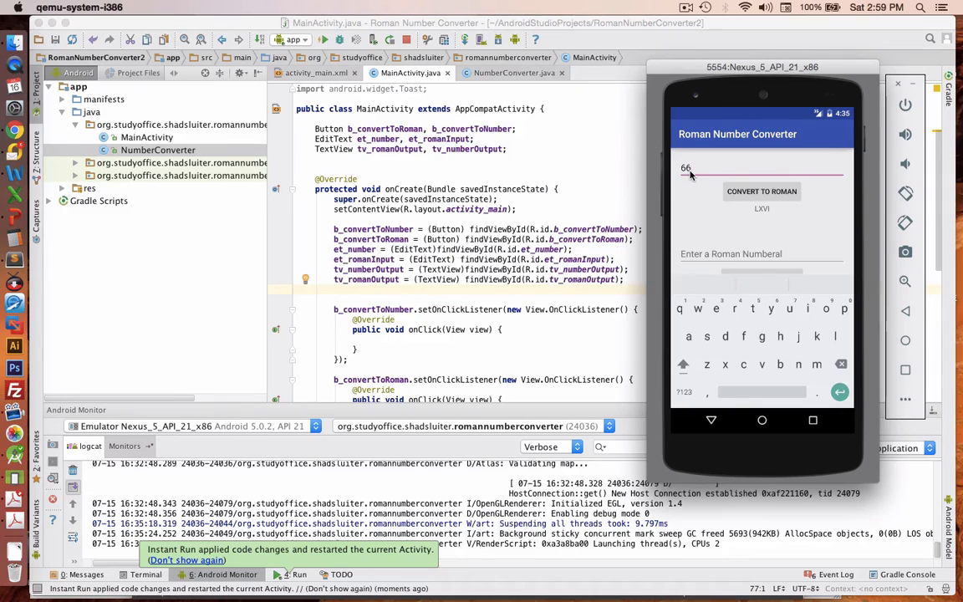
mouse_move(729, 178)
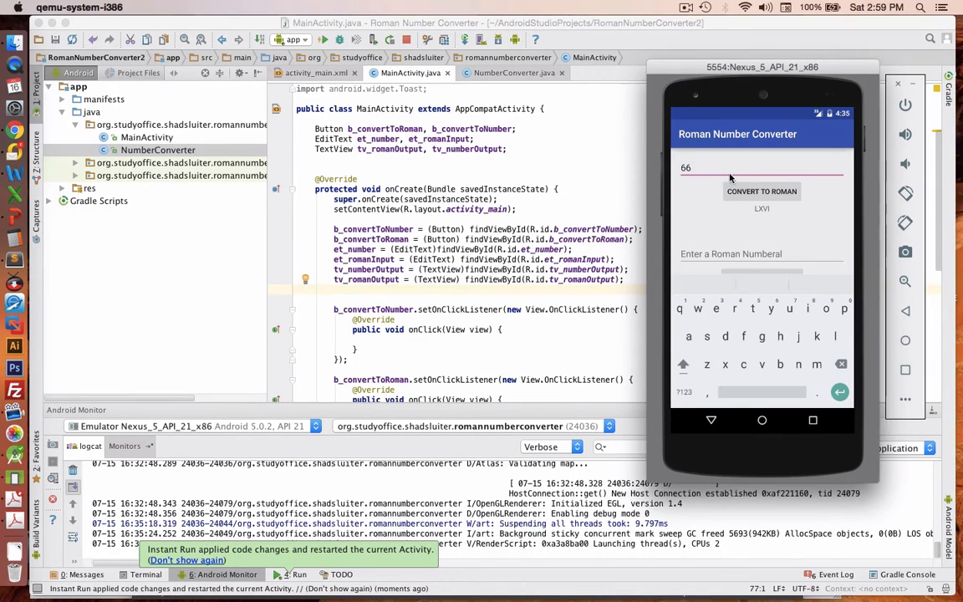
mouse_move(706, 371)
type("8")
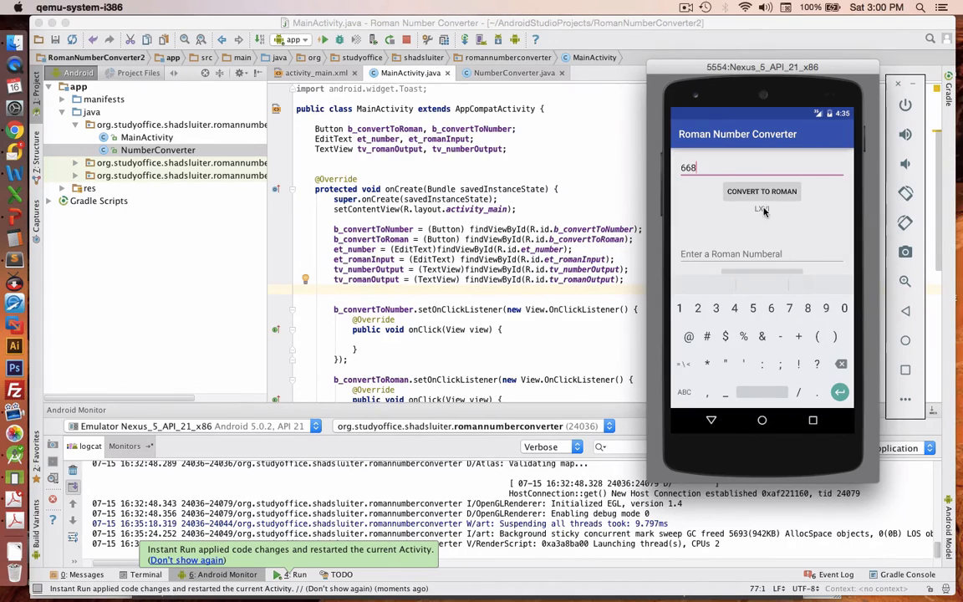
left_click(761, 190)
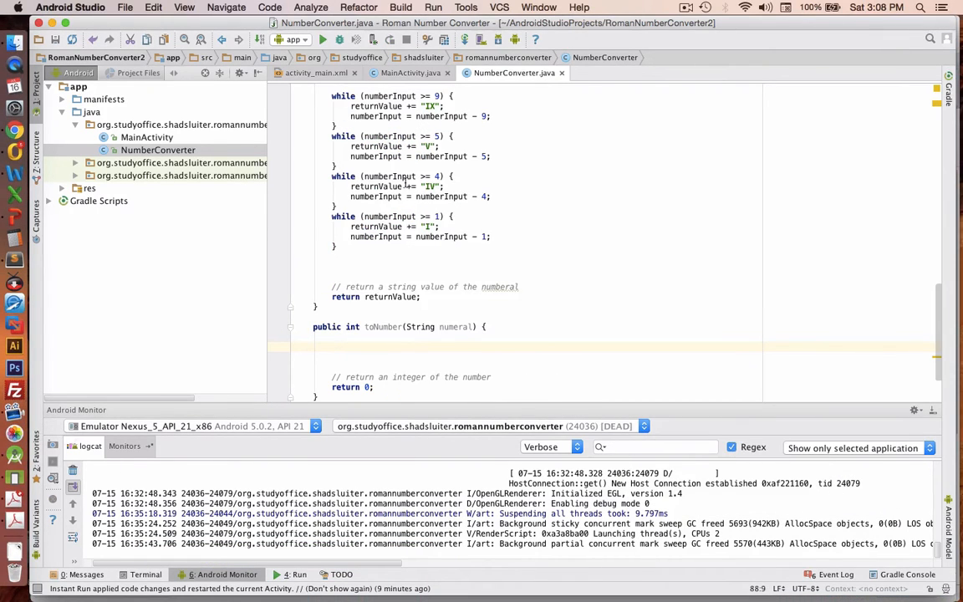
- Scroll NumberConverter.java to the empty toNumber method that still returns 0
scroll("down", 3)
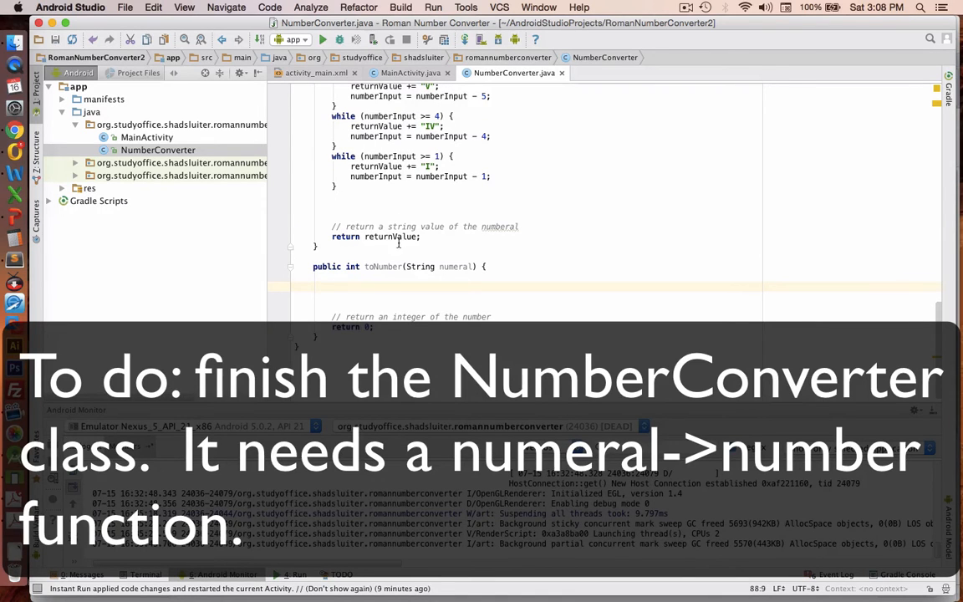
double_click(381, 265)
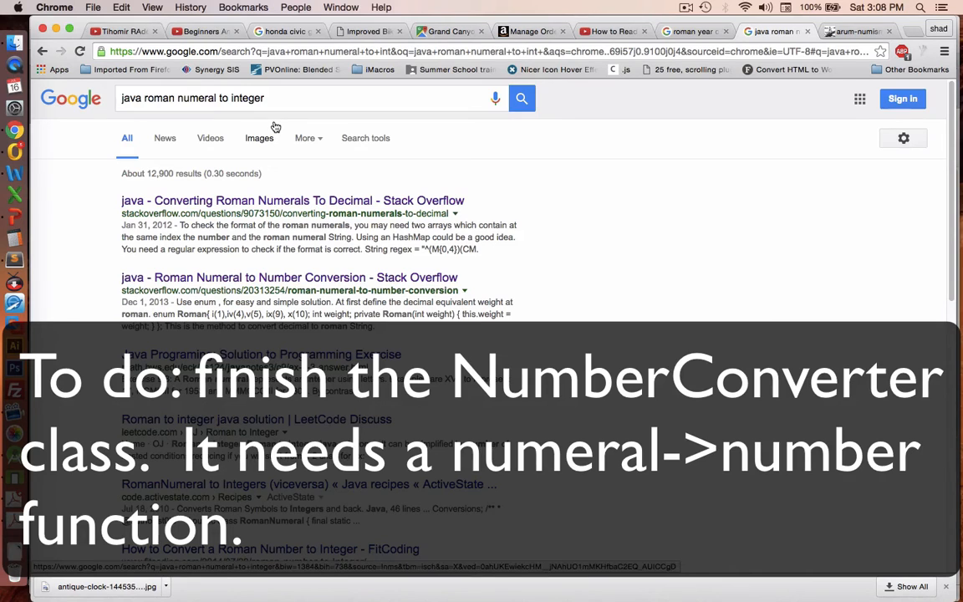
mouse_move(268, 122)
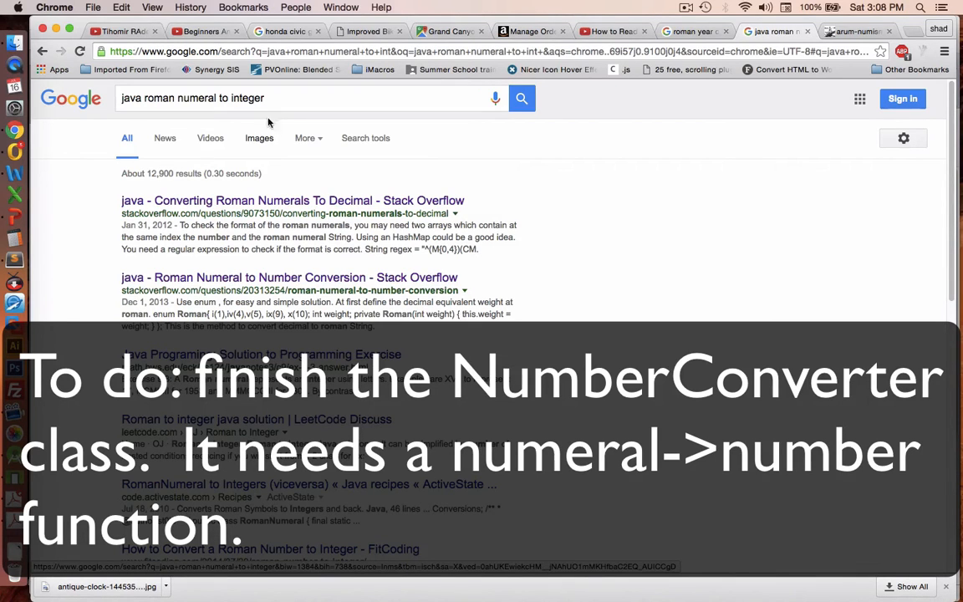
- Search Google for "java roman numeral to integer" and view the results list
left_click(301, 97)
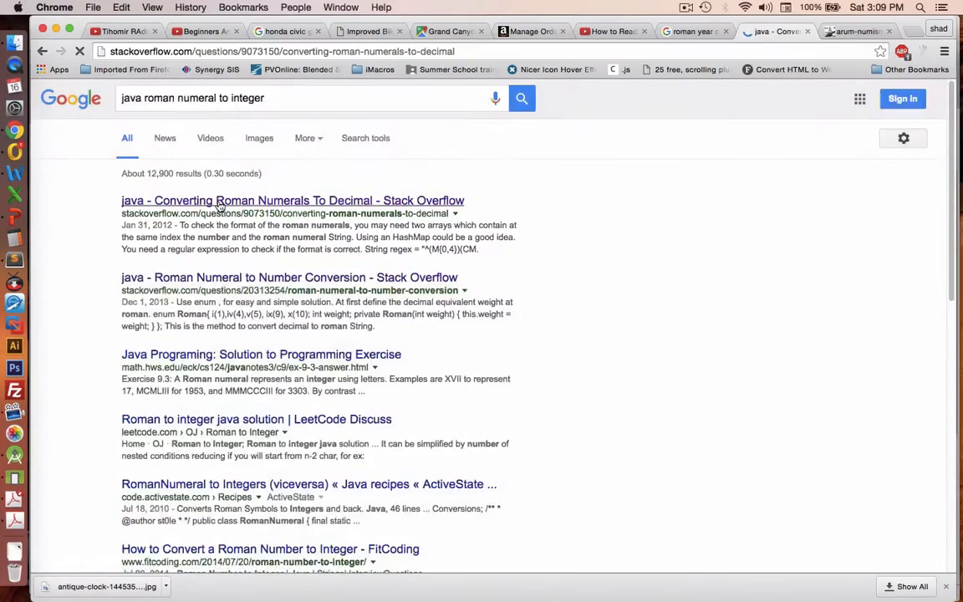
- Read through the Converting Roman Numerals To Decimal question and its answers' code
left_click(291, 200)
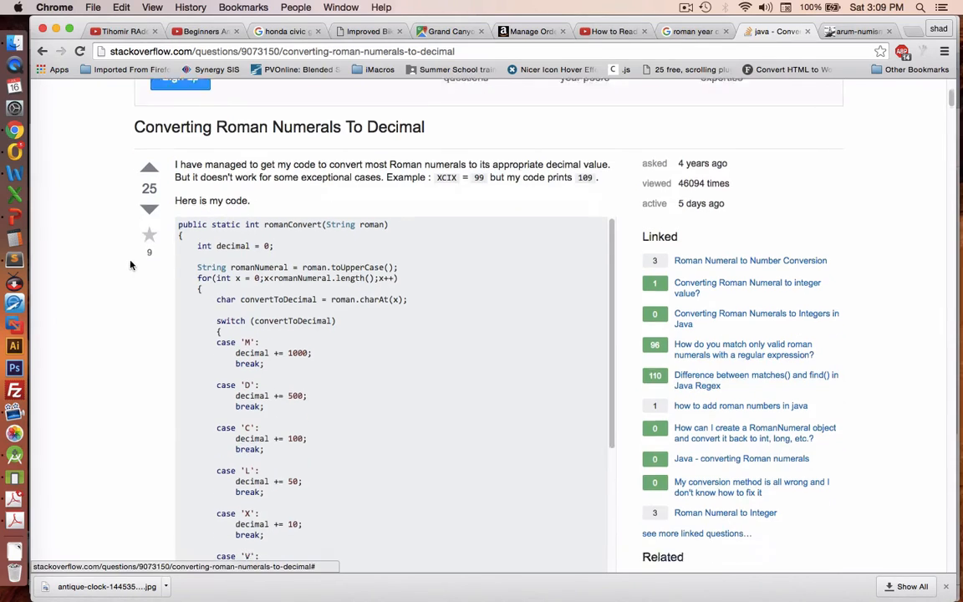
scroll("down", 3)
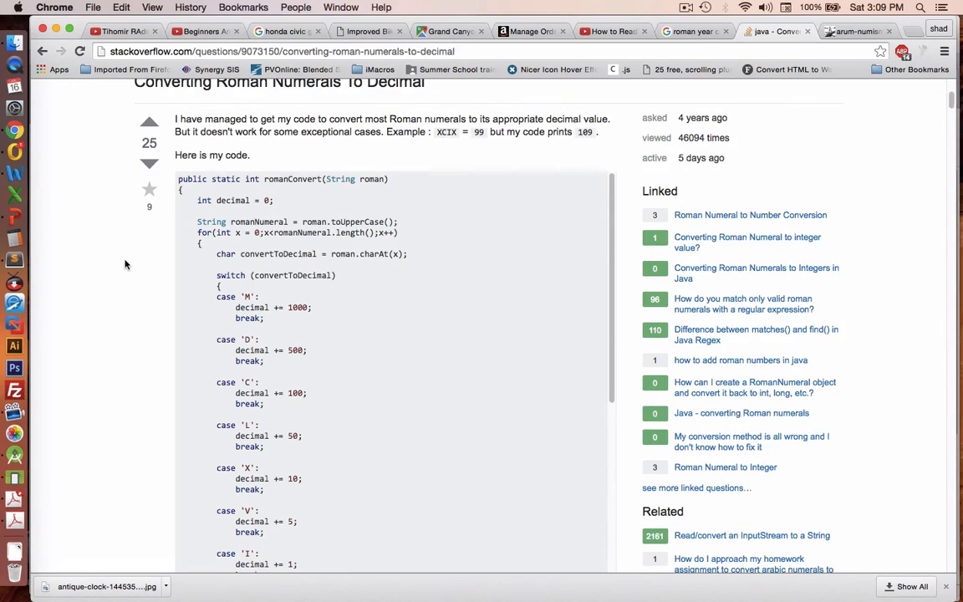
scroll("down", 3)
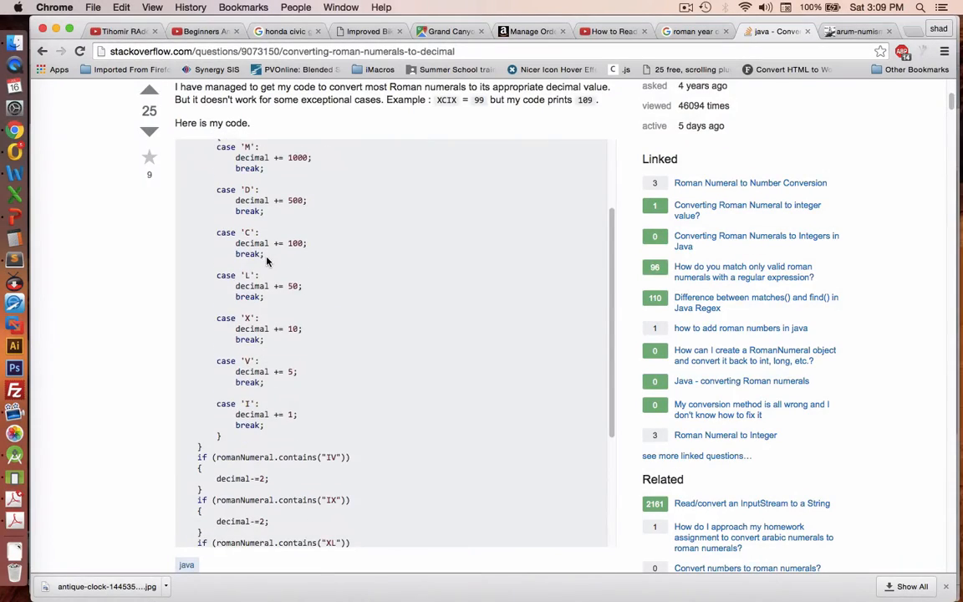
scroll("down", 3)
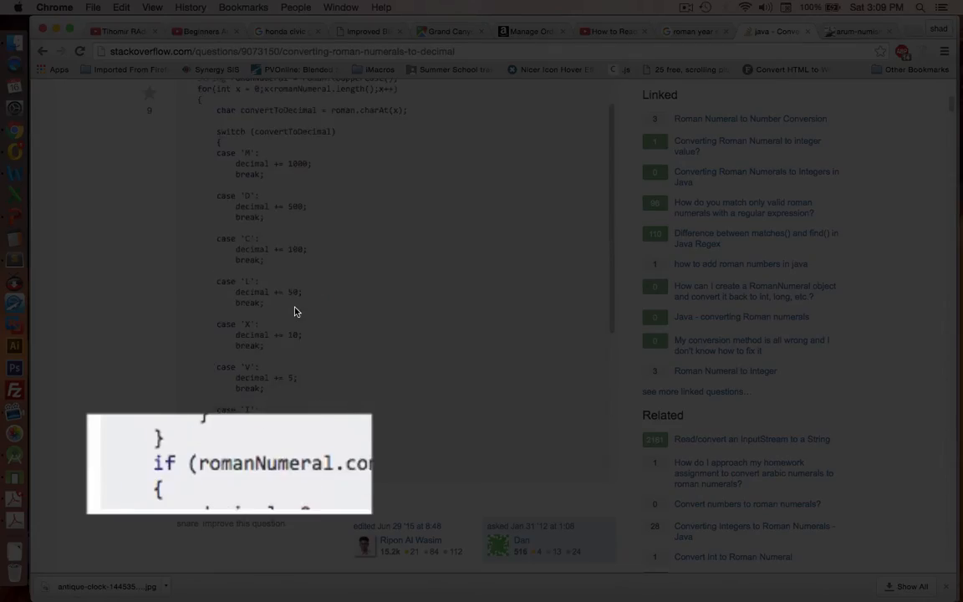
scroll("down", 3)
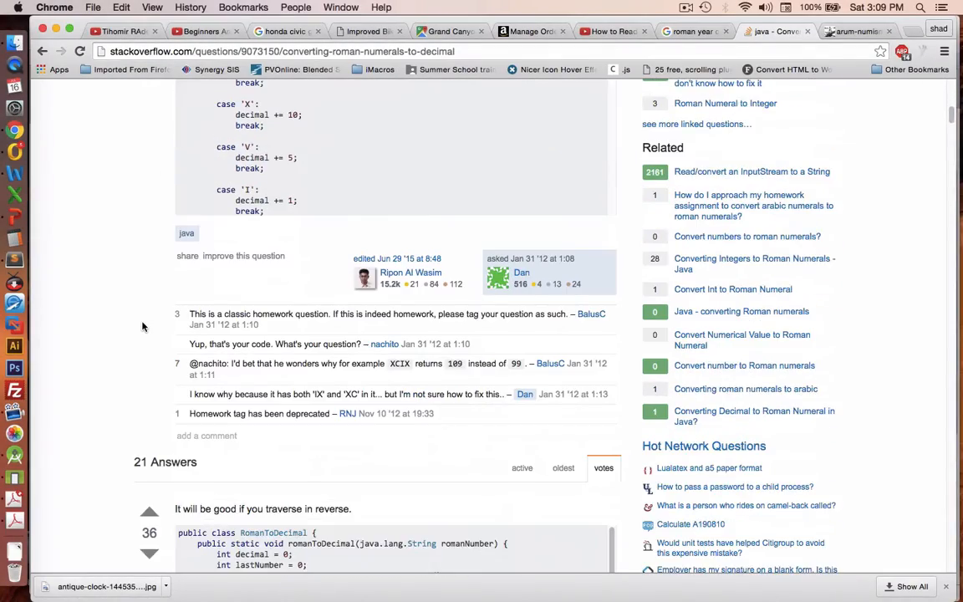
scroll("down", 3)
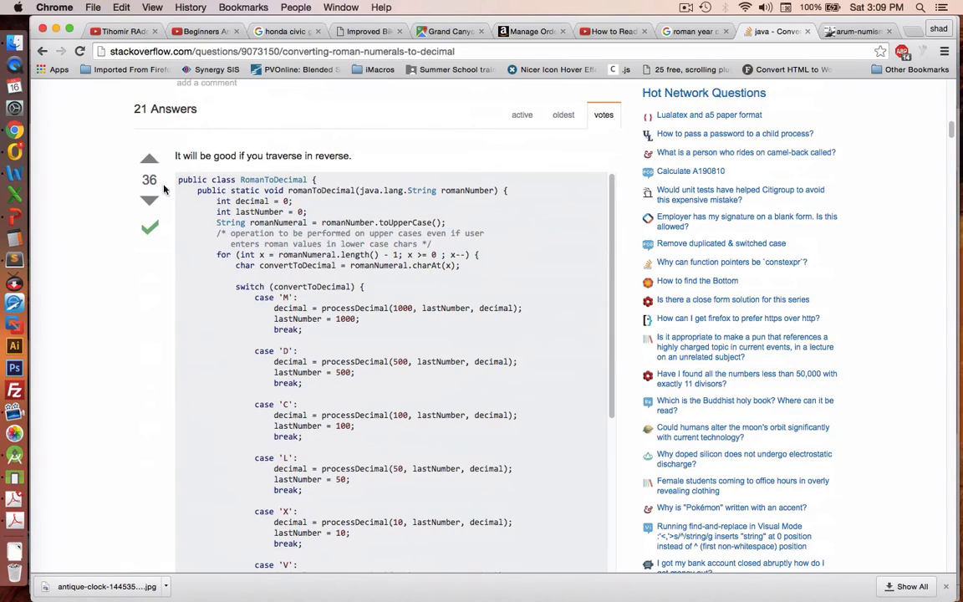
scroll("down", 3)
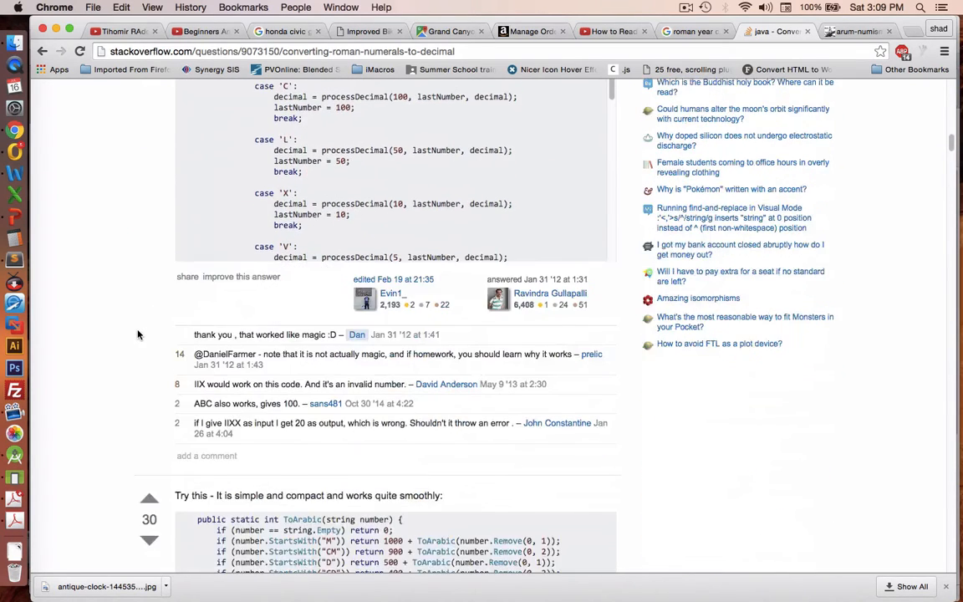
scroll("down", 3)
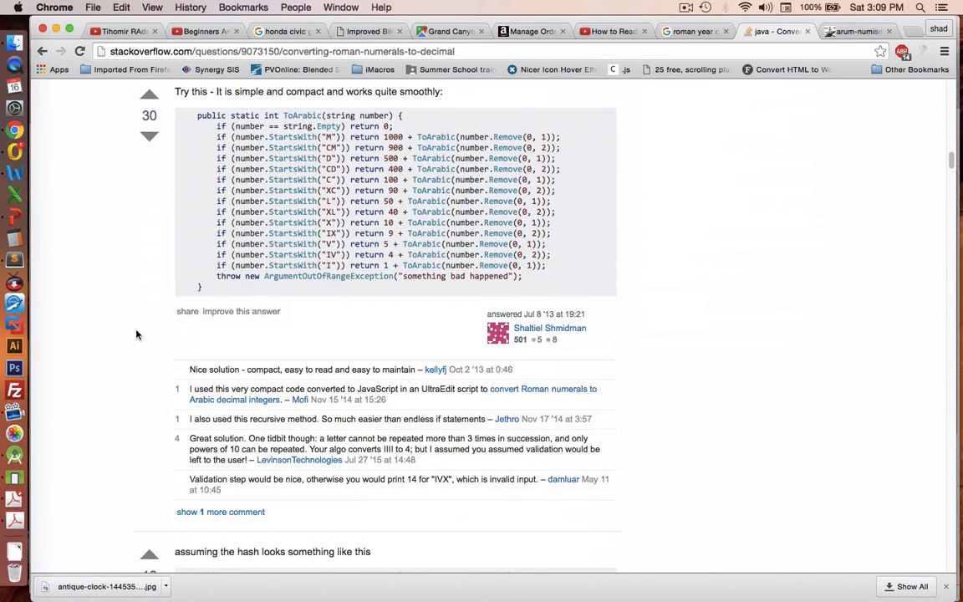
scroll("down", 3)
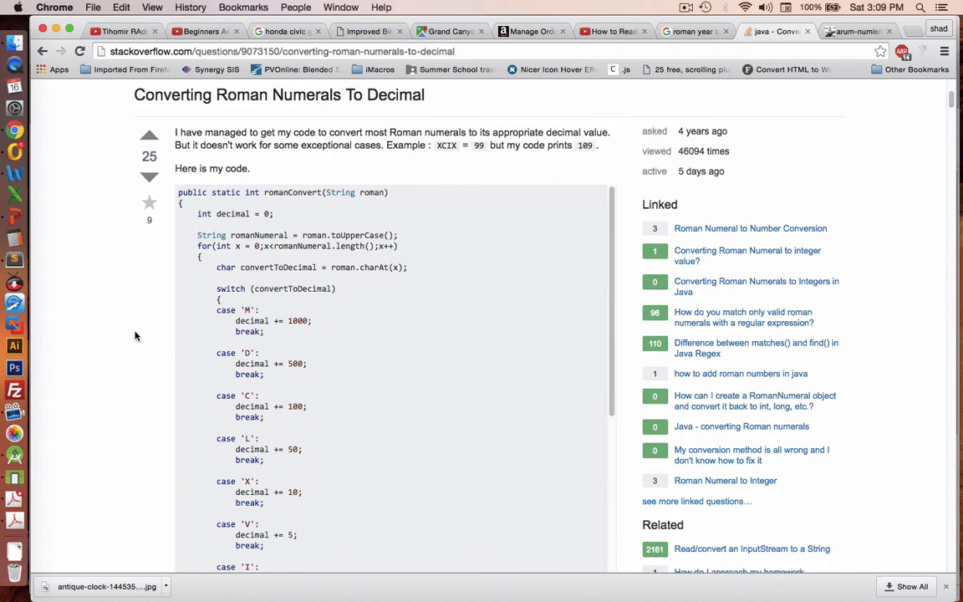
scroll("down", 3)
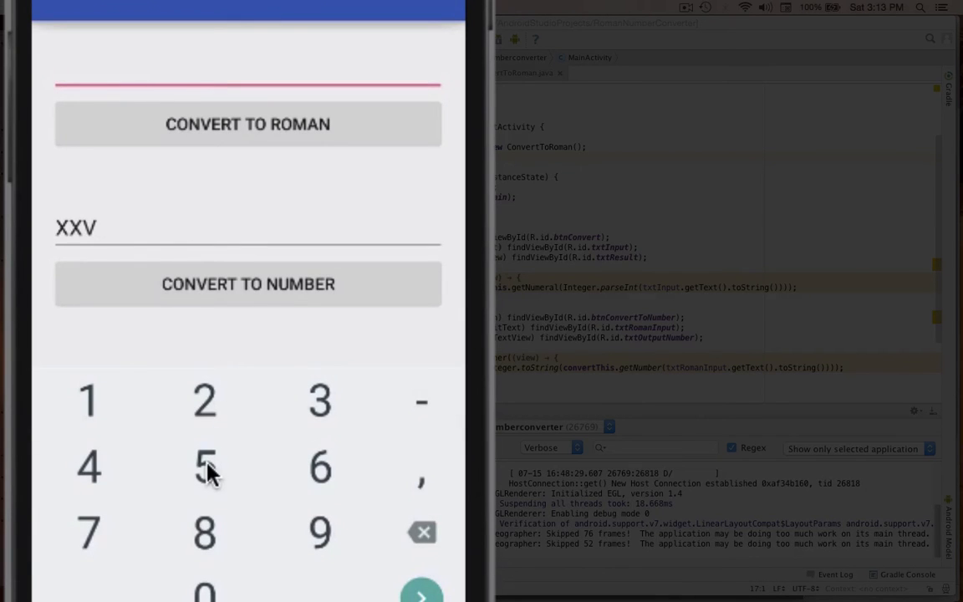
- Convert 55 to LV, then convert the numeral XXV back to 25 in the emulator
left_click(248, 123)
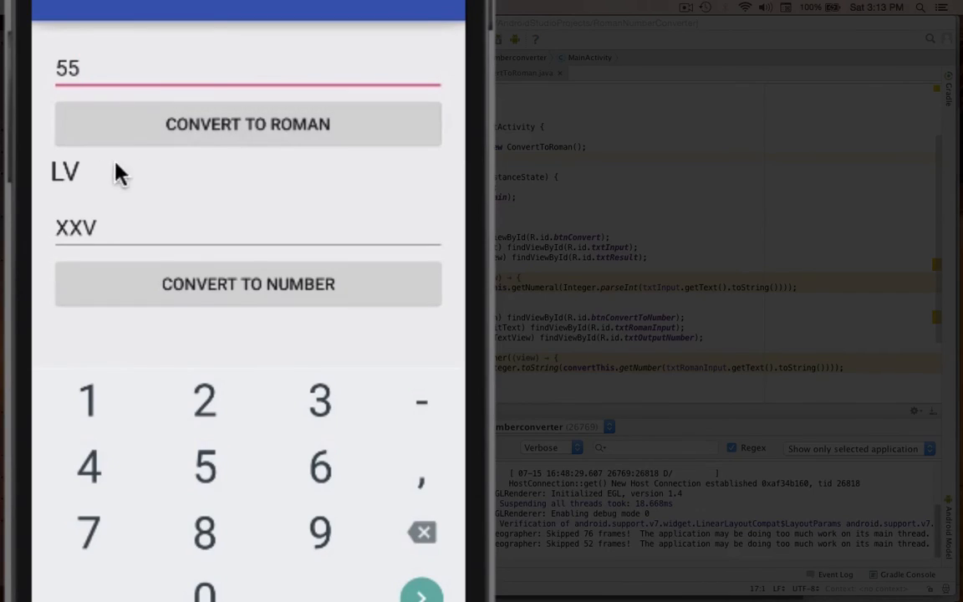
left_click(75, 227)
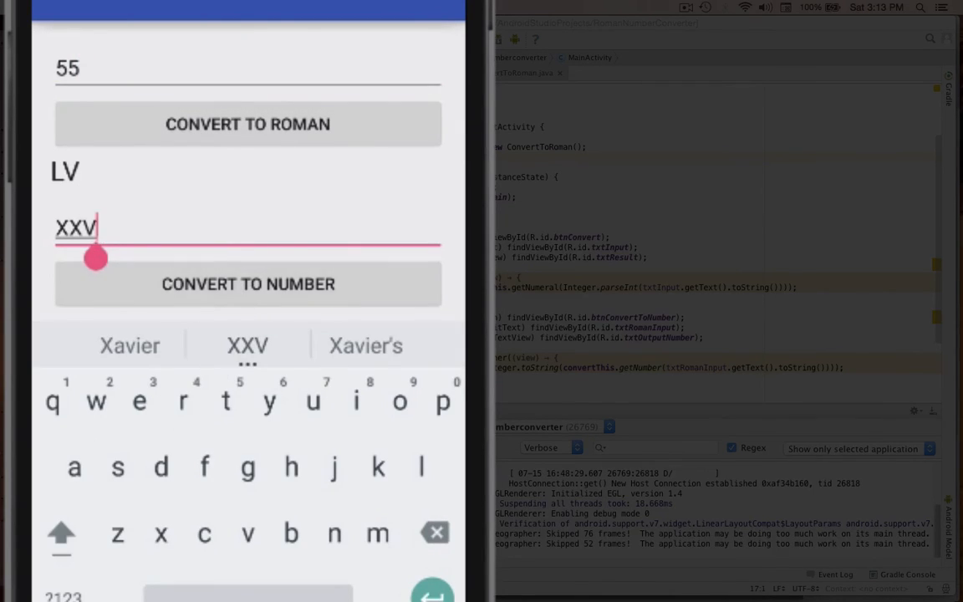
left_click(248, 285)
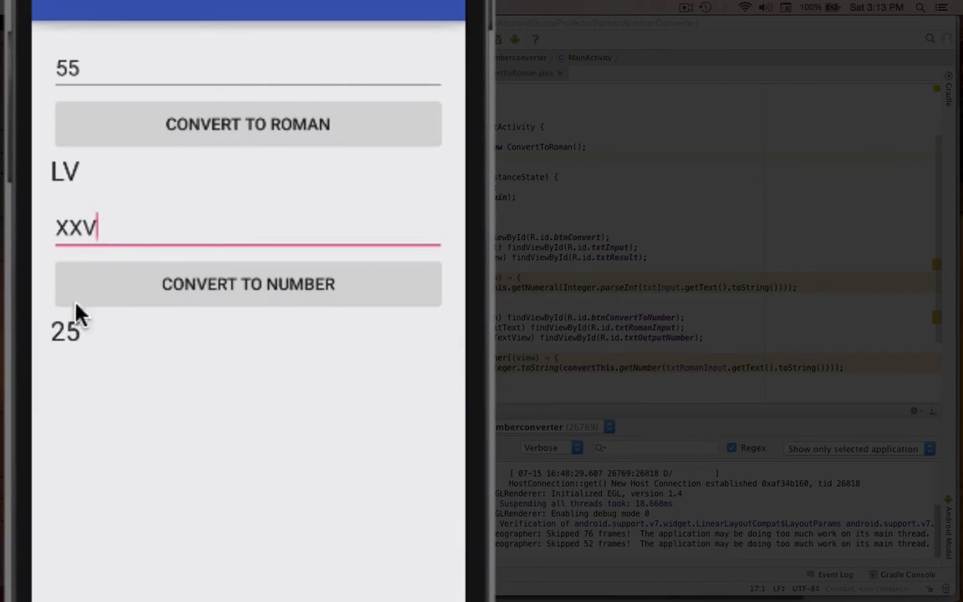
mouse_move(385, 300)
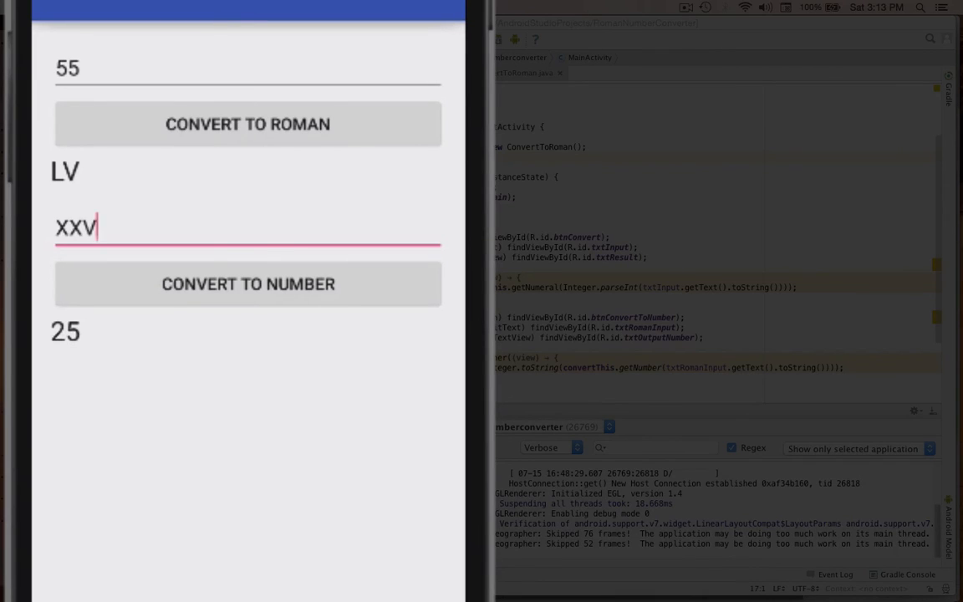
mouse_move(462, 431)
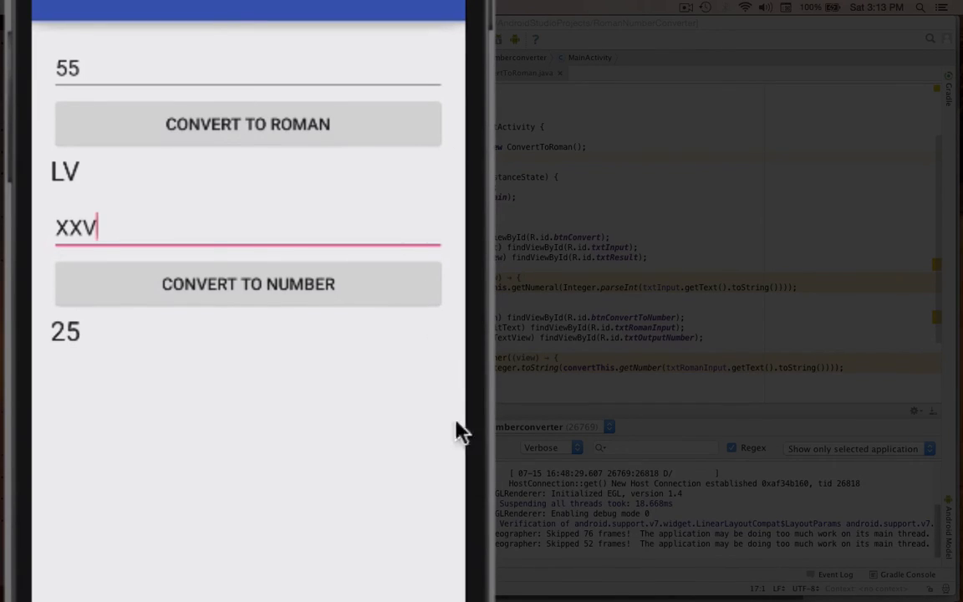
mouse_move(368, 409)
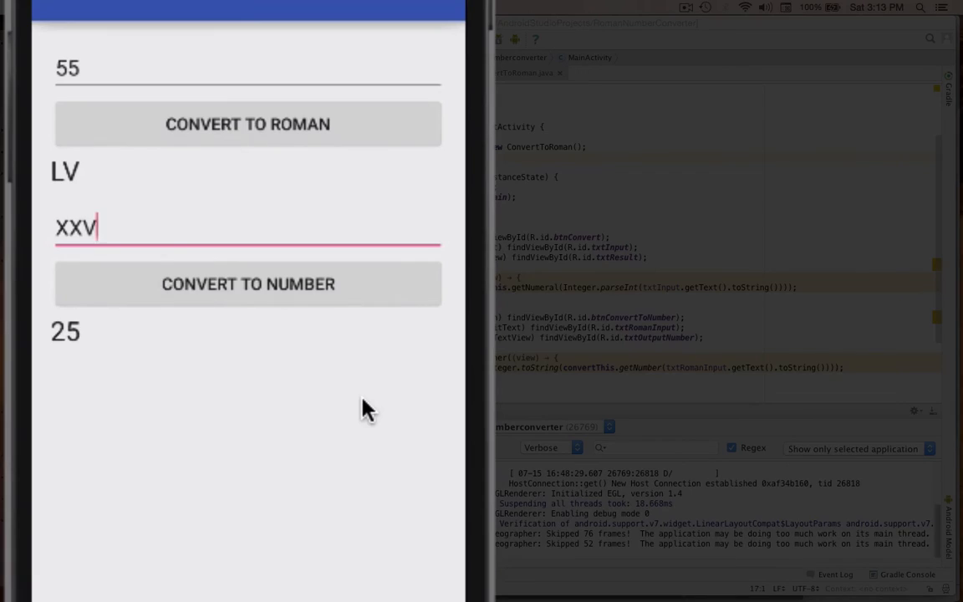